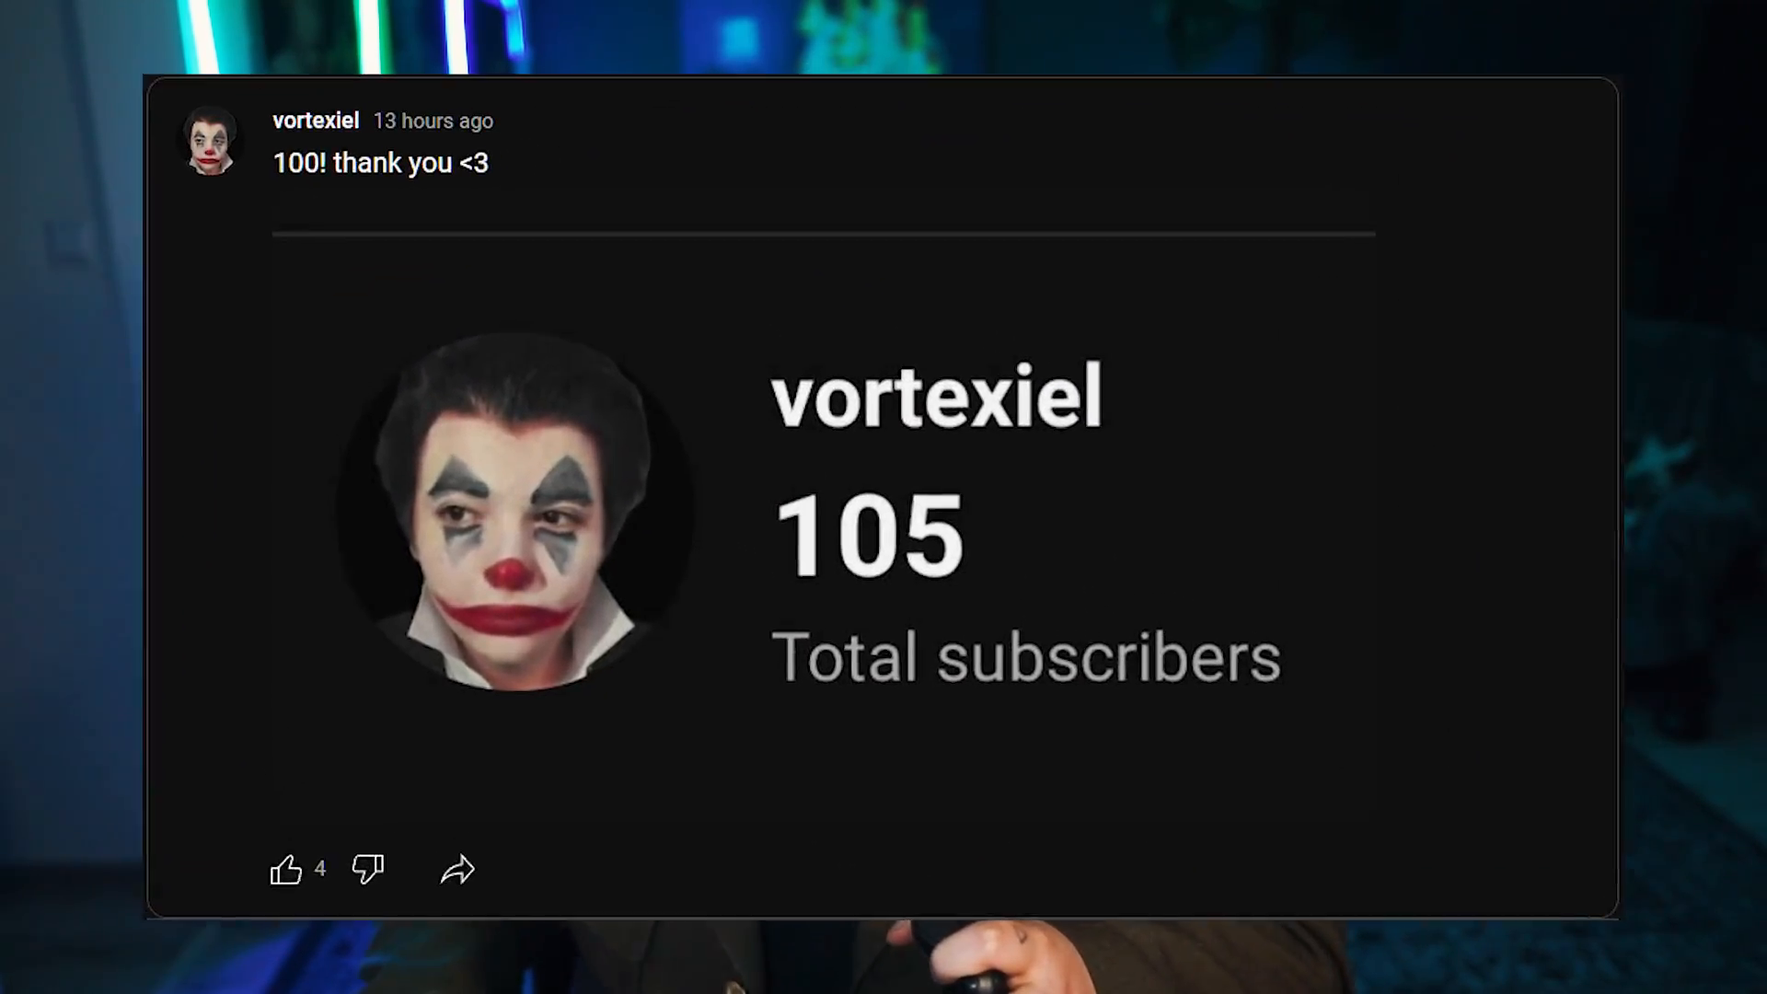
# - Reach the Creator Dashboard stream page so kick.com/dashboard/stream shows in the address bar
pyautogui.click(171, 13)
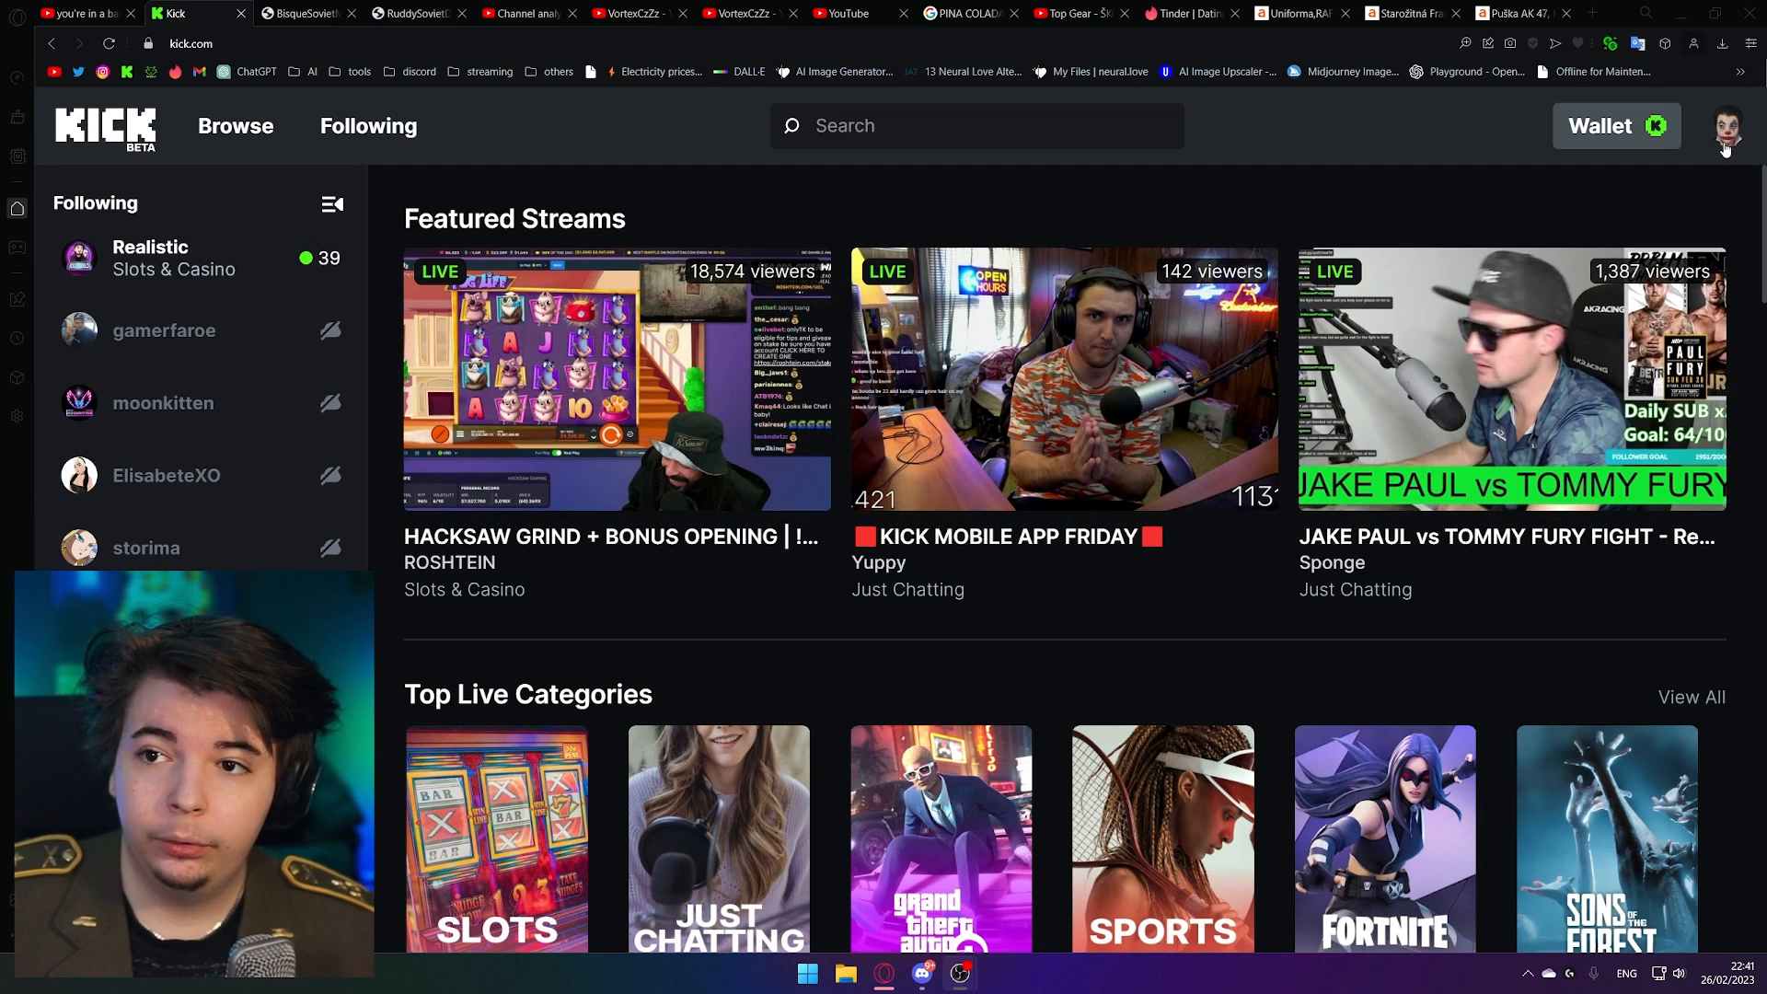
pyautogui.click(1722, 125)
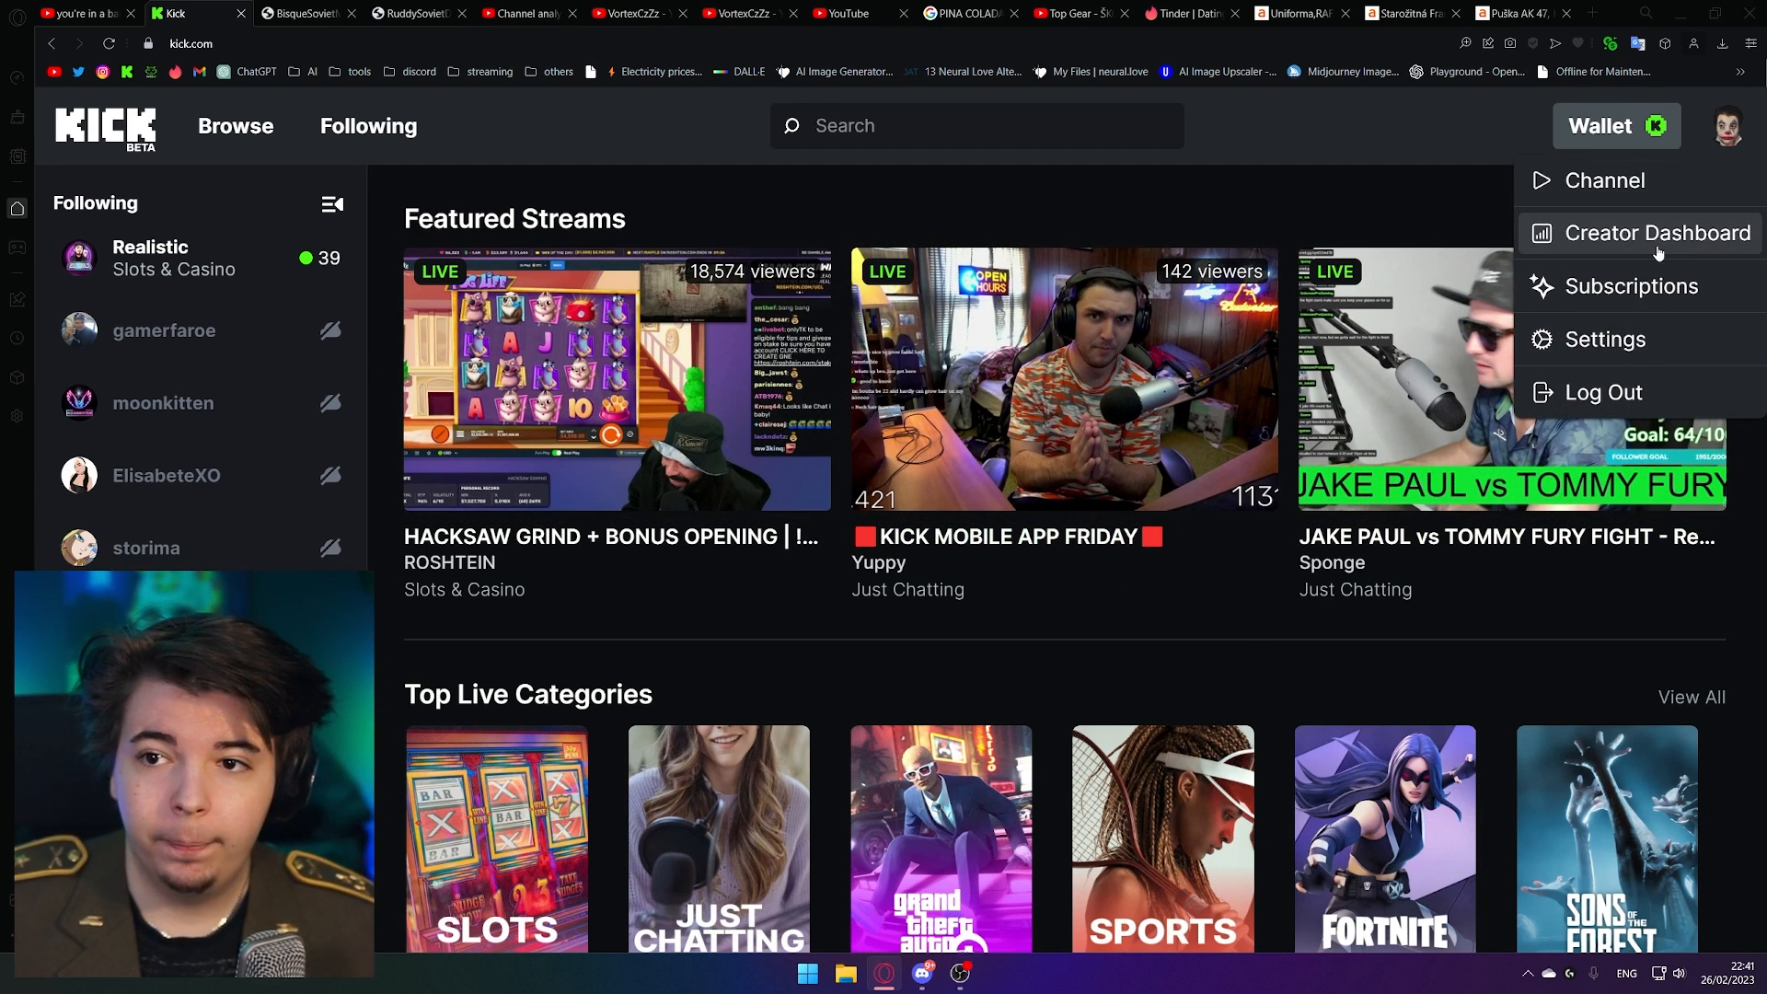
pyautogui.click(1654, 232)
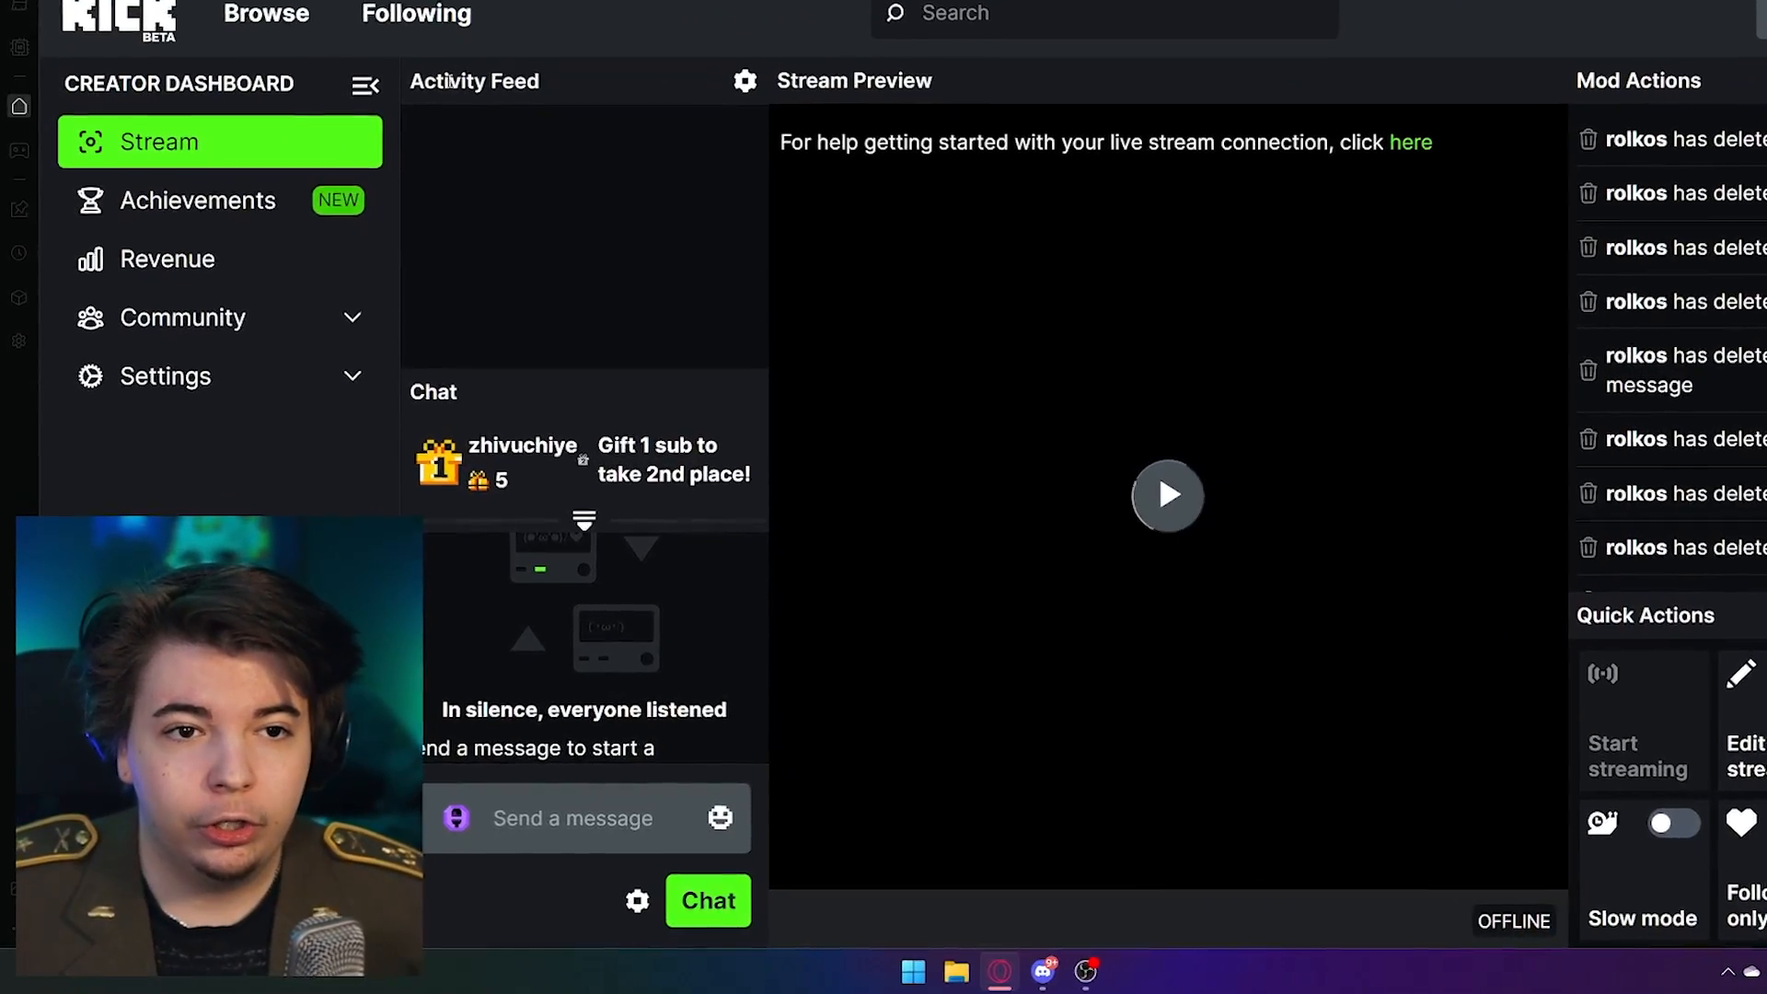
pyautogui.scroll(-3)
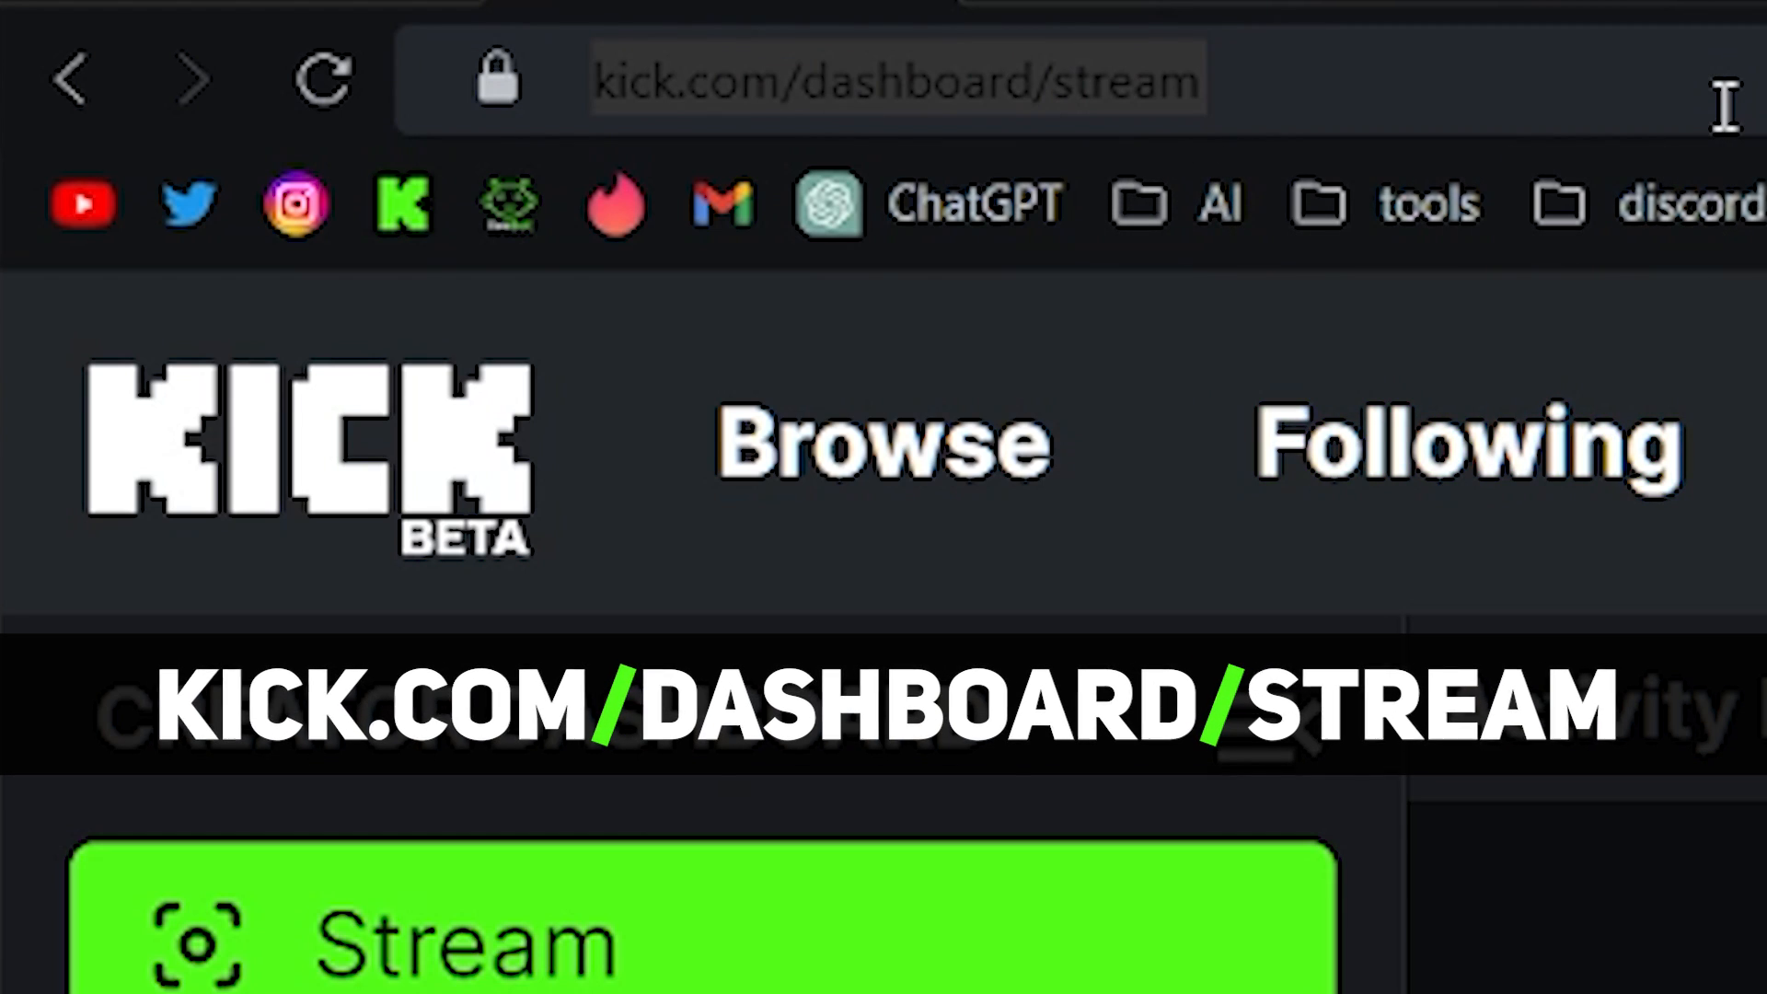
# - Add a Browser source named 'ctirivty feed' to the scene
pyautogui.click(890, 79)
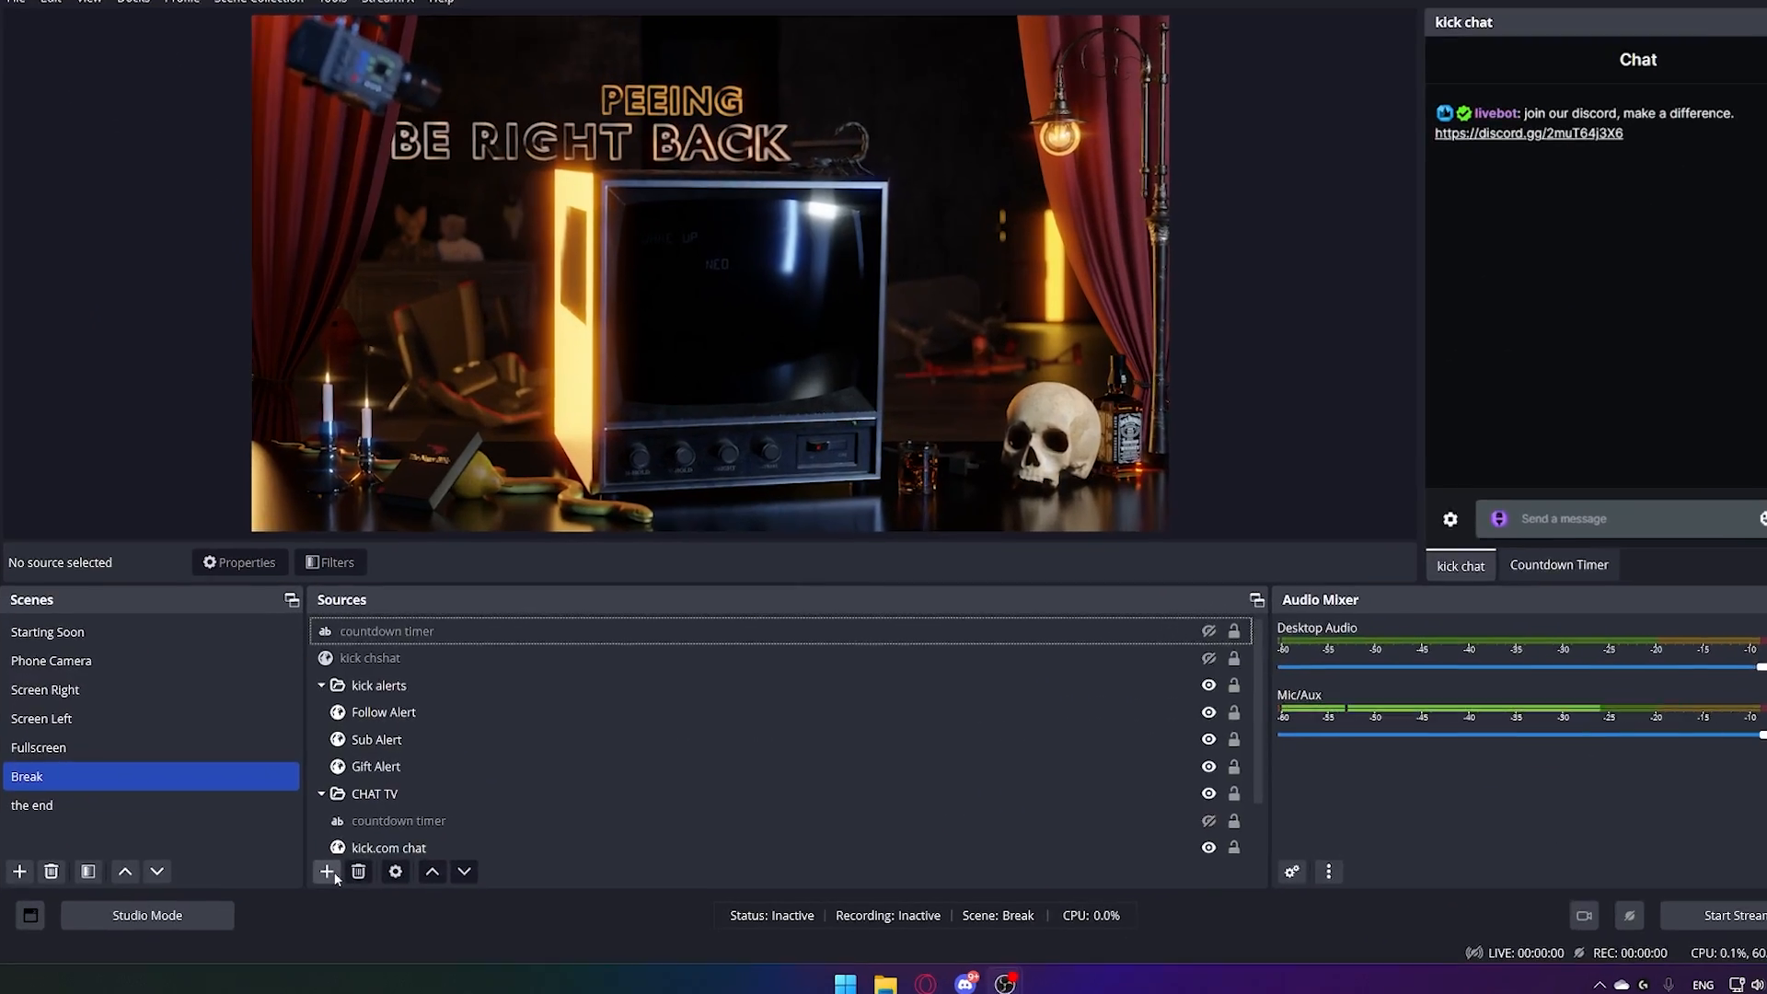
pyautogui.click(328, 871)
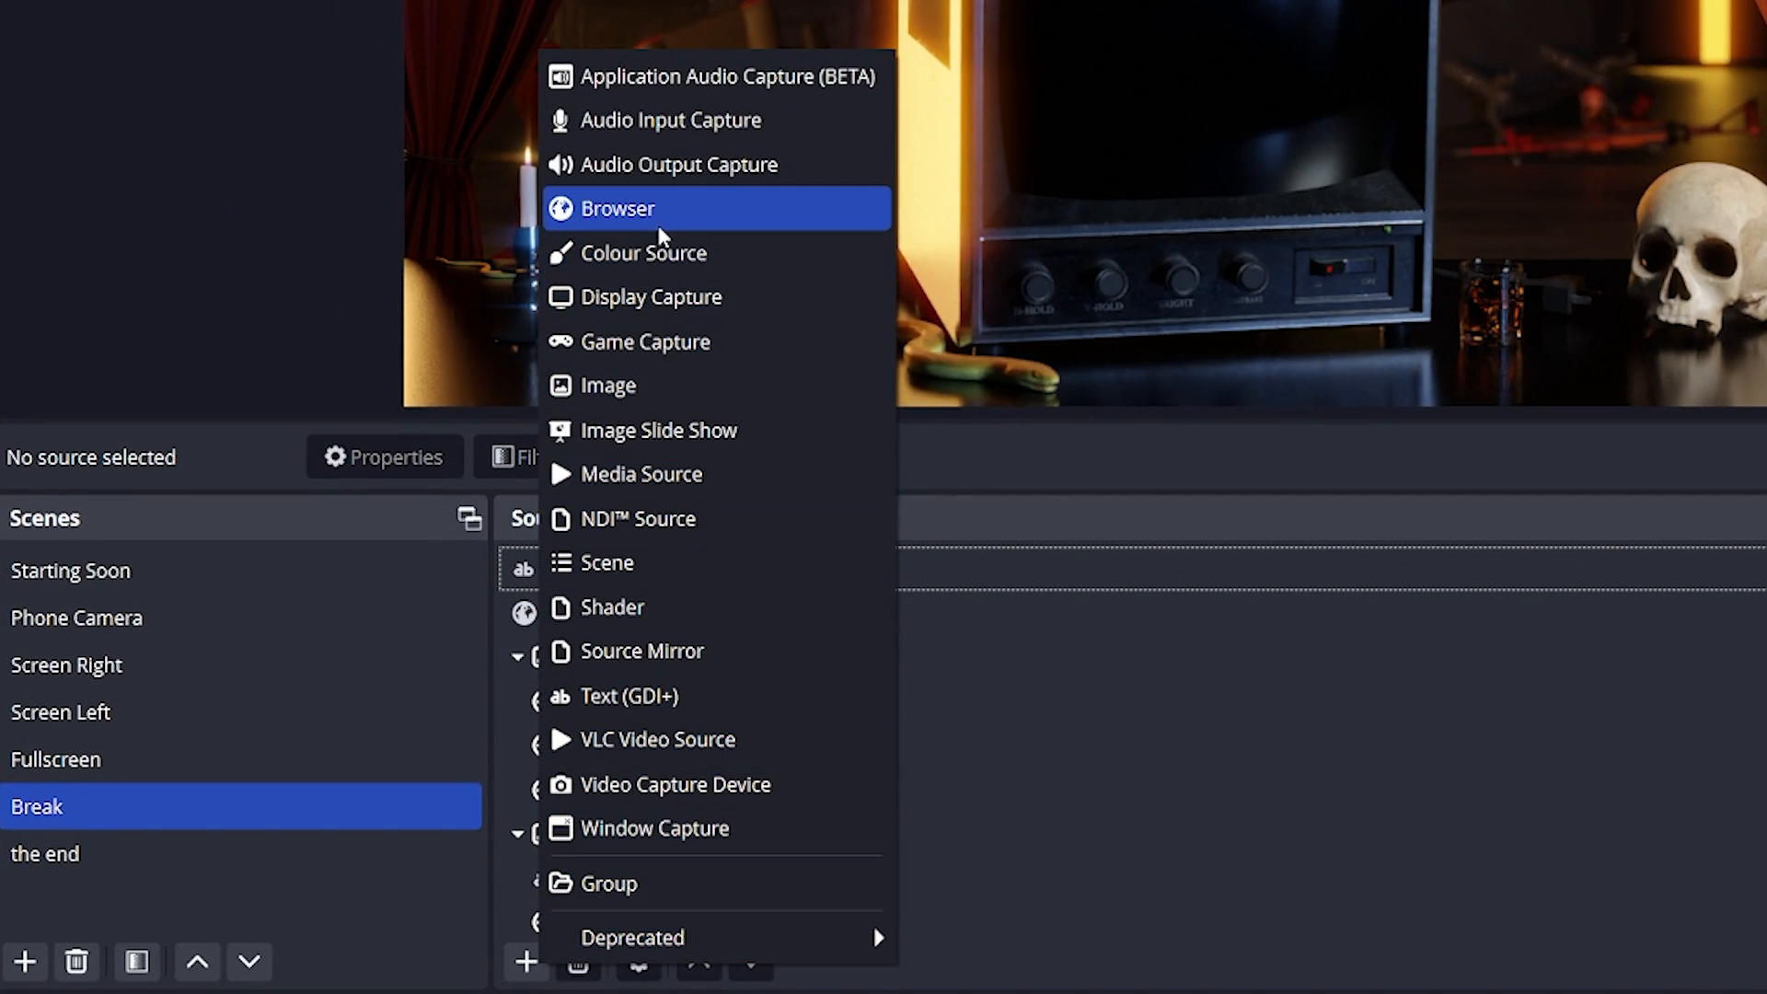
pyautogui.click(617, 208)
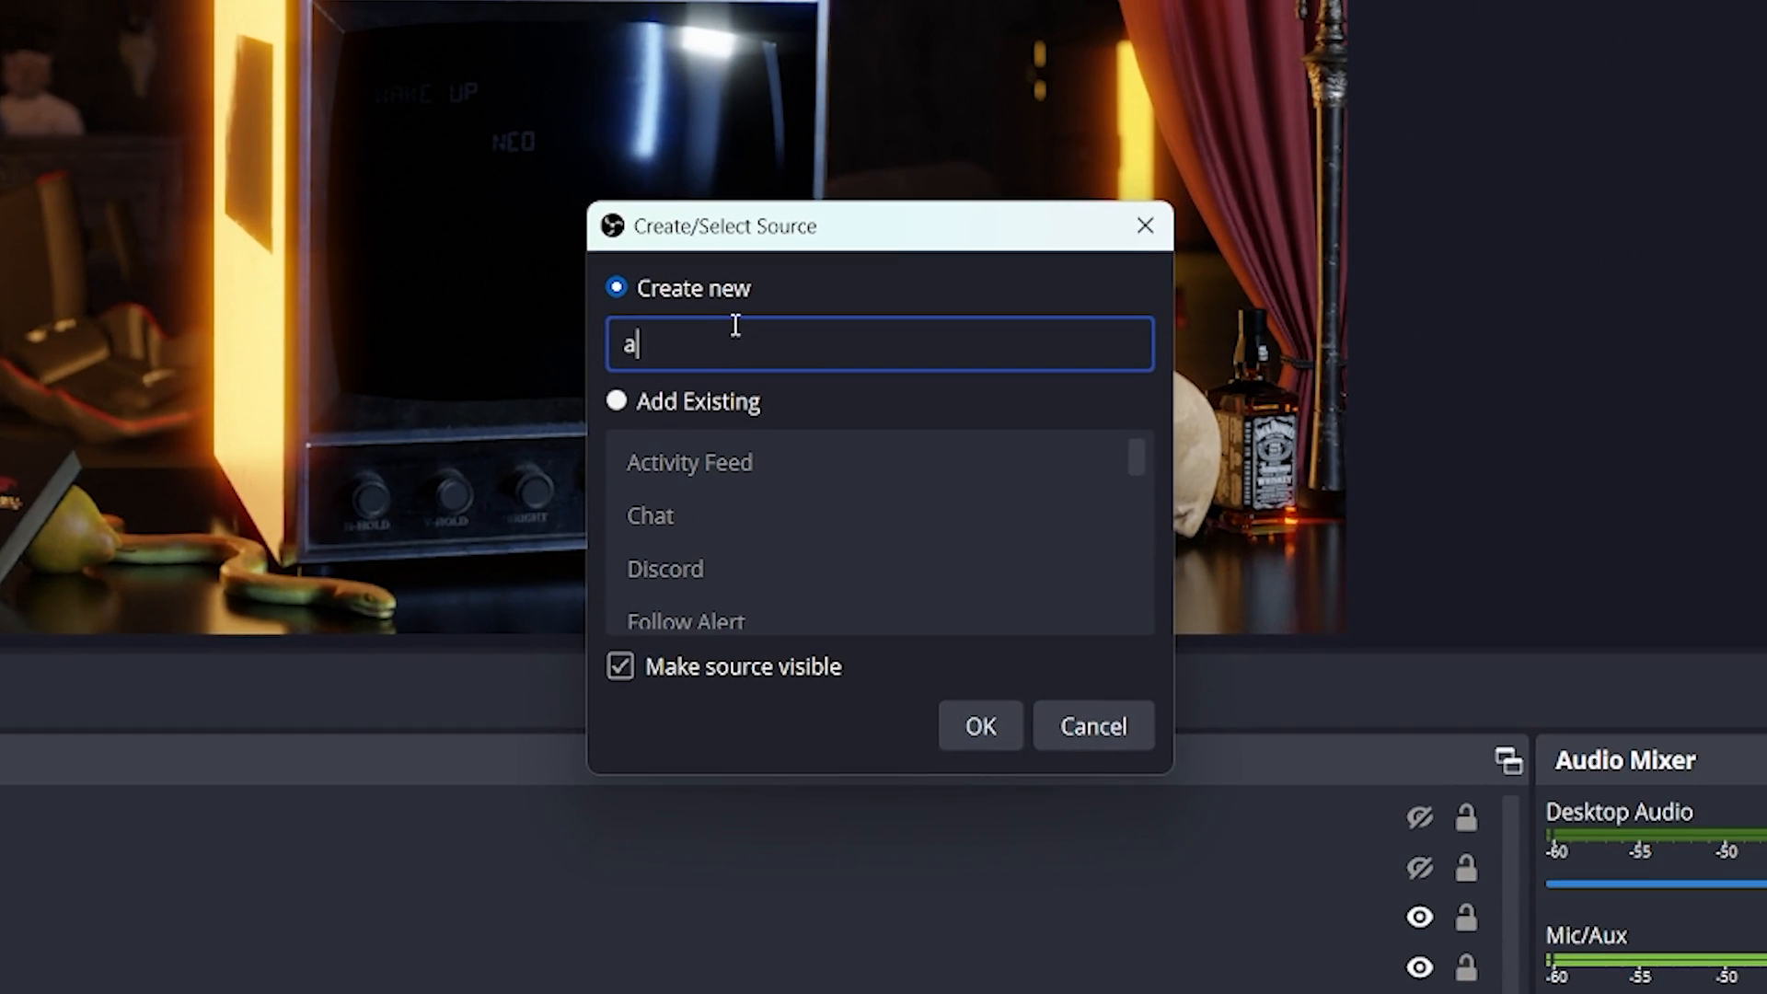
pyautogui.write('ctirivty feed')
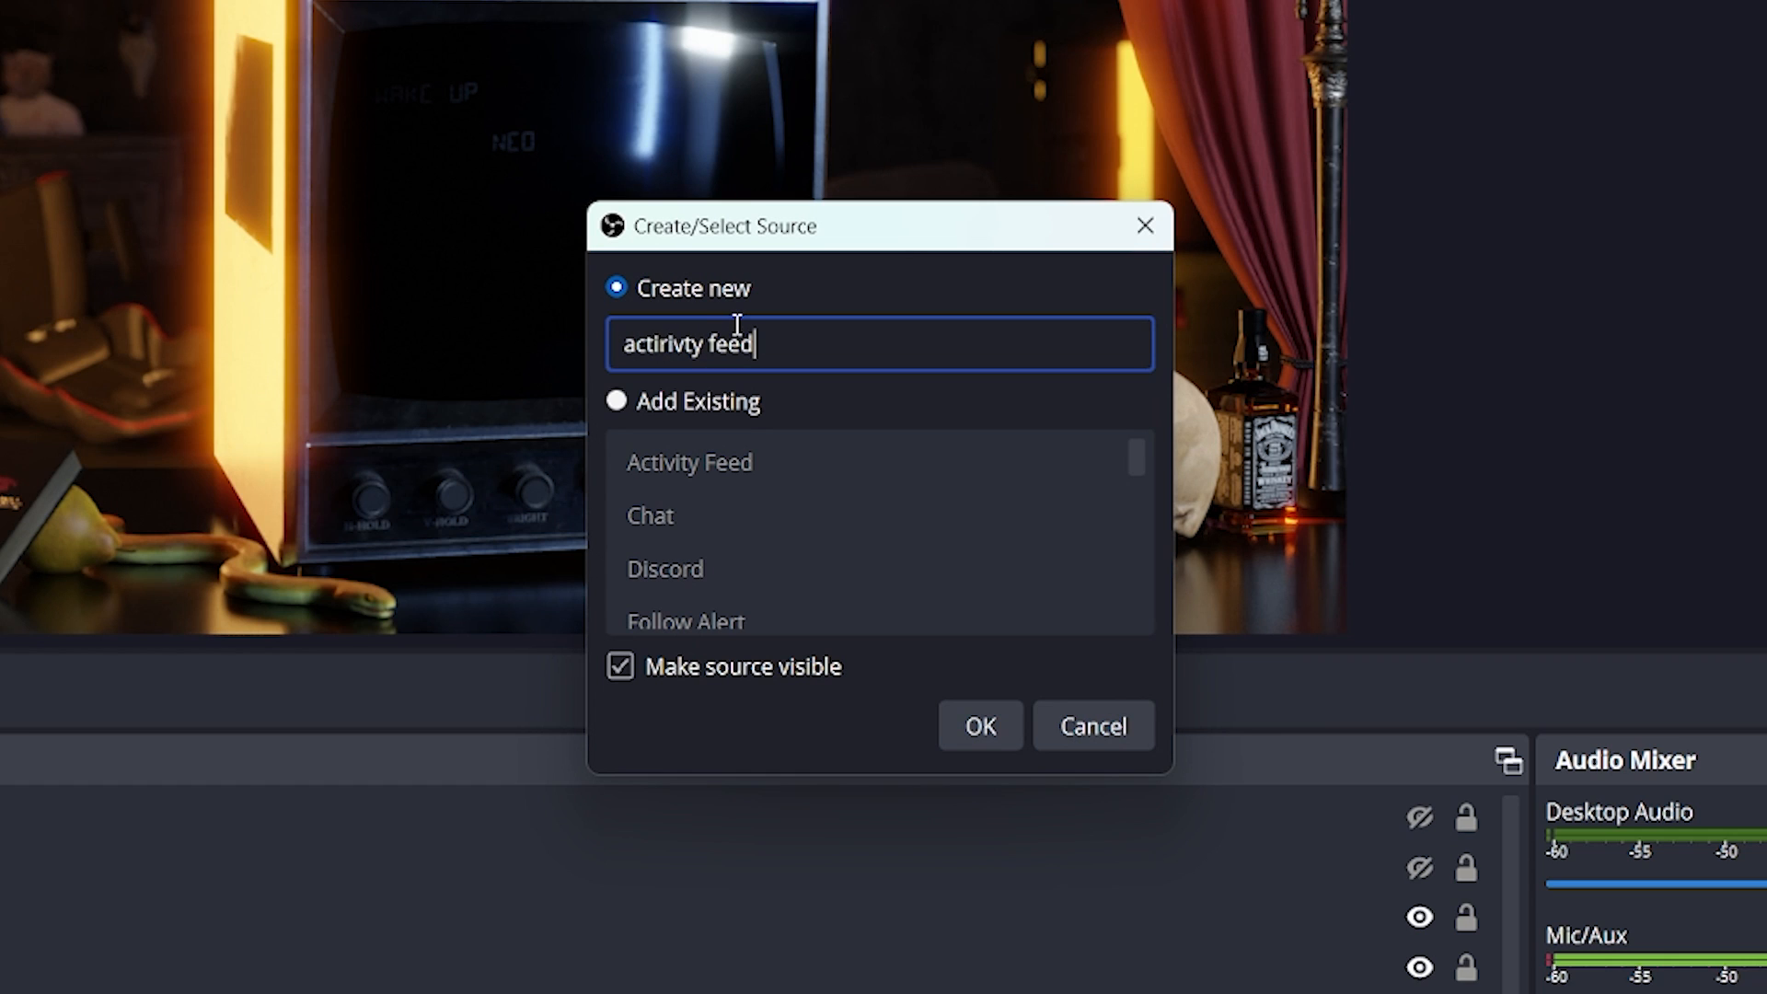
pyautogui.click(977, 725)
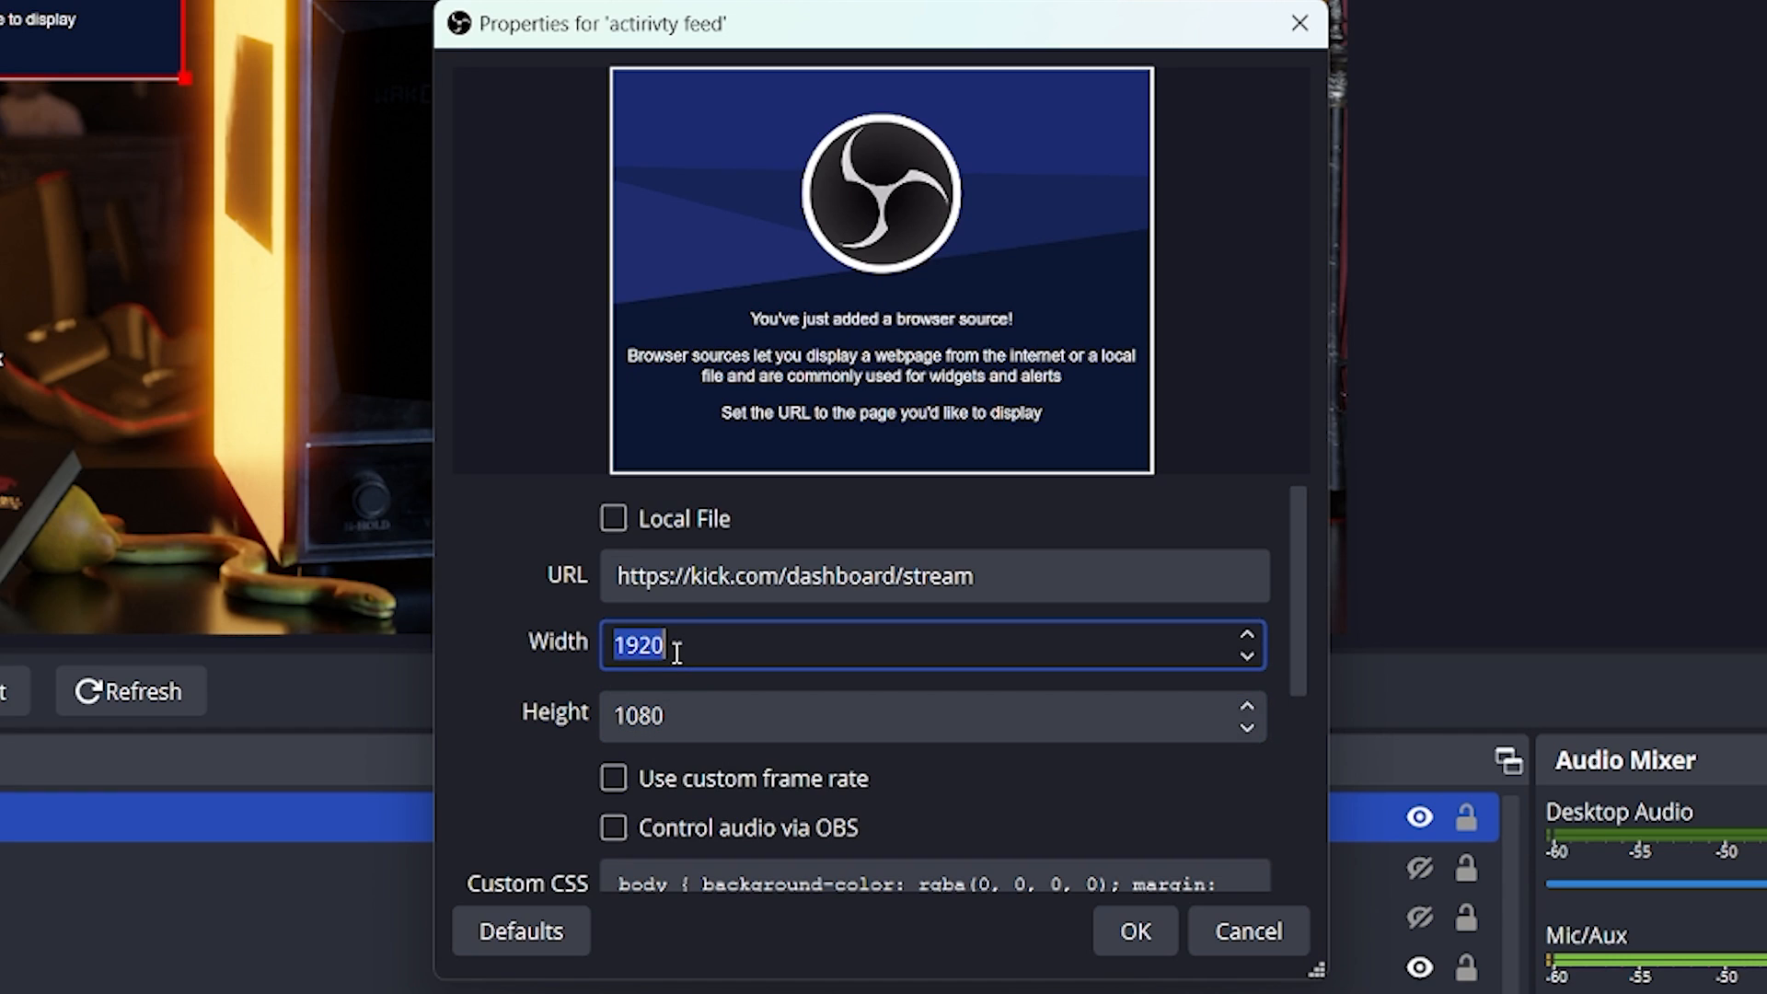
pyautogui.write('2560')
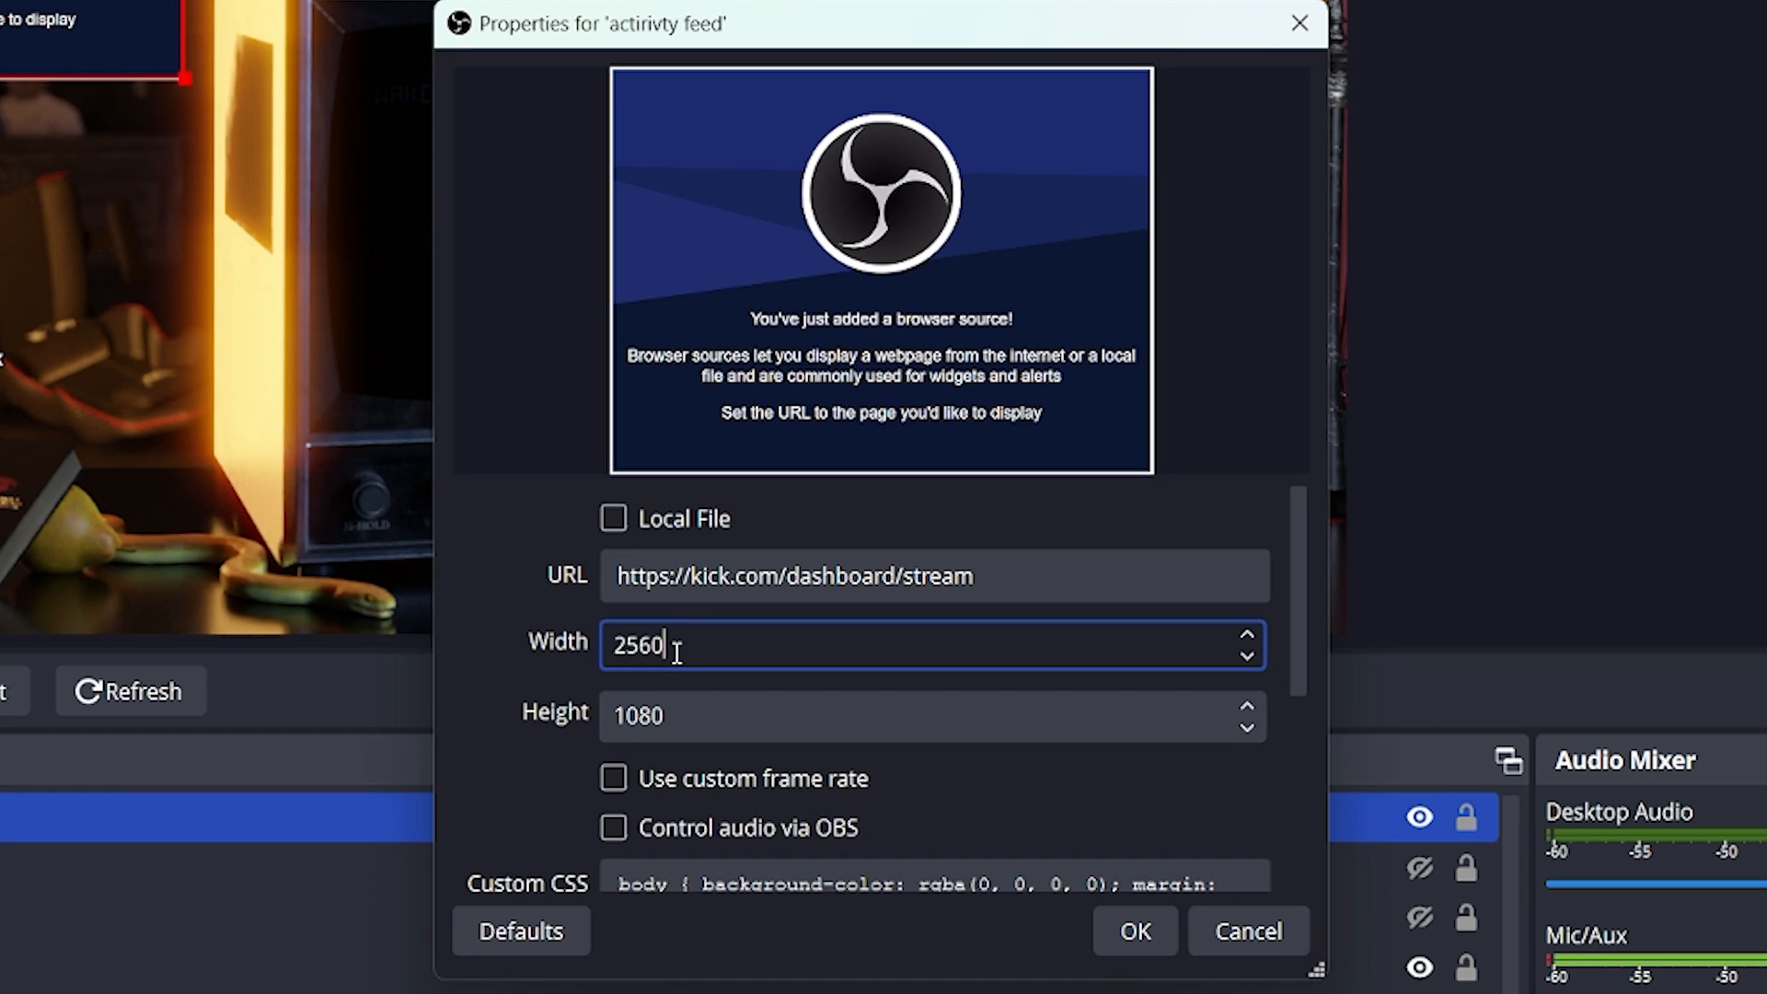
pyautogui.write('1440')
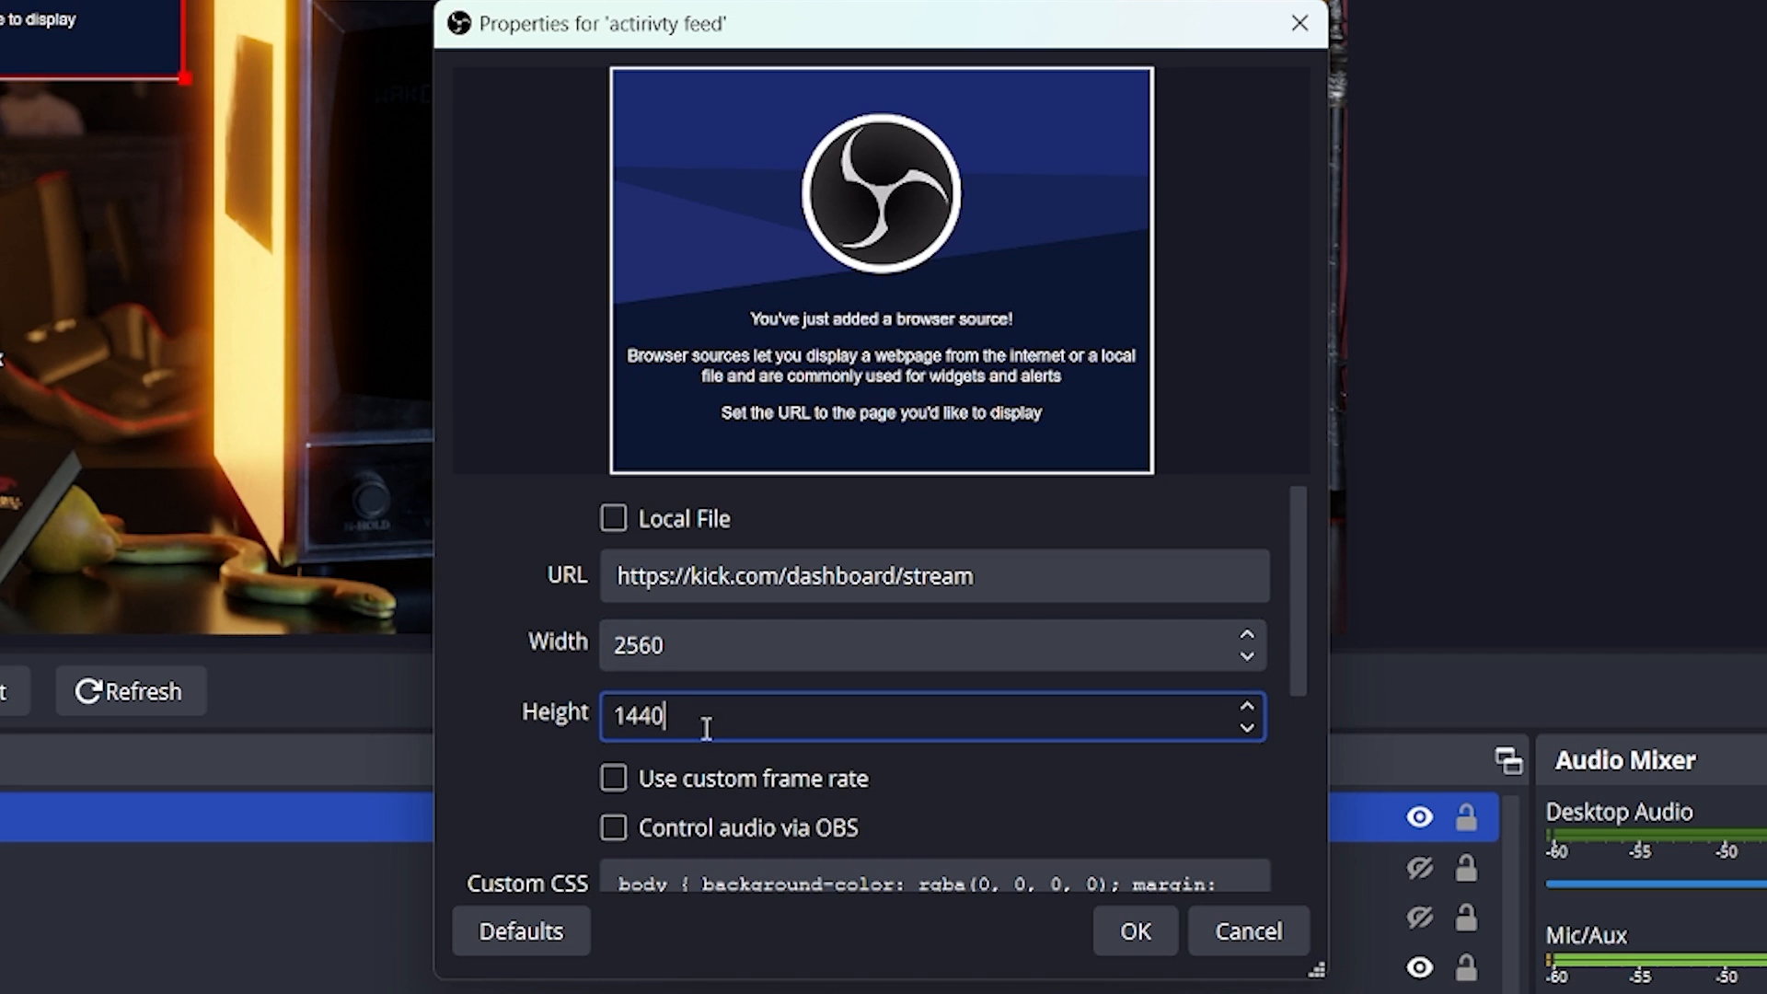
# - Crop the source's left and right sides to the activity feed column and move it to the top-right
pyautogui.click(1132, 931)
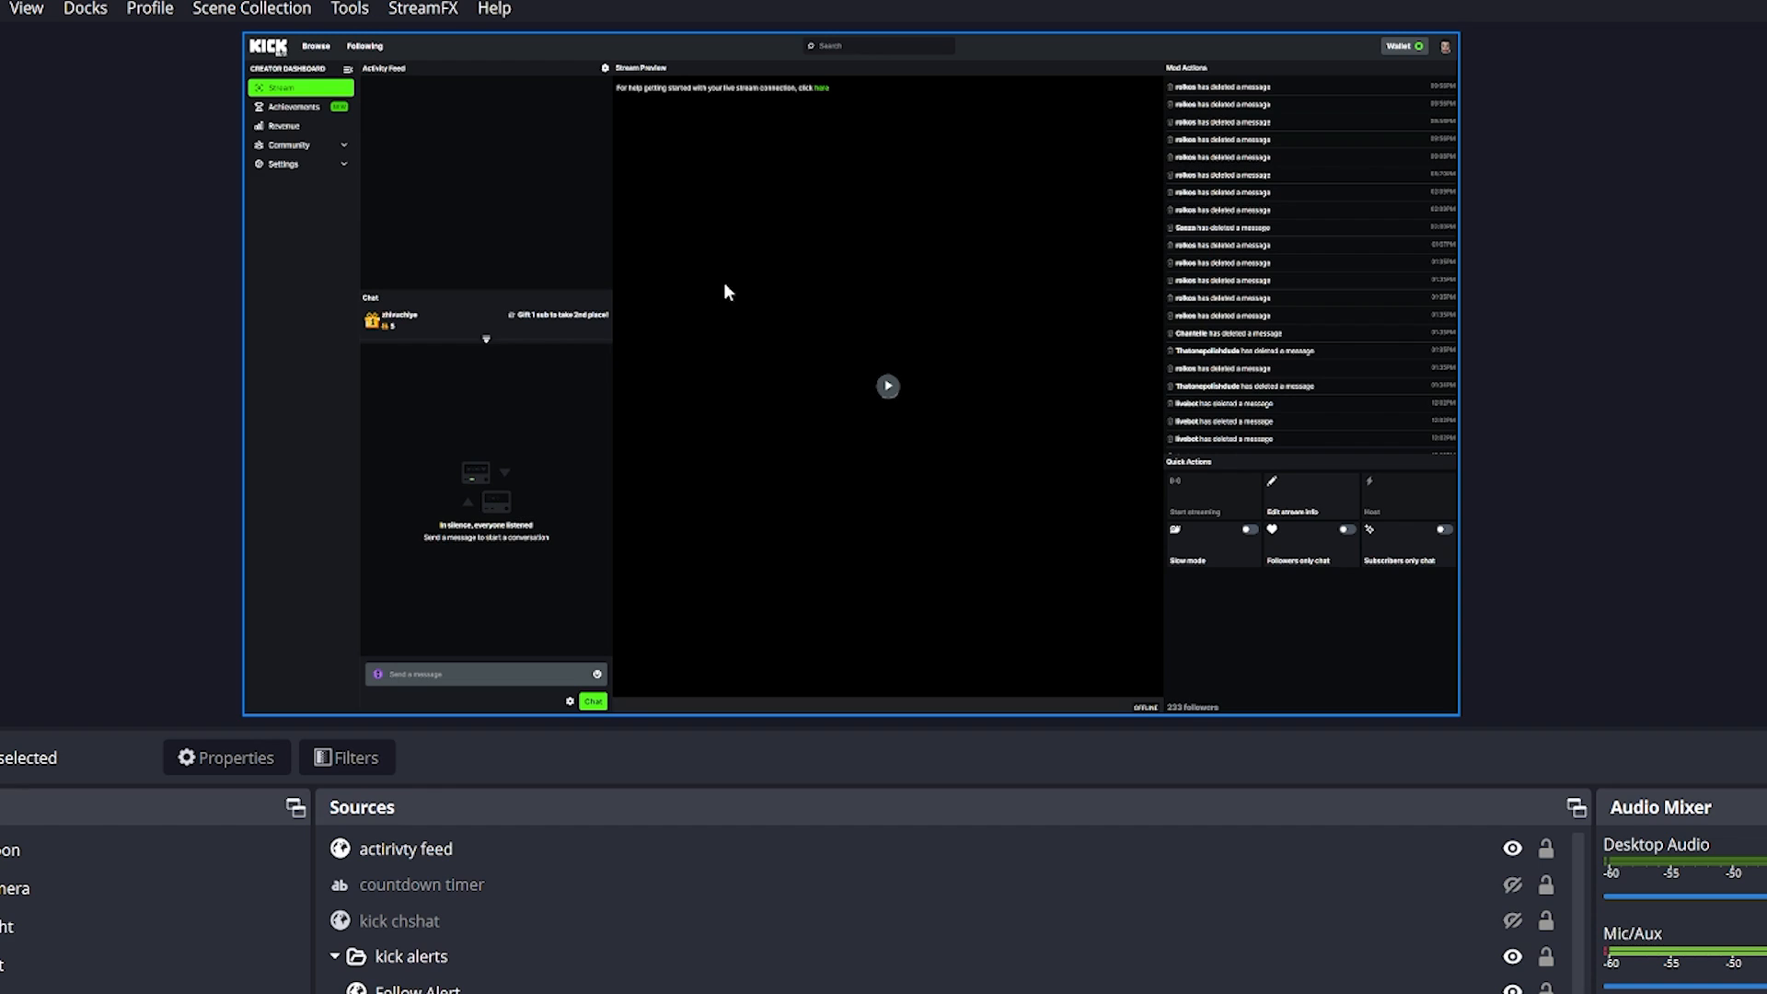
pyautogui.moveTo(850, 429)
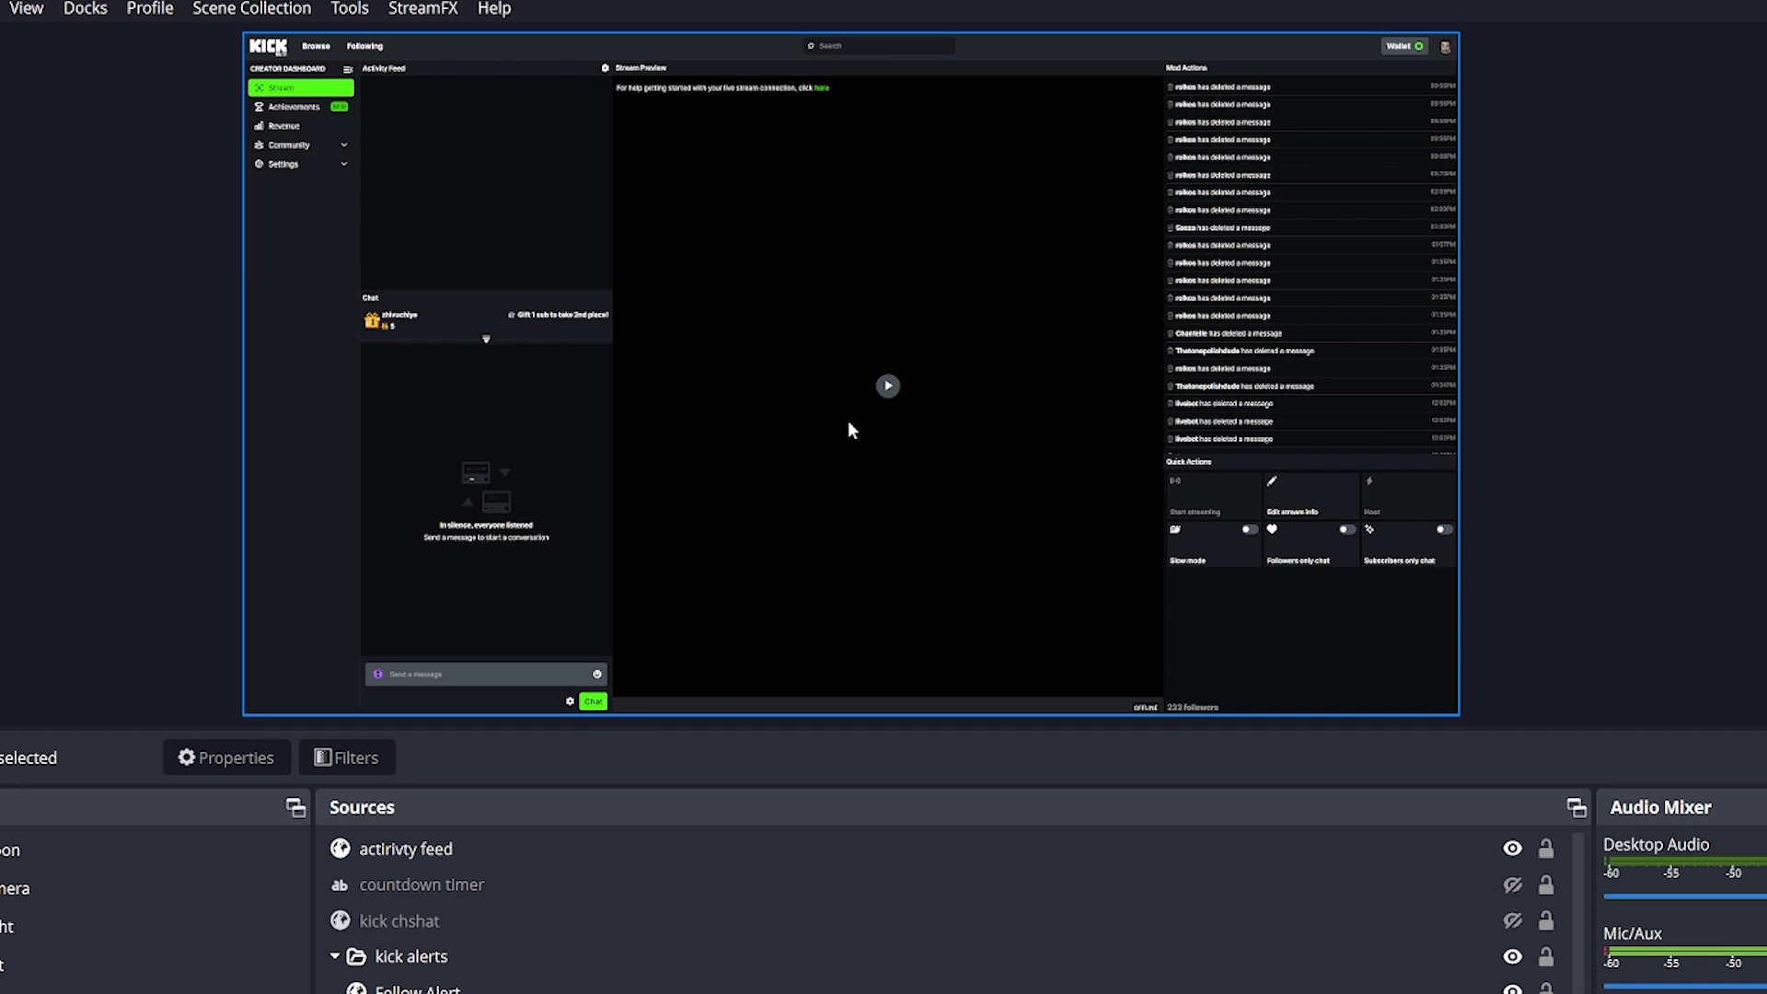
pyautogui.click(404, 848)
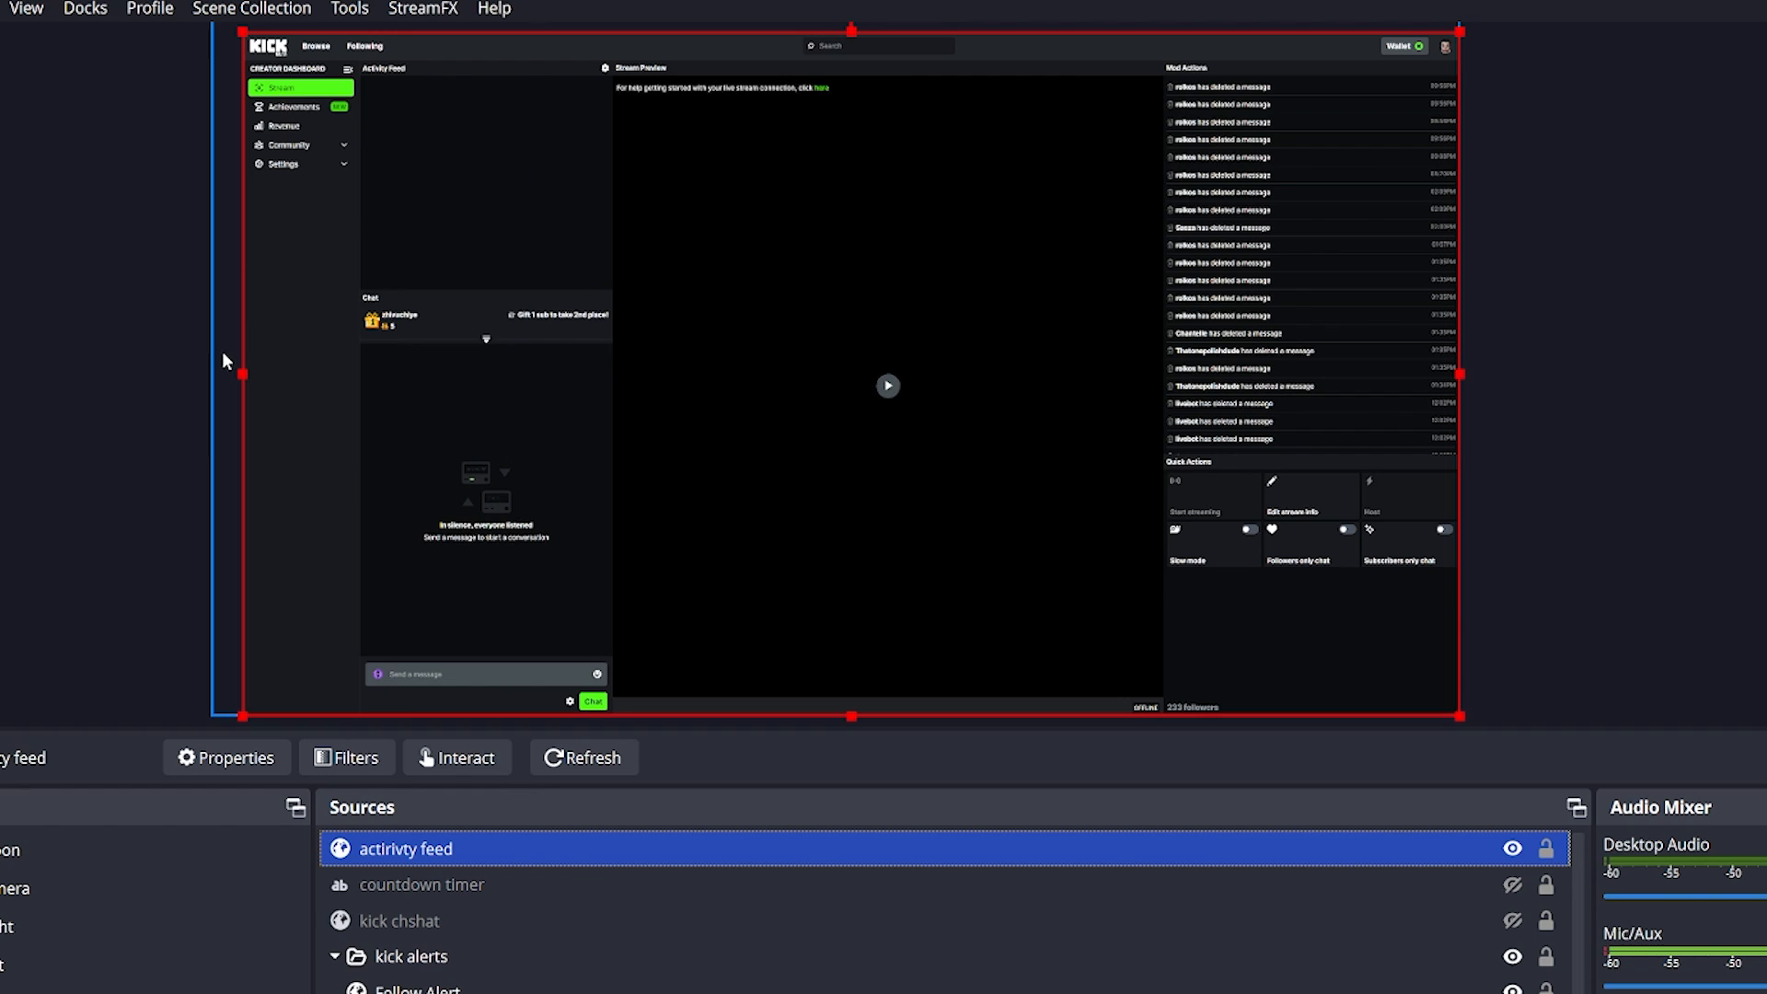
pyautogui.moveTo(252, 385)
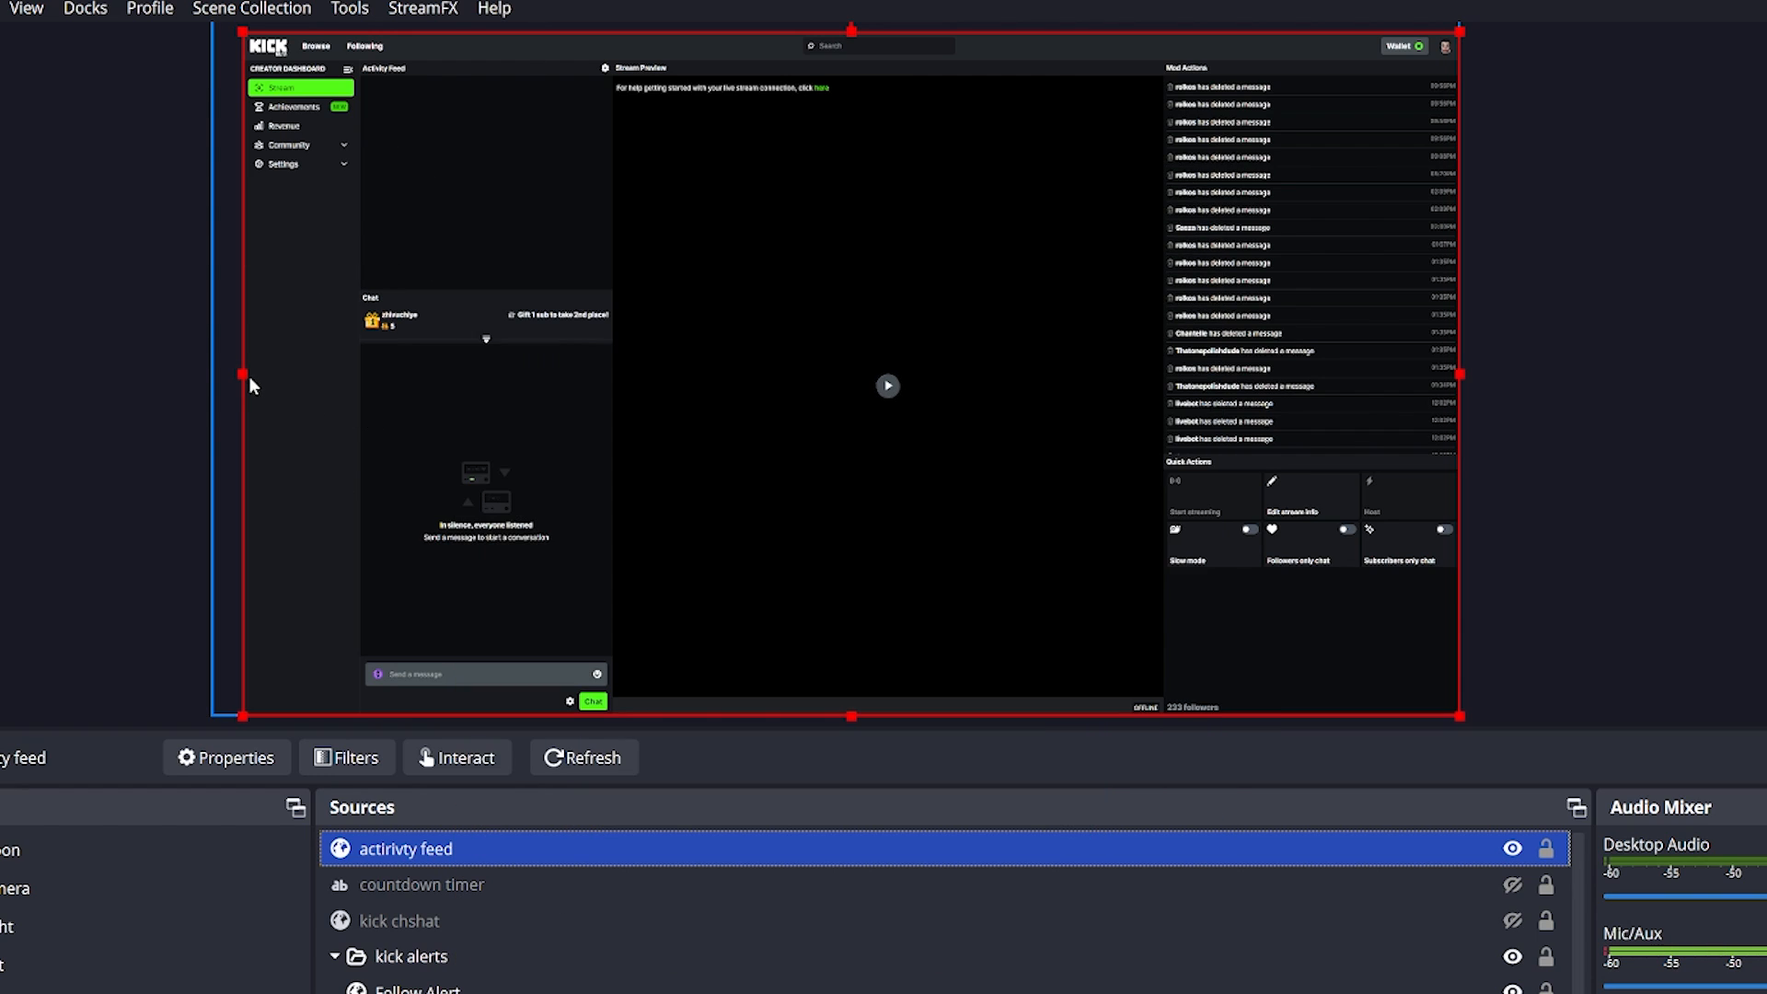
pyautogui.moveTo(239, 373); pyautogui.dragTo(342, 374)
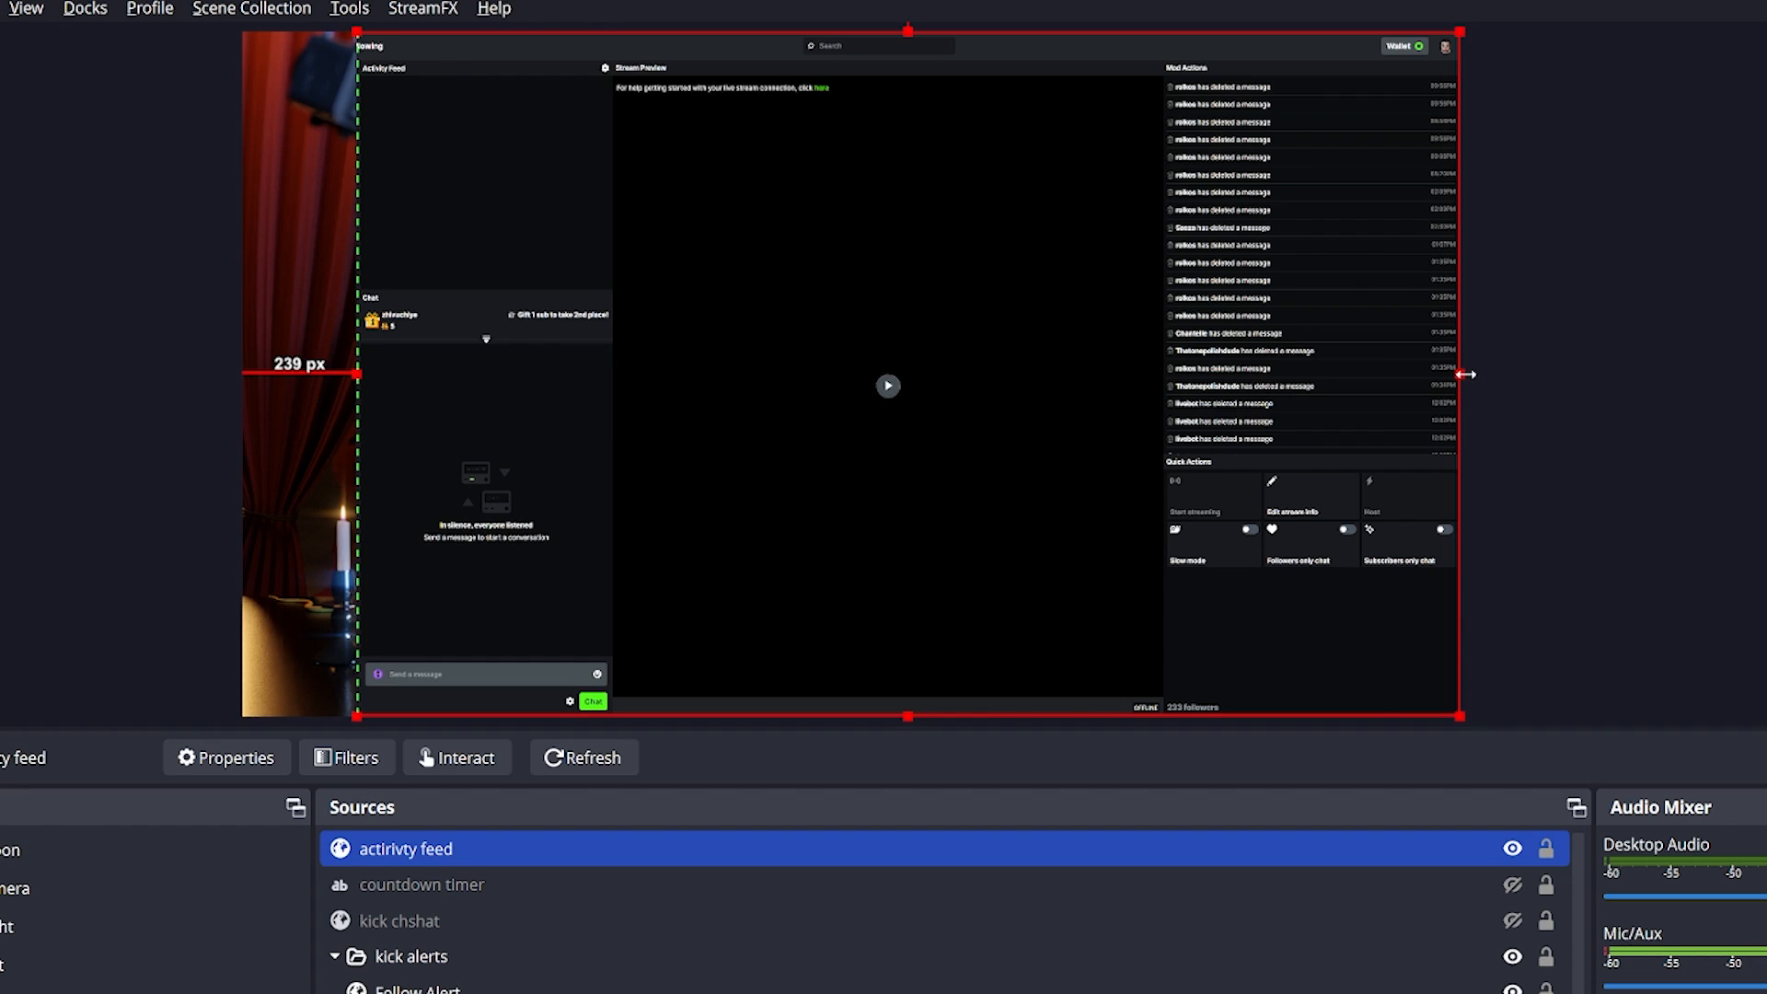
pyautogui.moveTo(1465, 374); pyautogui.dragTo(635, 405)
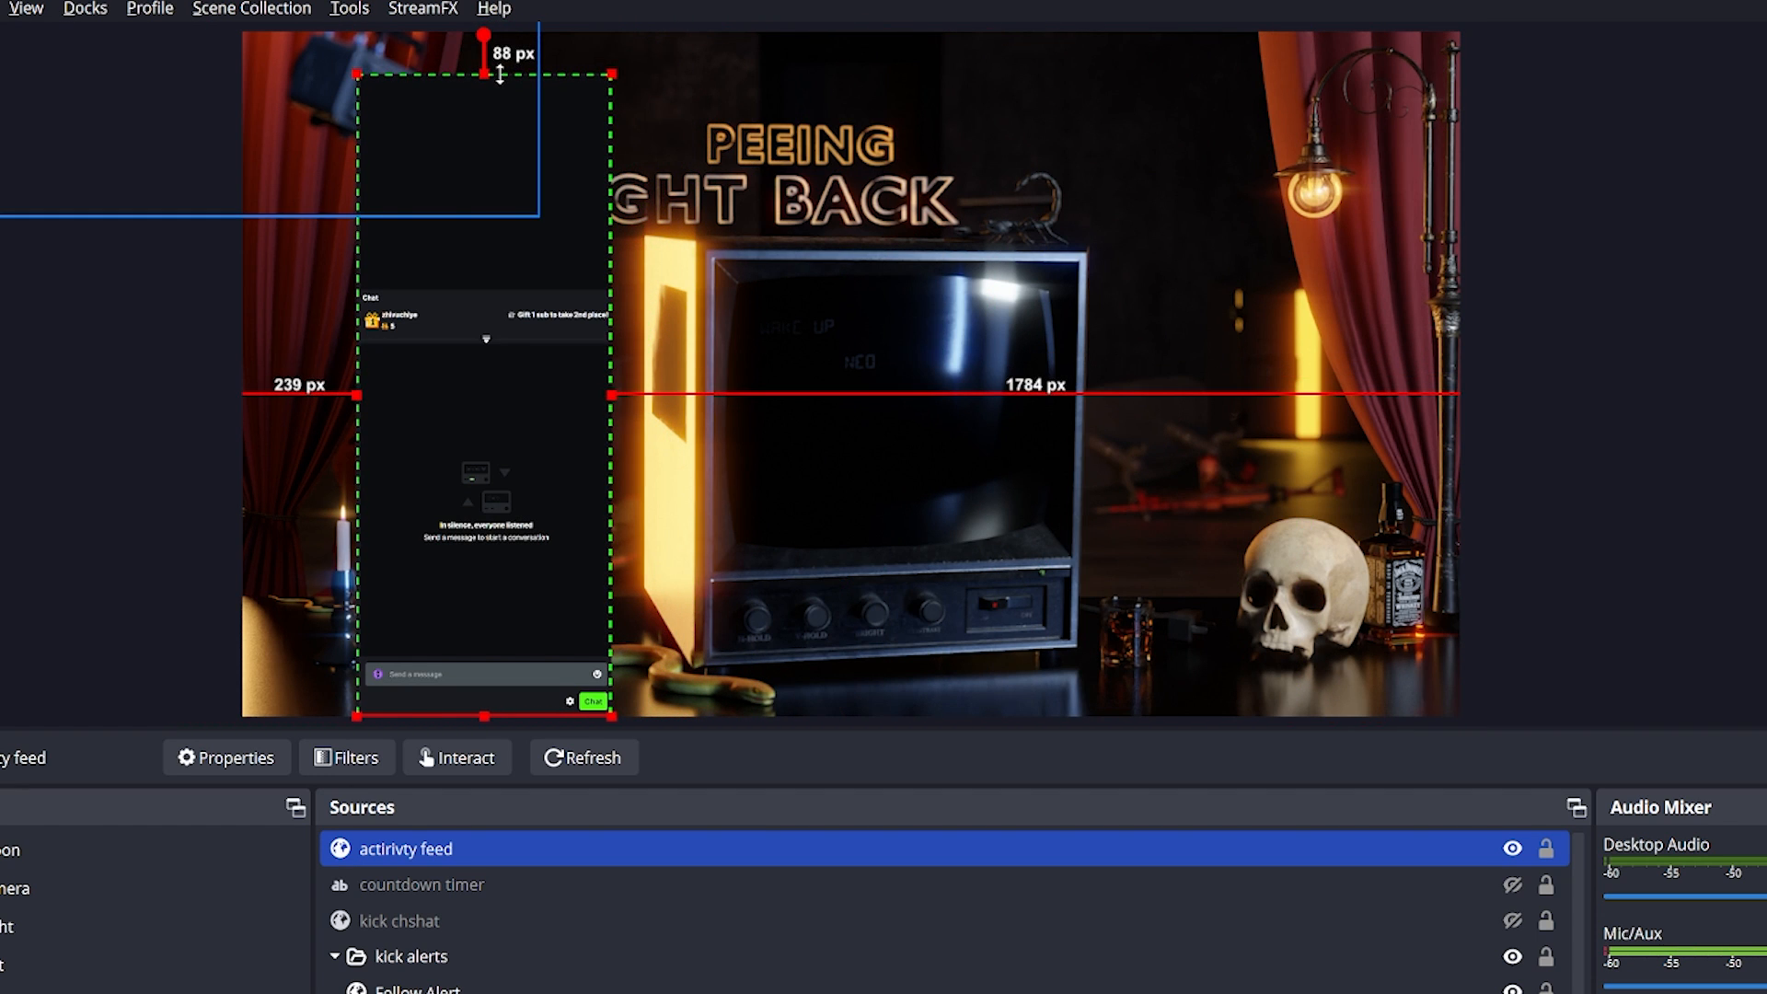
pyautogui.moveTo(484, 720); pyautogui.dragTo(530, 335)
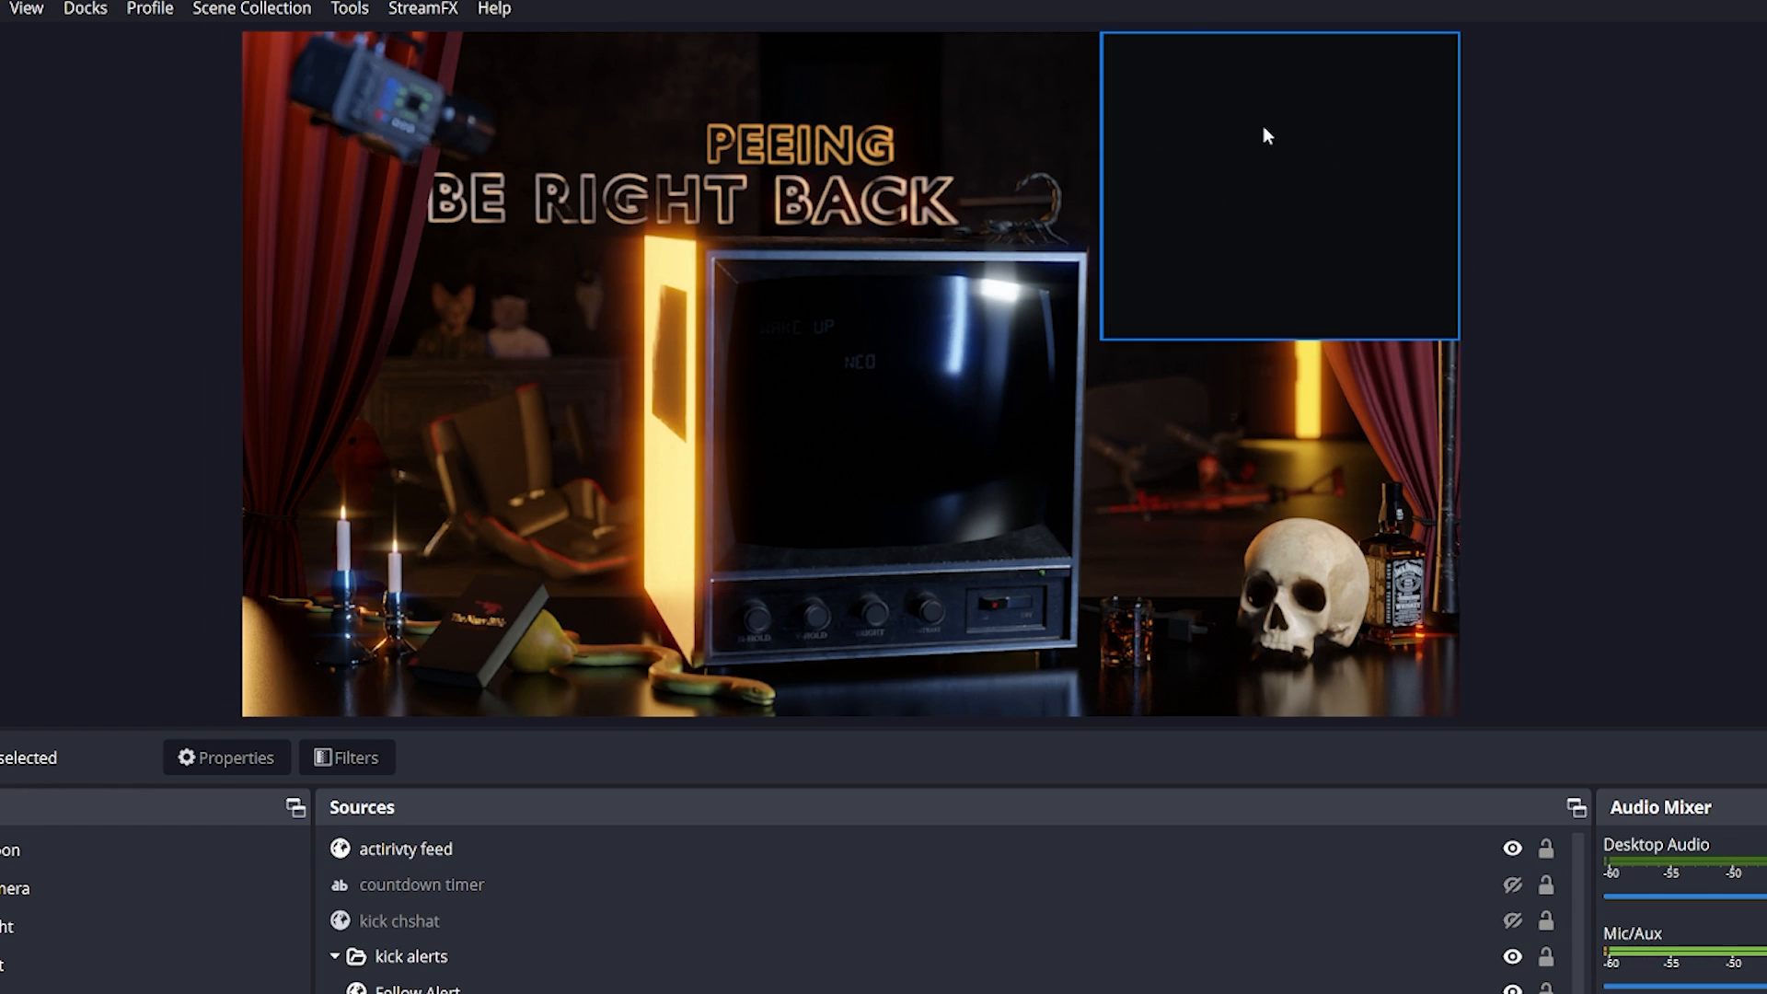
# - Enable Control audio via OBS in the feed source's properties
pyautogui.click(405, 848)
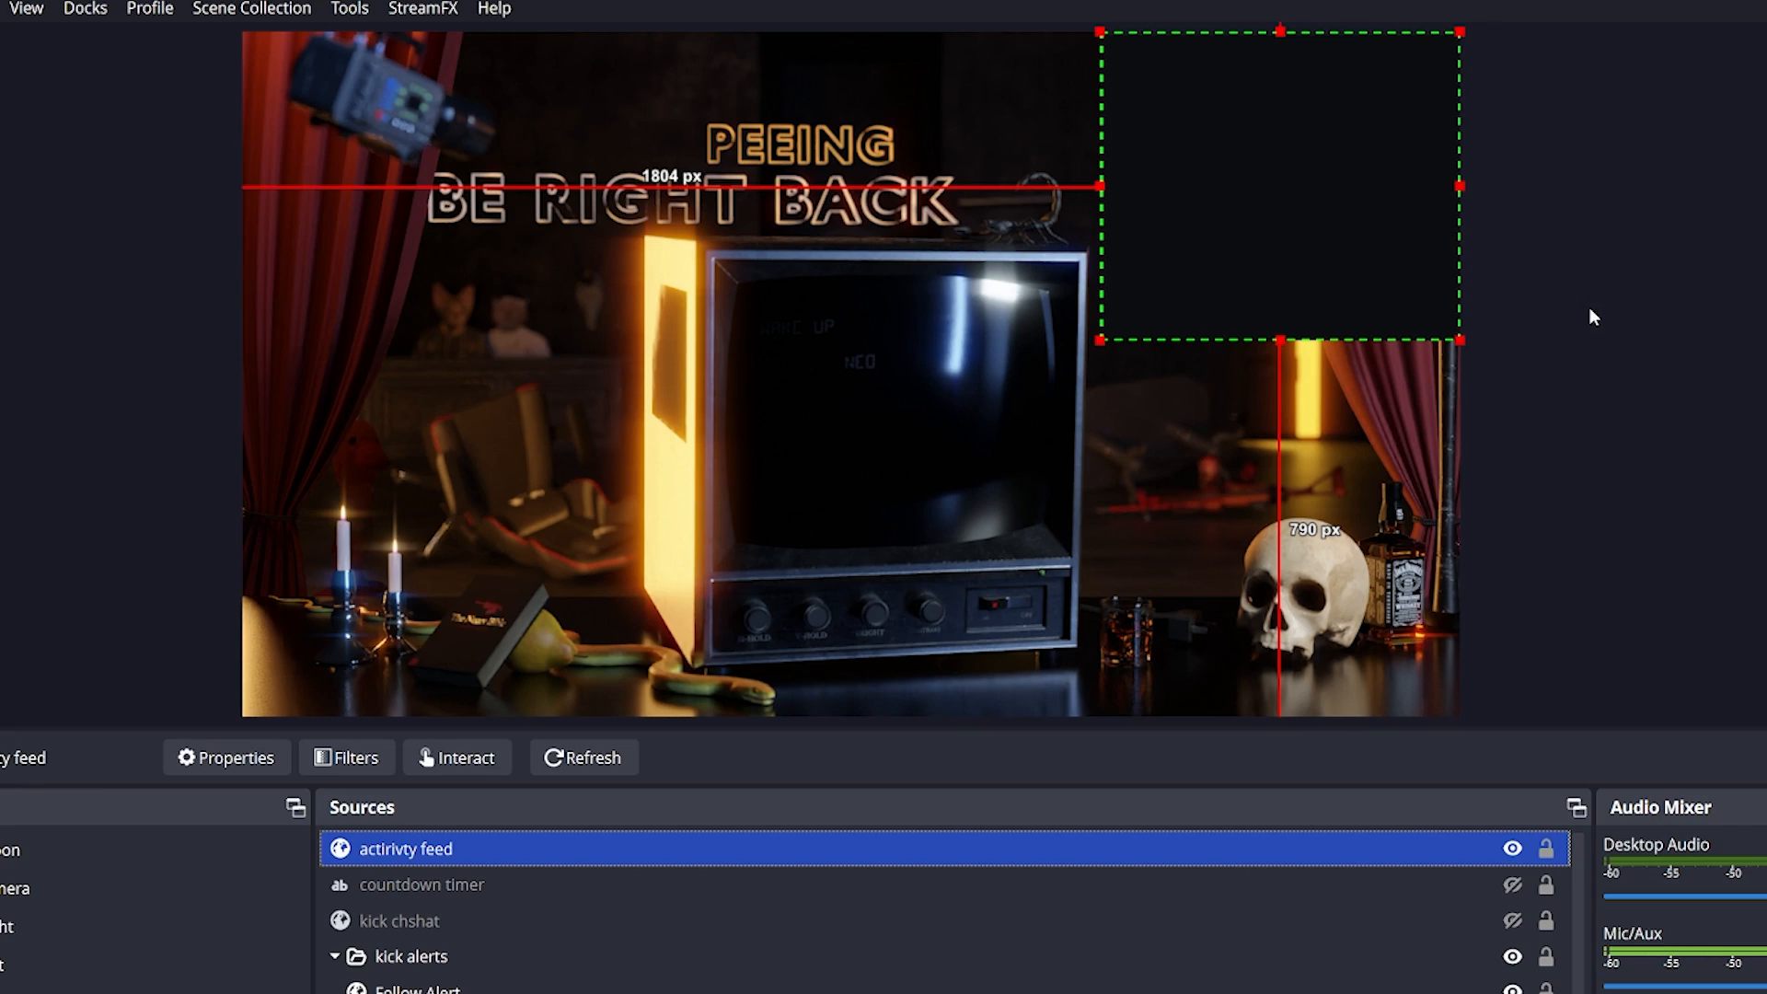
pyautogui.rightClick(403, 848)
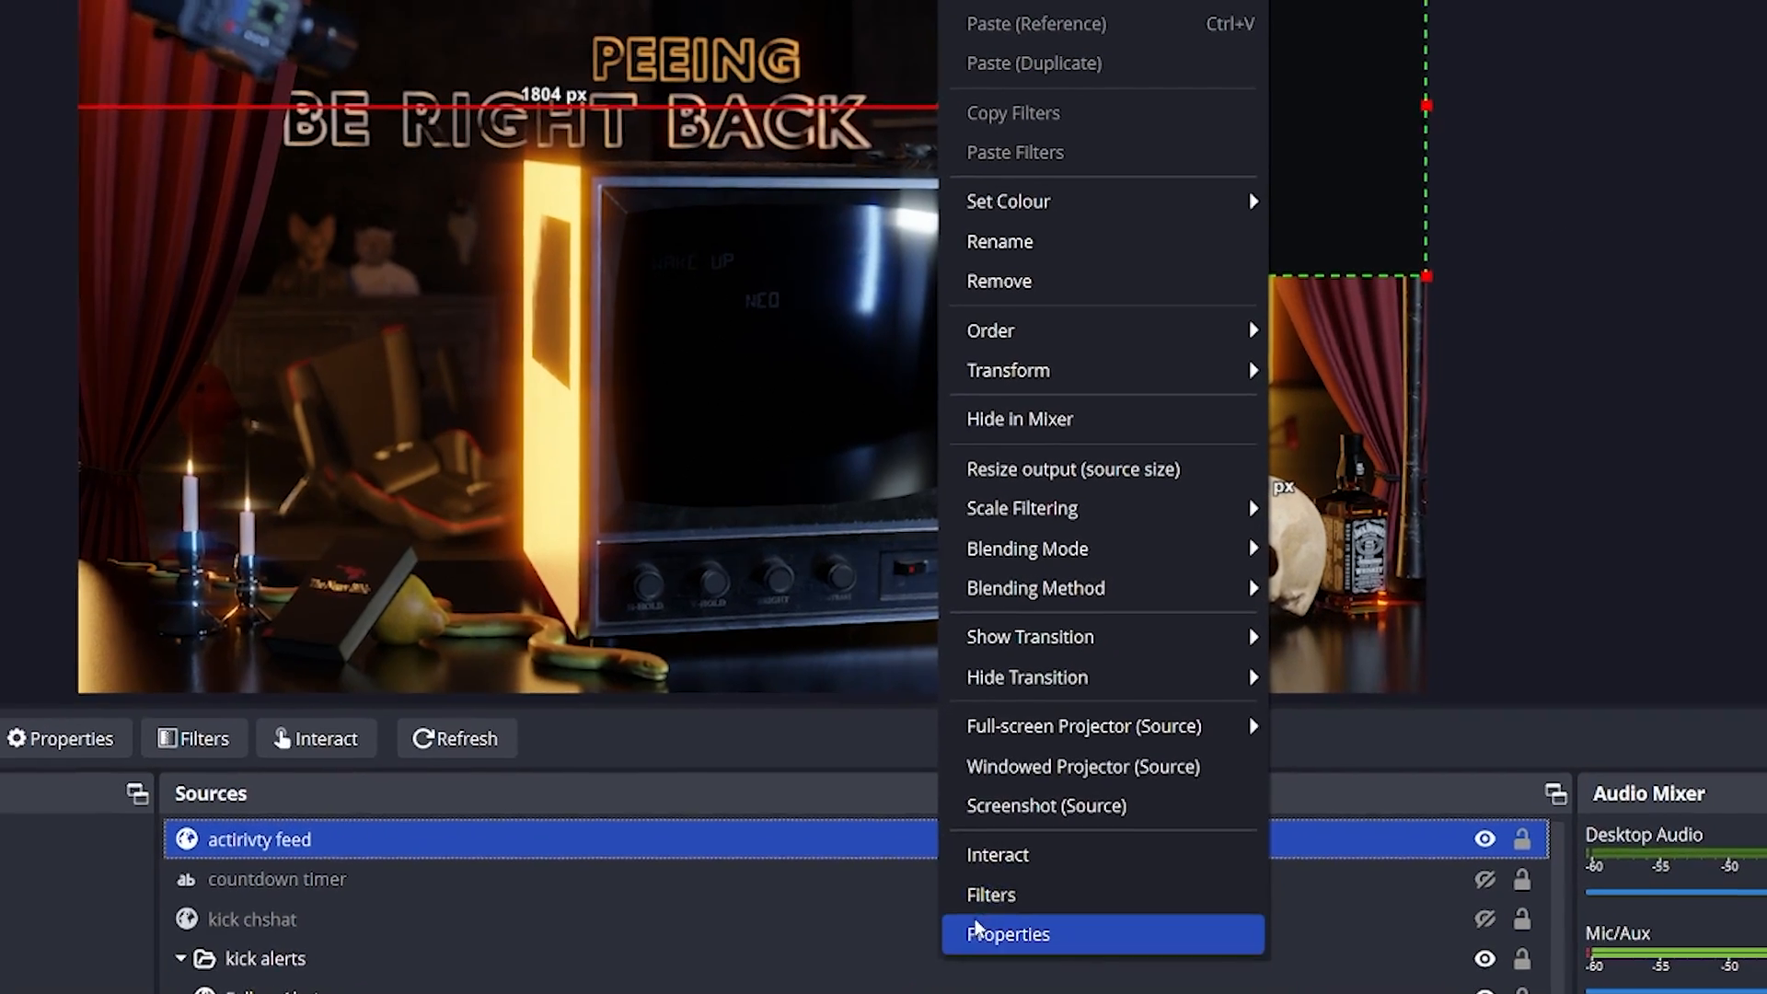
pyautogui.click(1005, 933)
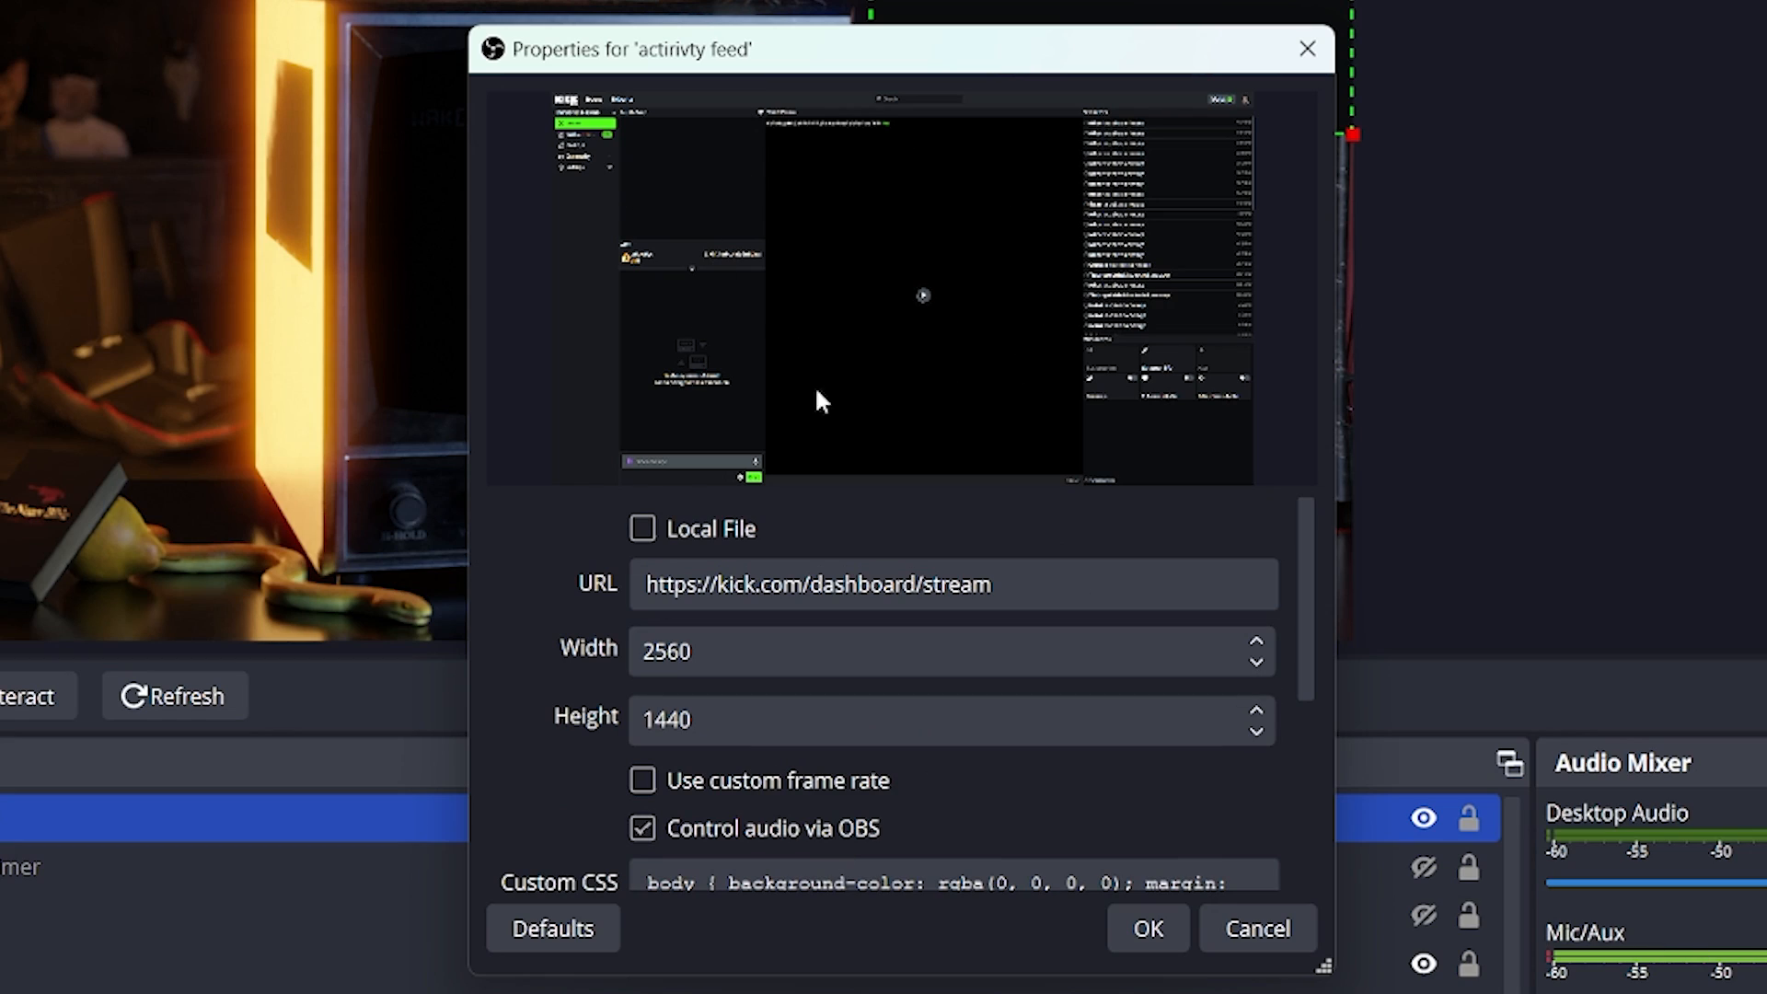
pyautogui.click(1147, 927)
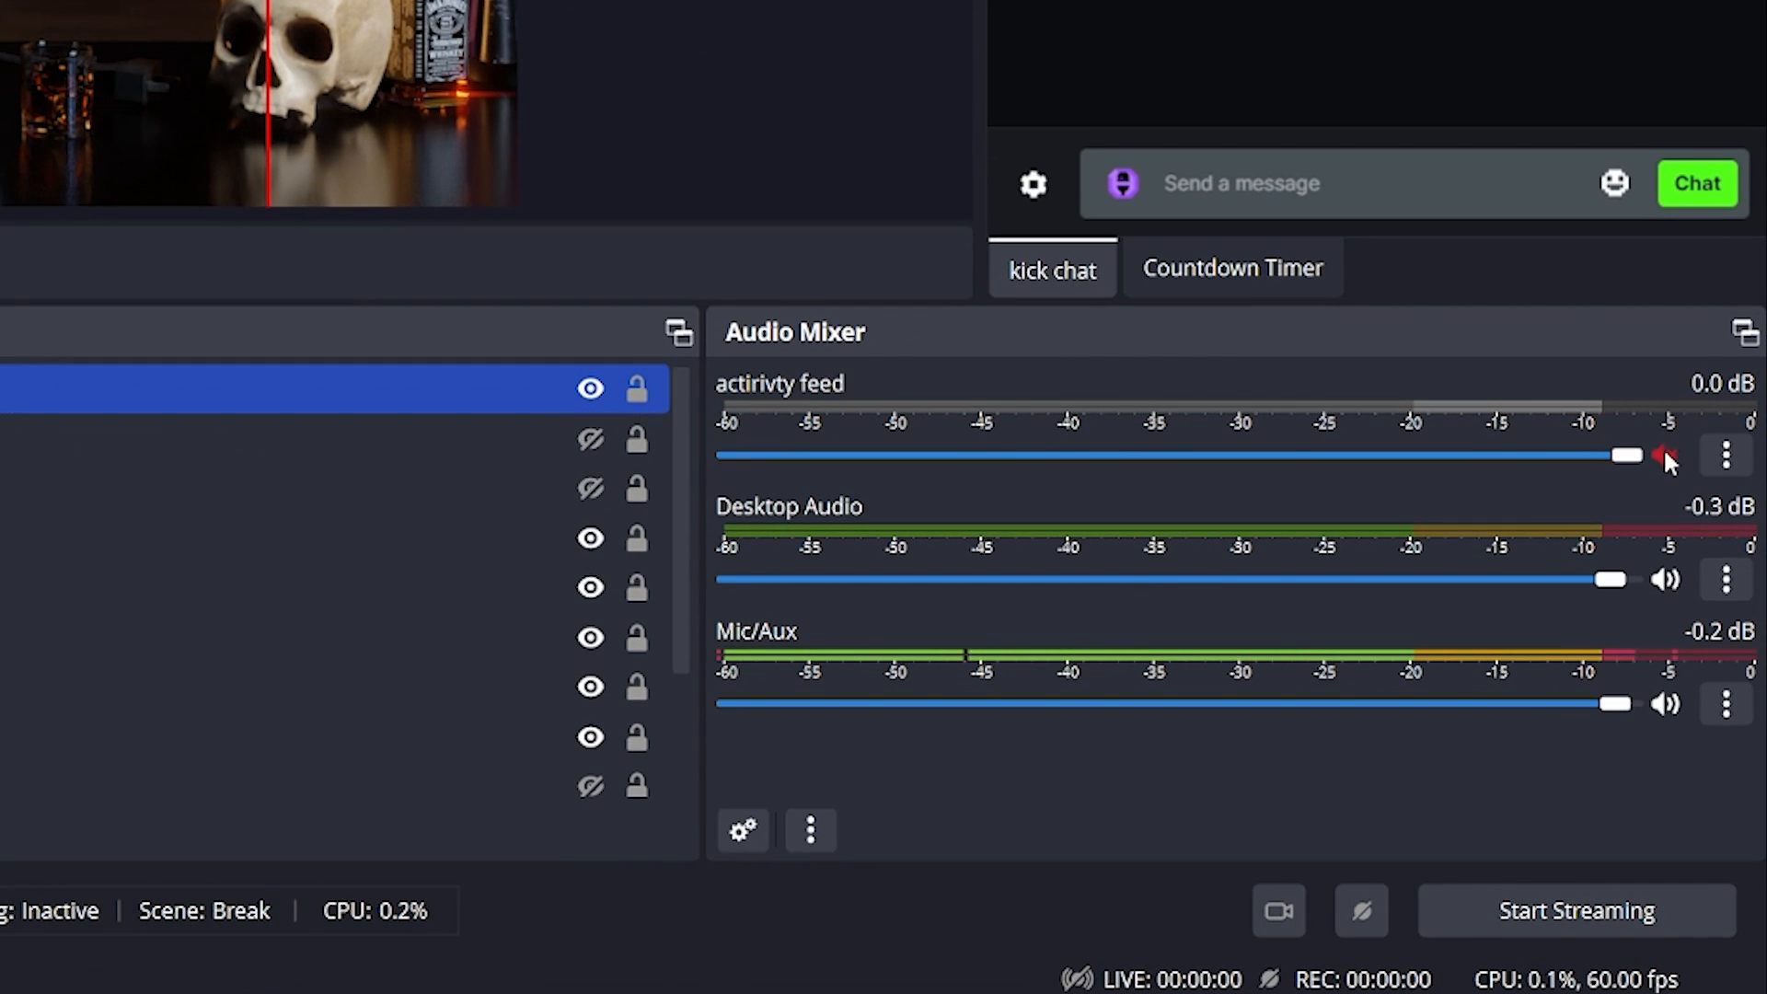
# - Mute the feed in the Audio Mixer, drag its volume to -inf, and hide it
pyautogui.click(1665, 455)
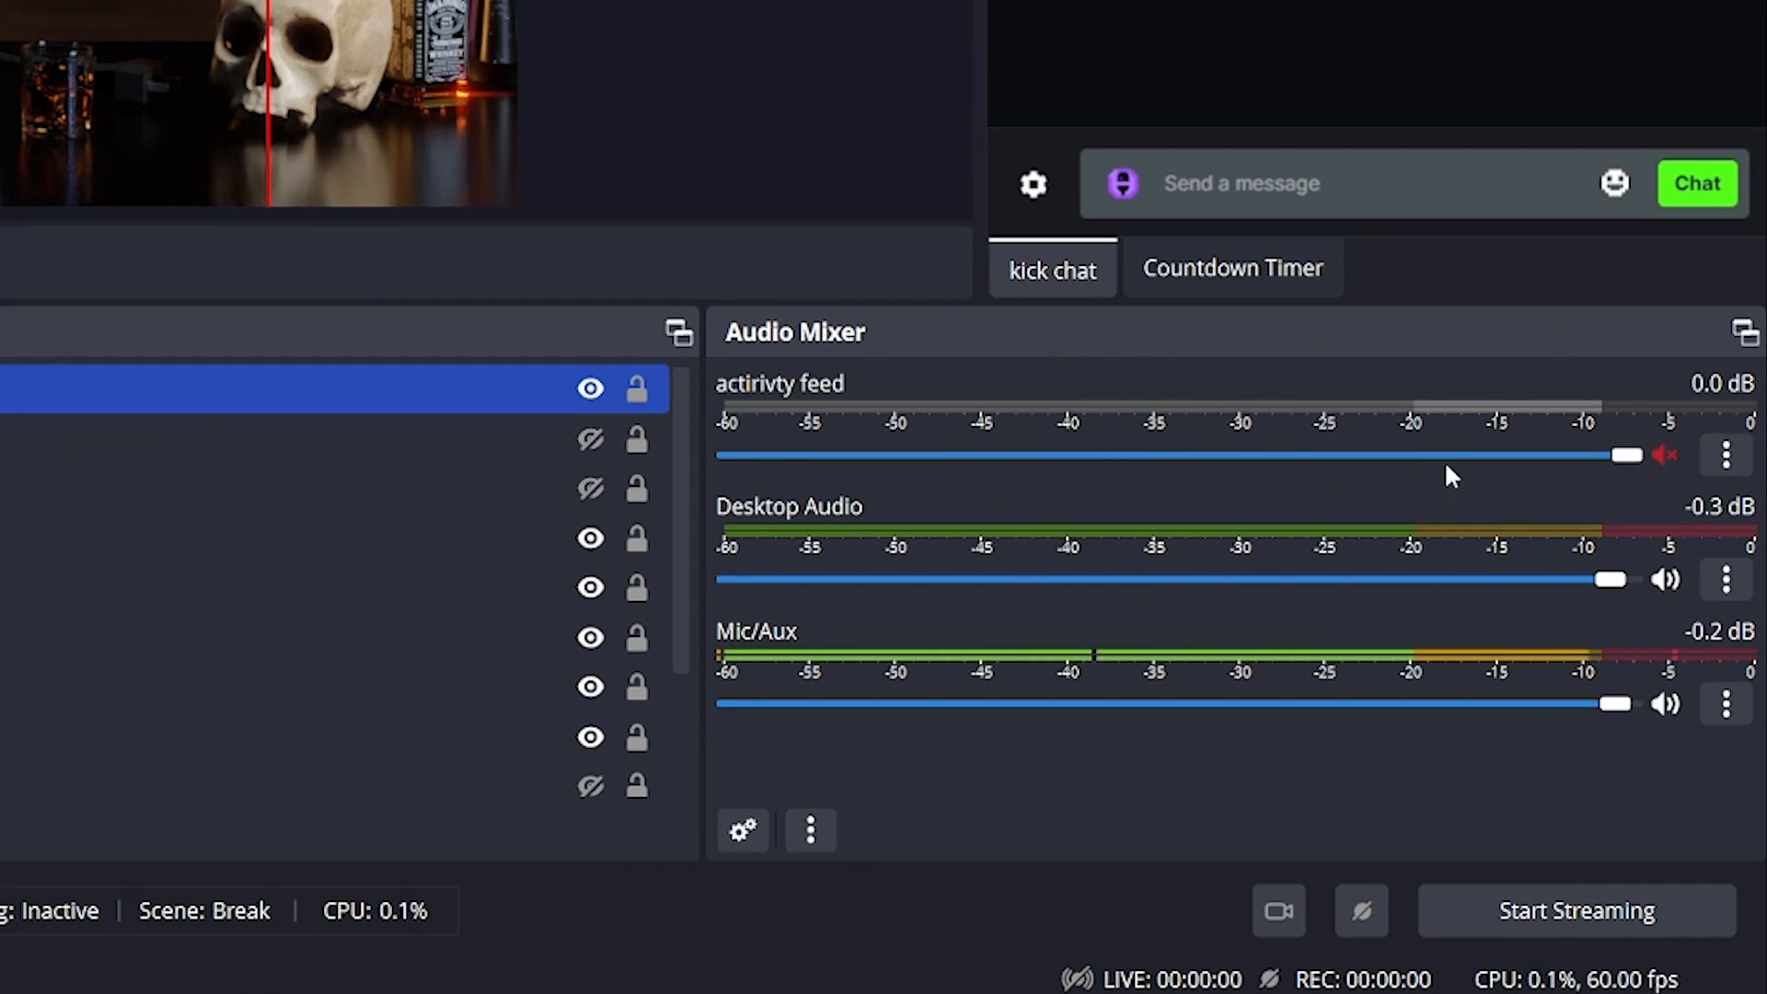
pyautogui.moveTo(1626, 453); pyautogui.dragTo(731, 453)
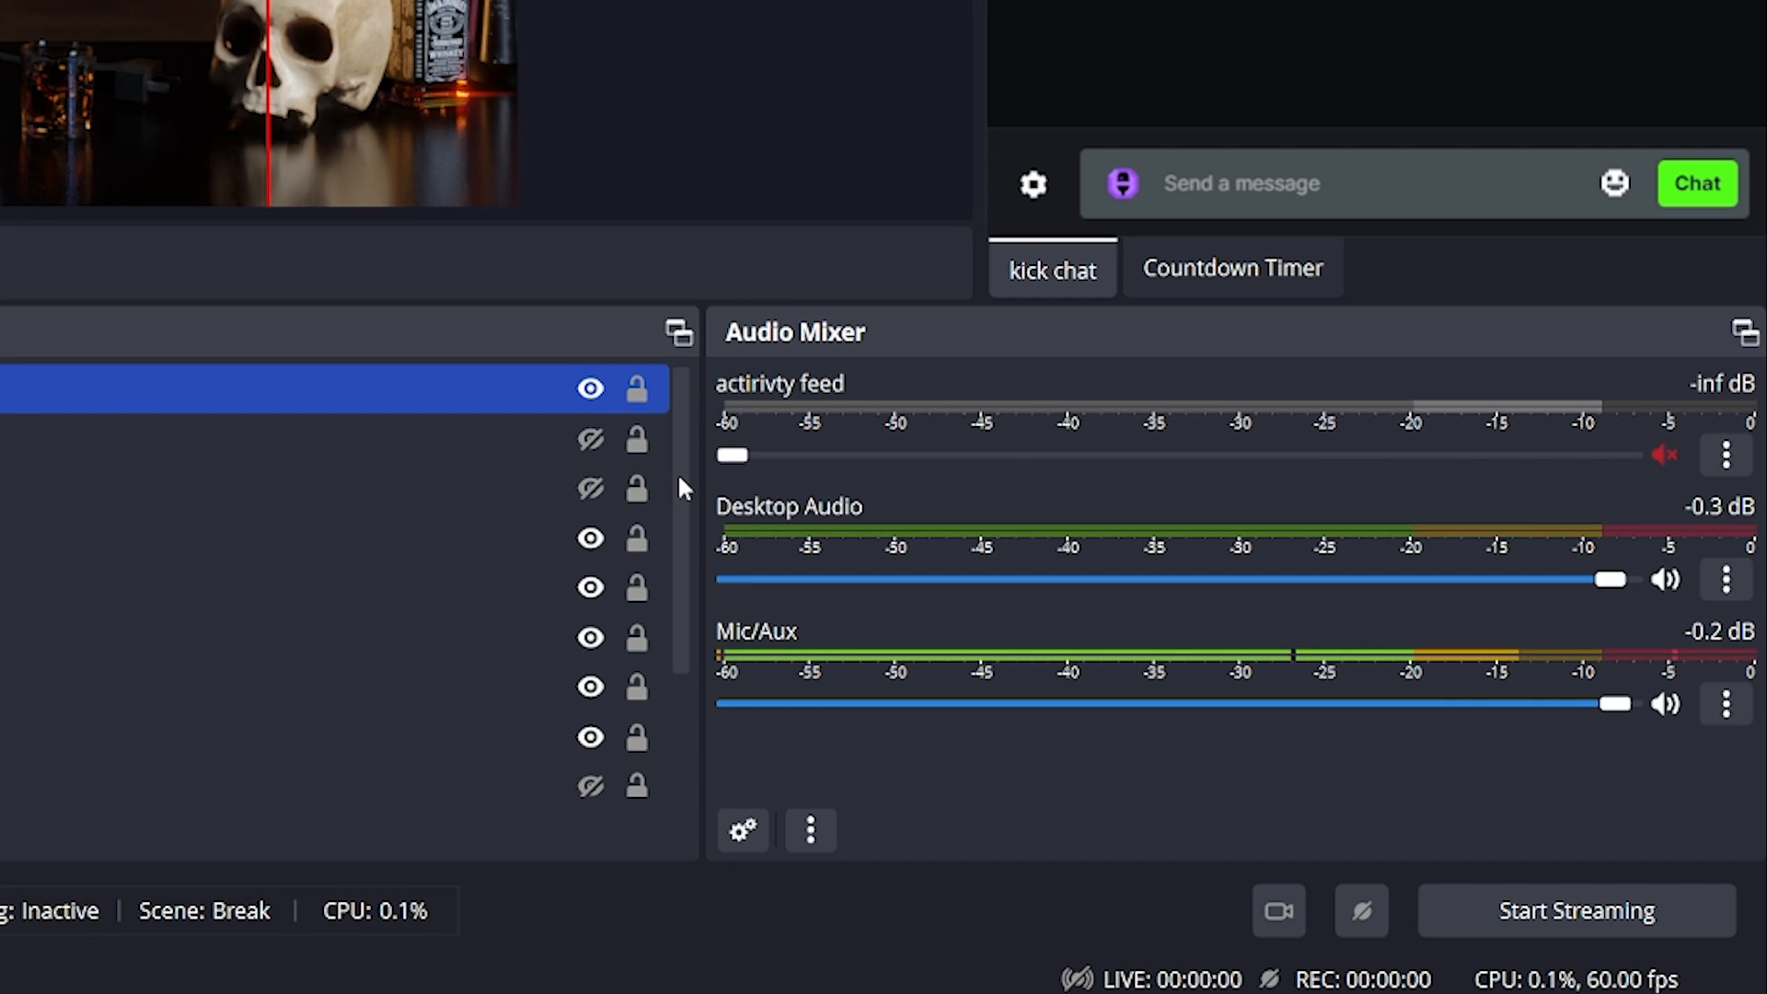
pyautogui.moveTo(1011, 439)
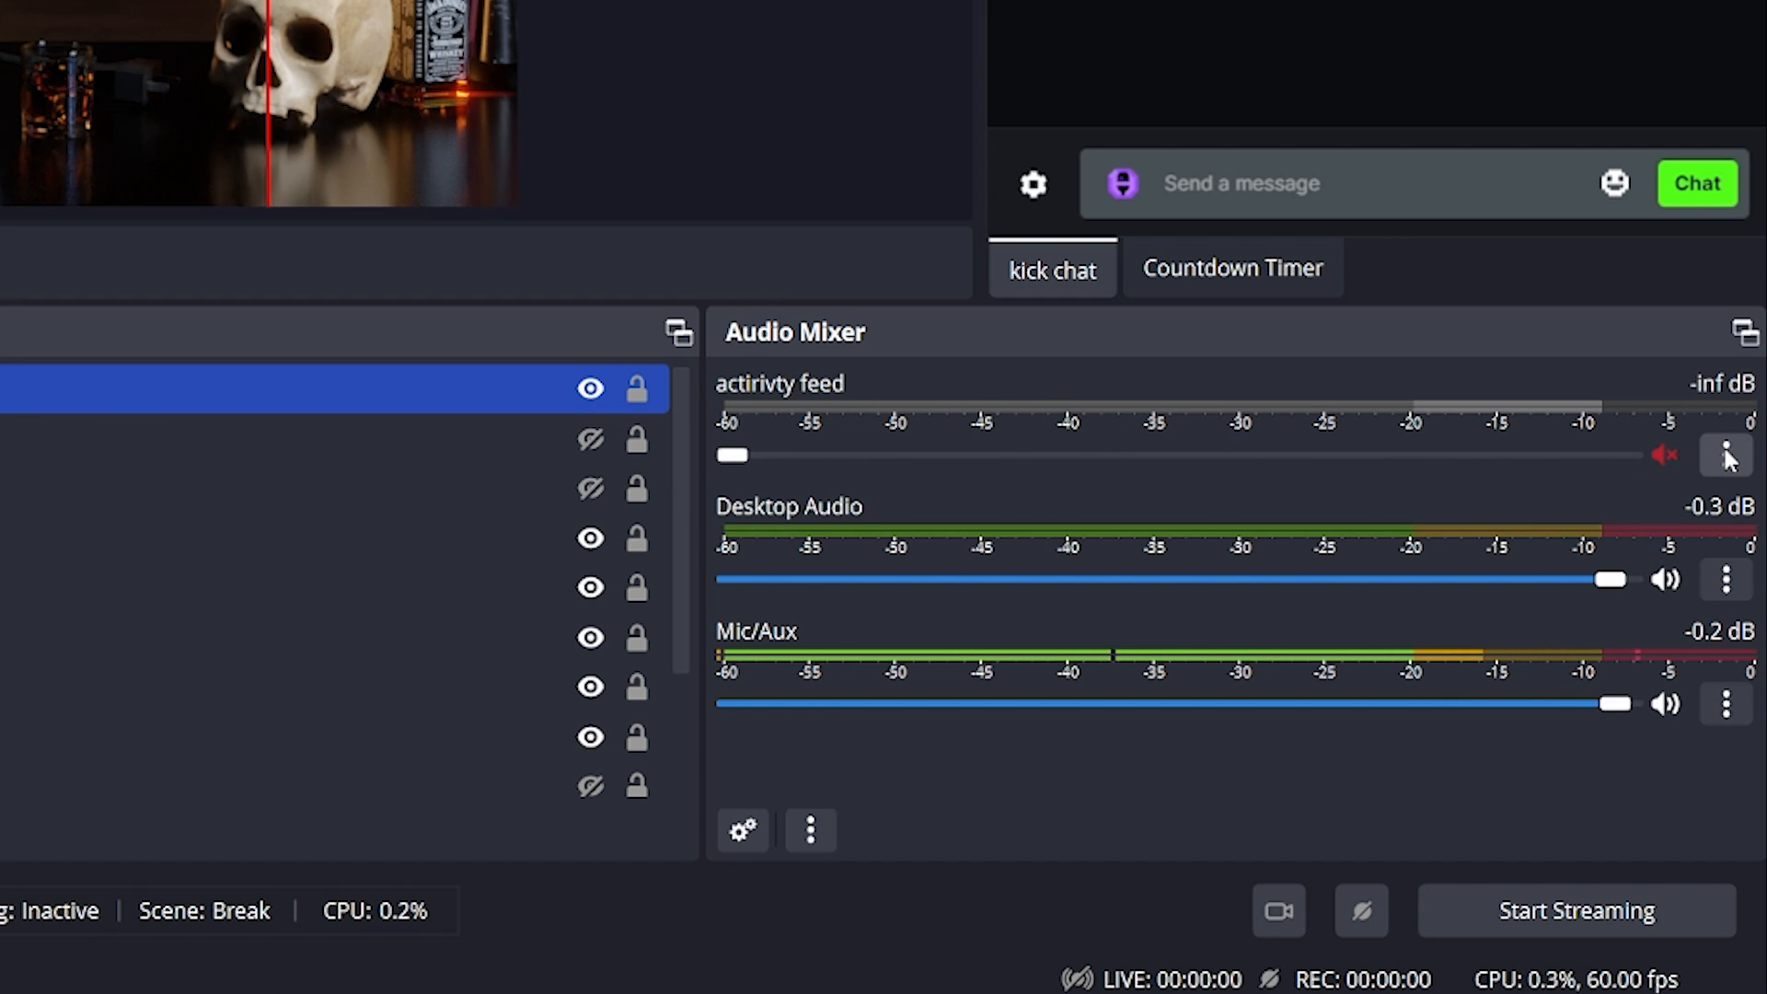
pyautogui.click(1724, 454)
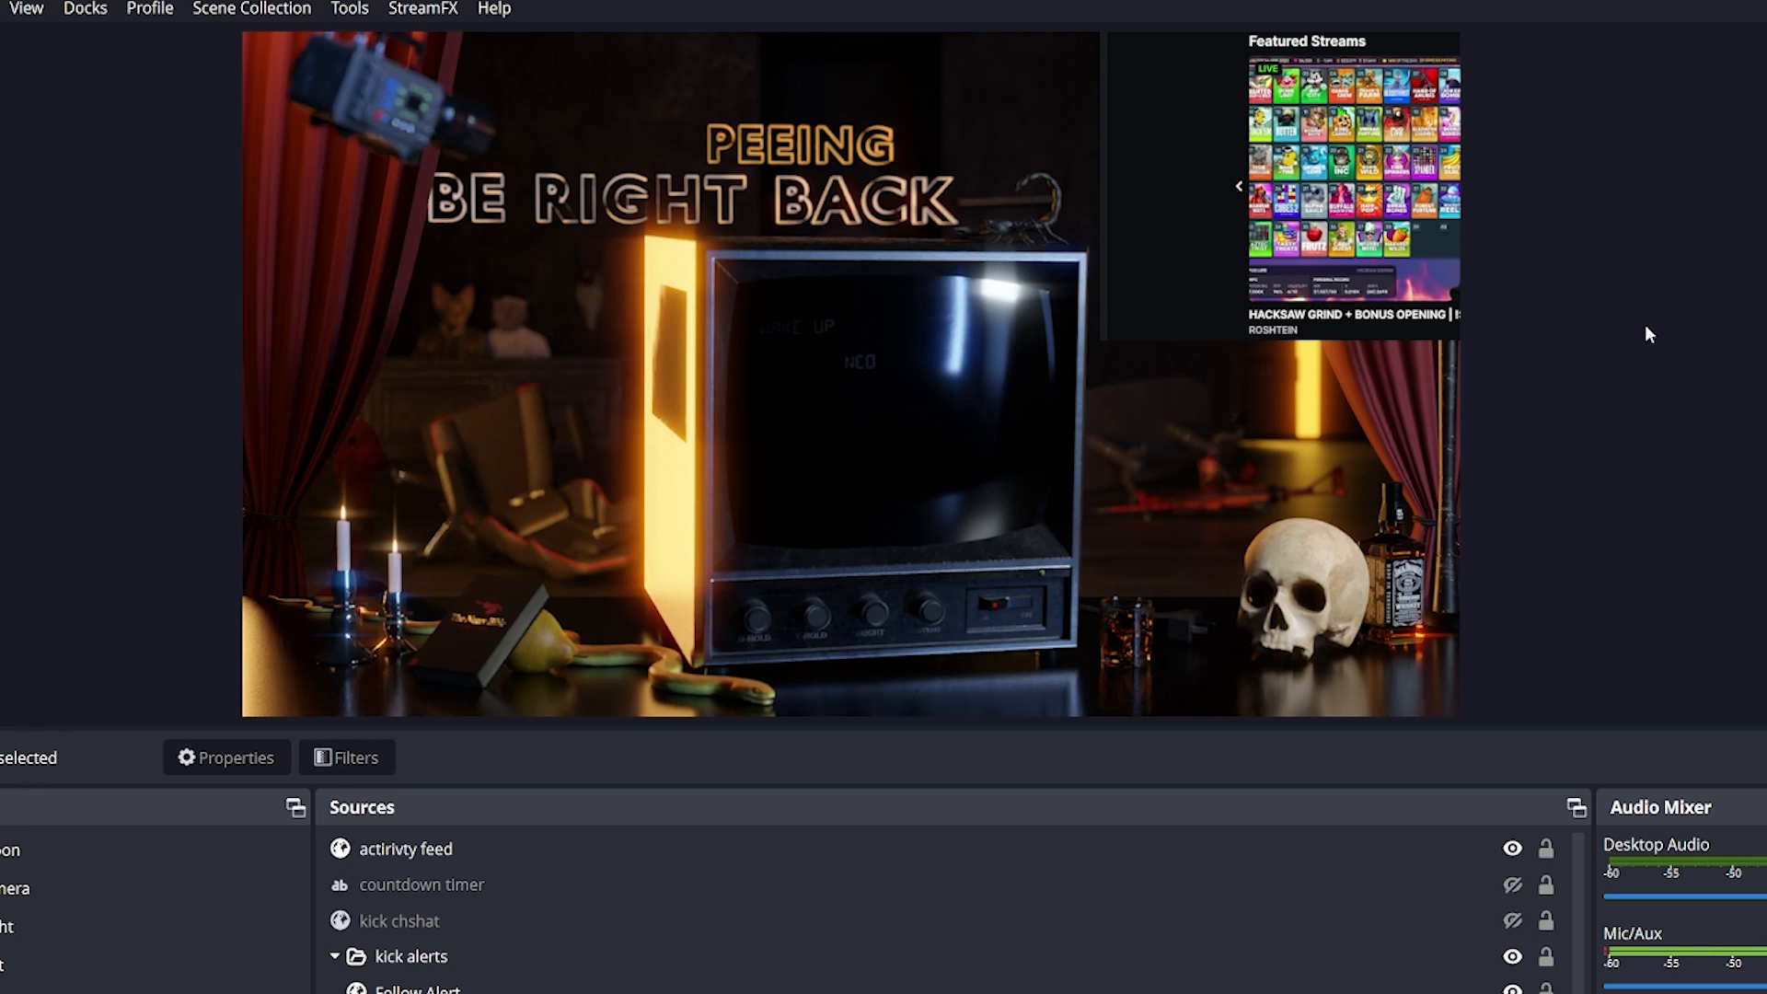
pyautogui.moveTo(1403, 815)
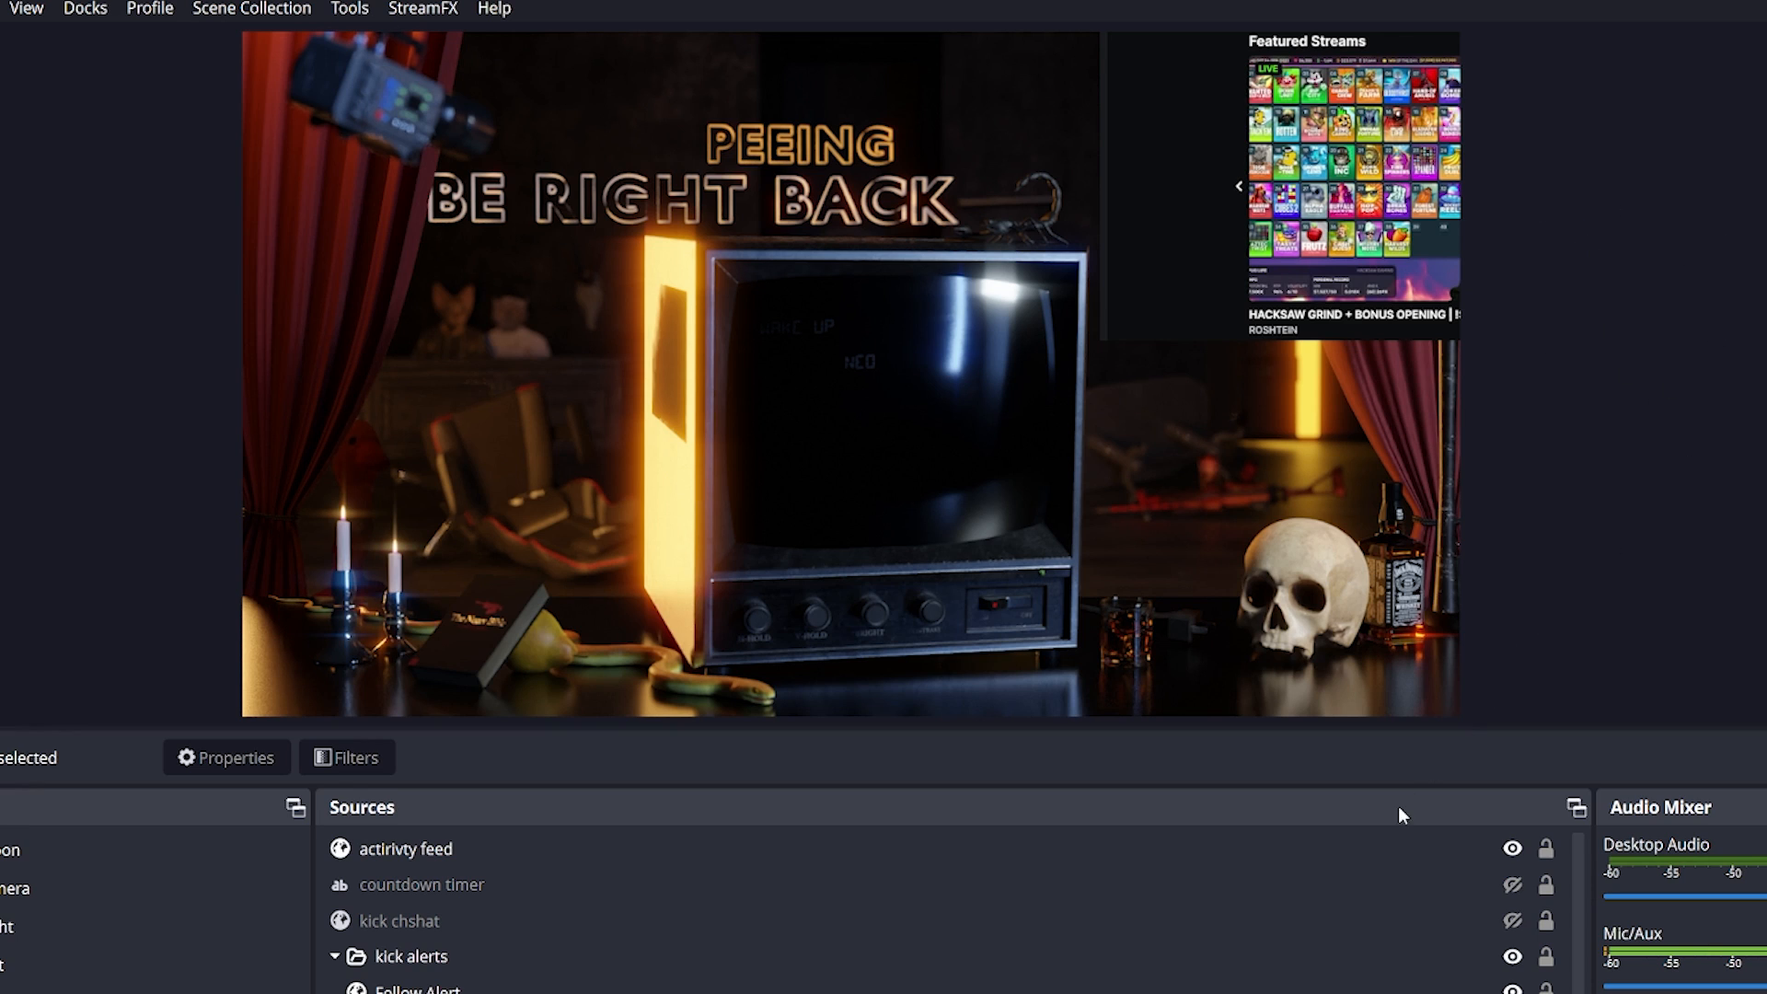
# - Bring up the actirivty feed source's right-click options again
pyautogui.rightClick(403, 848)
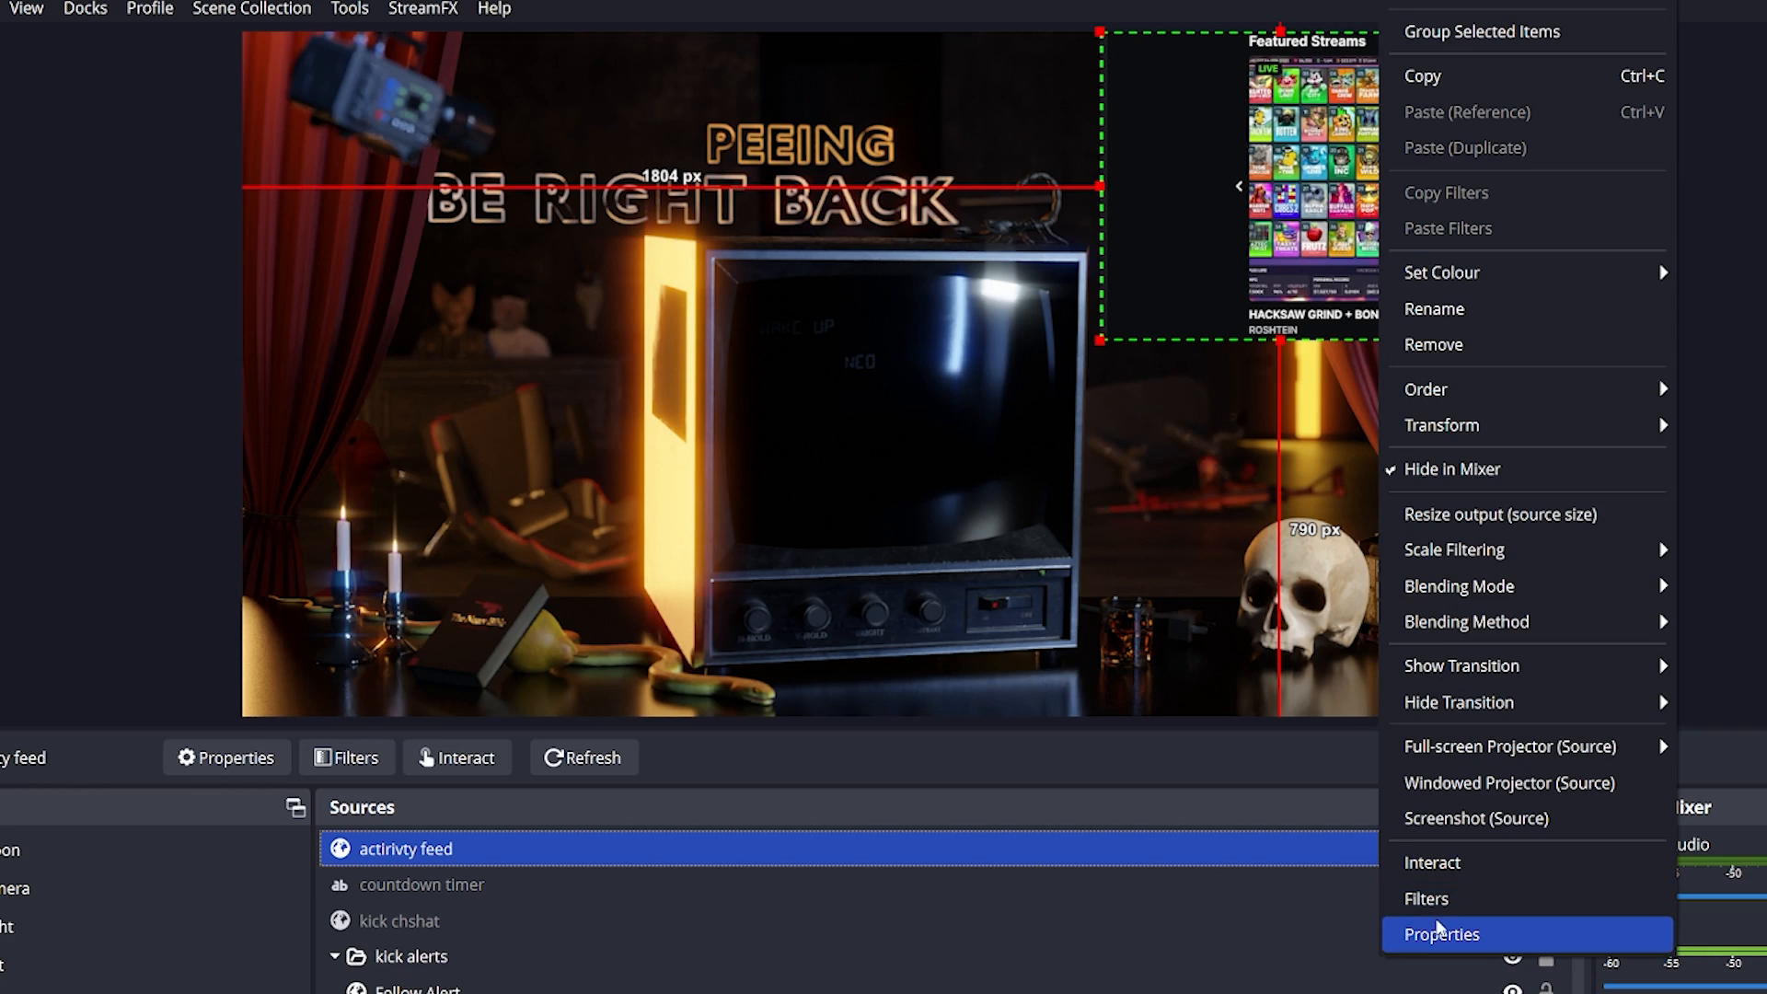
pyautogui.click(1439, 933)
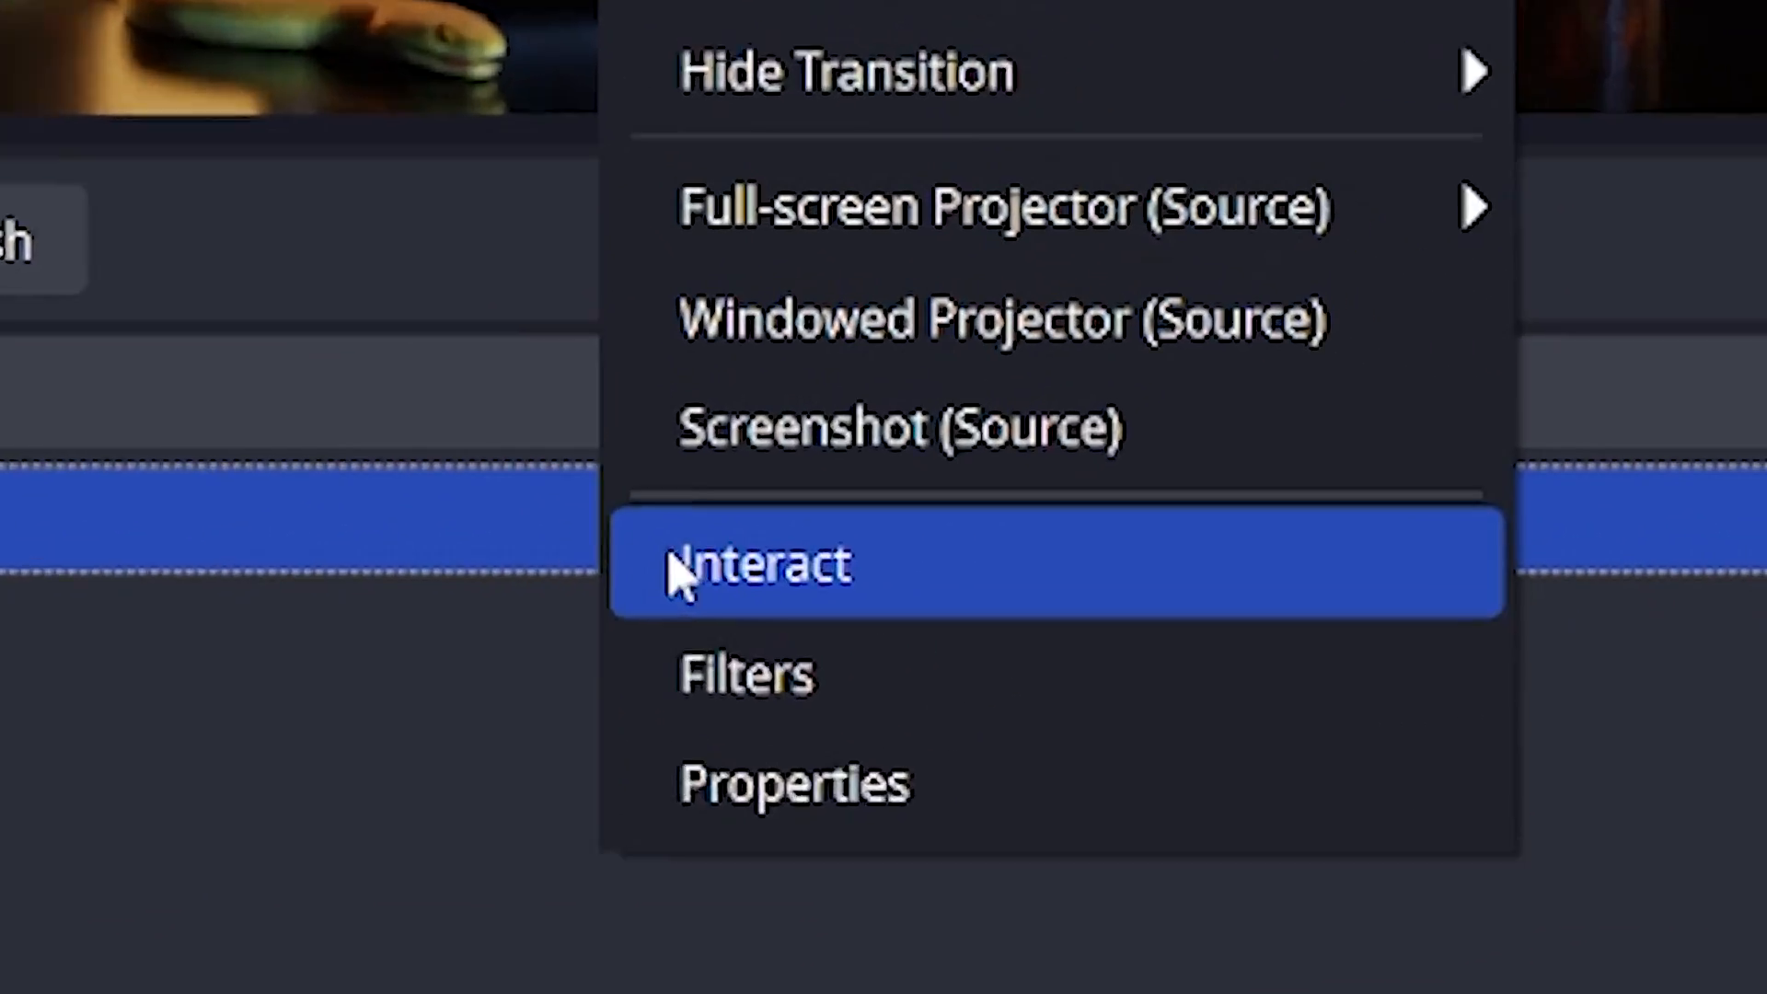
# - Use the feed's Interact window to get the Kick dashboard page showing, then return to the scene
pyautogui.click(760, 564)
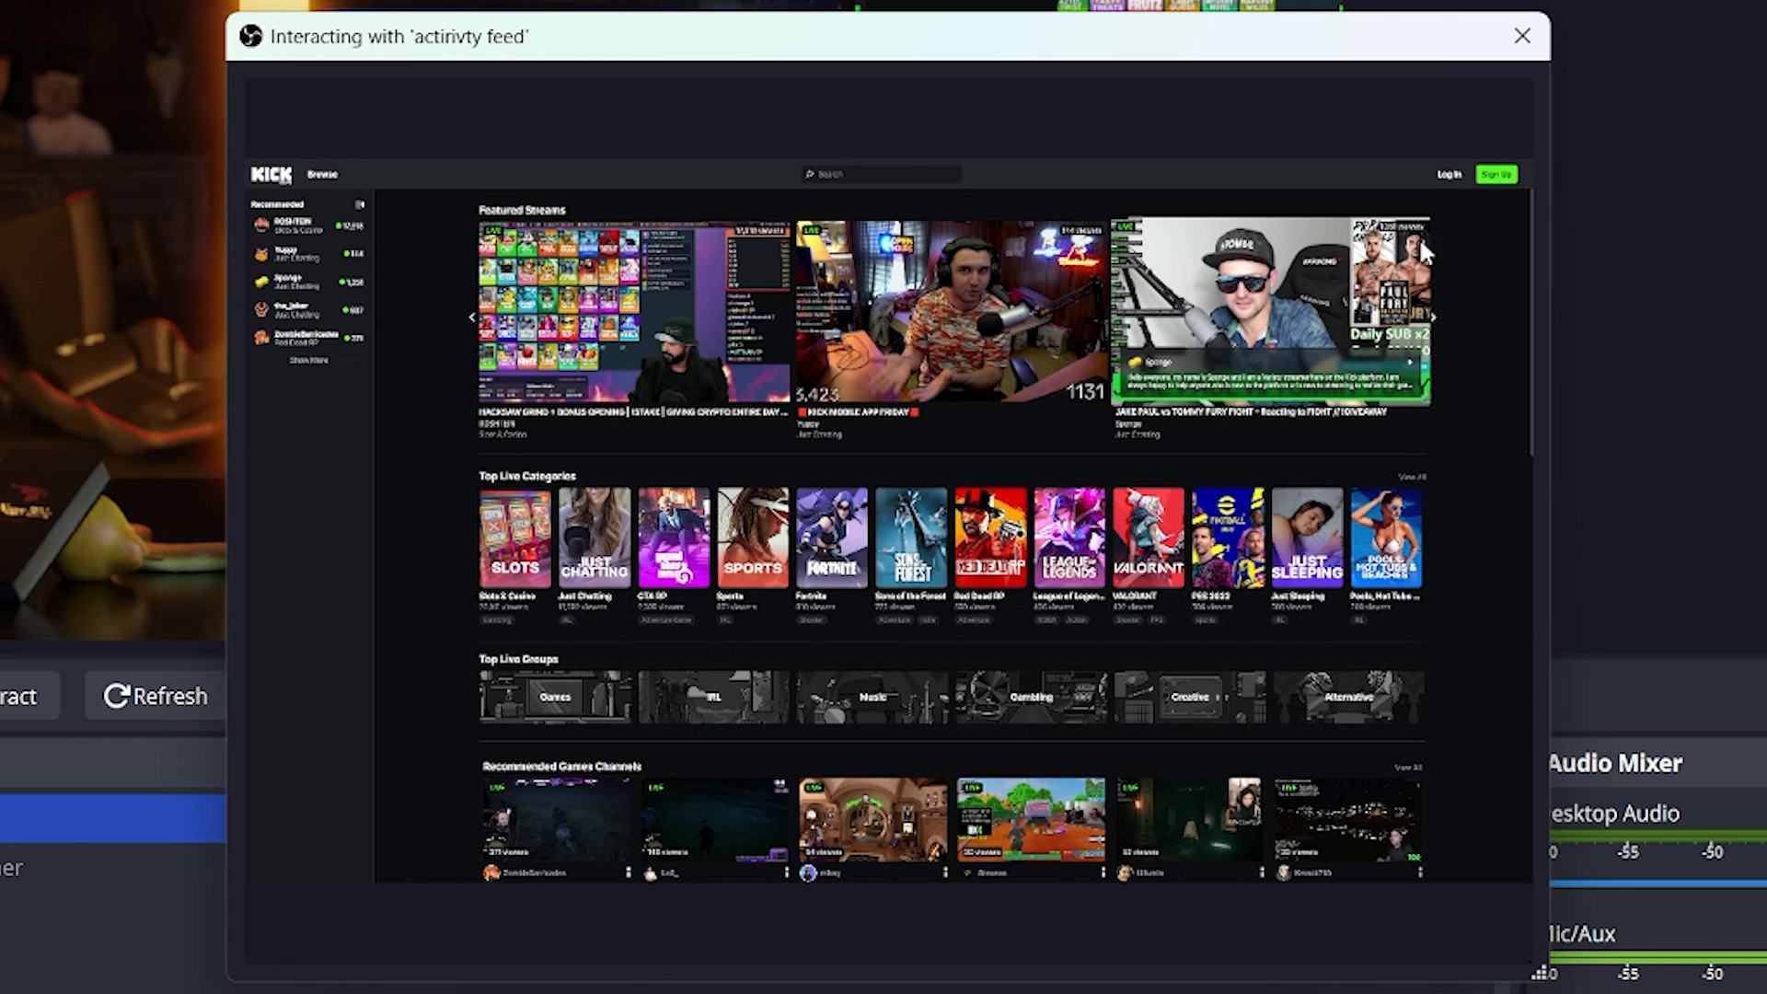
pyautogui.click(1447, 173)
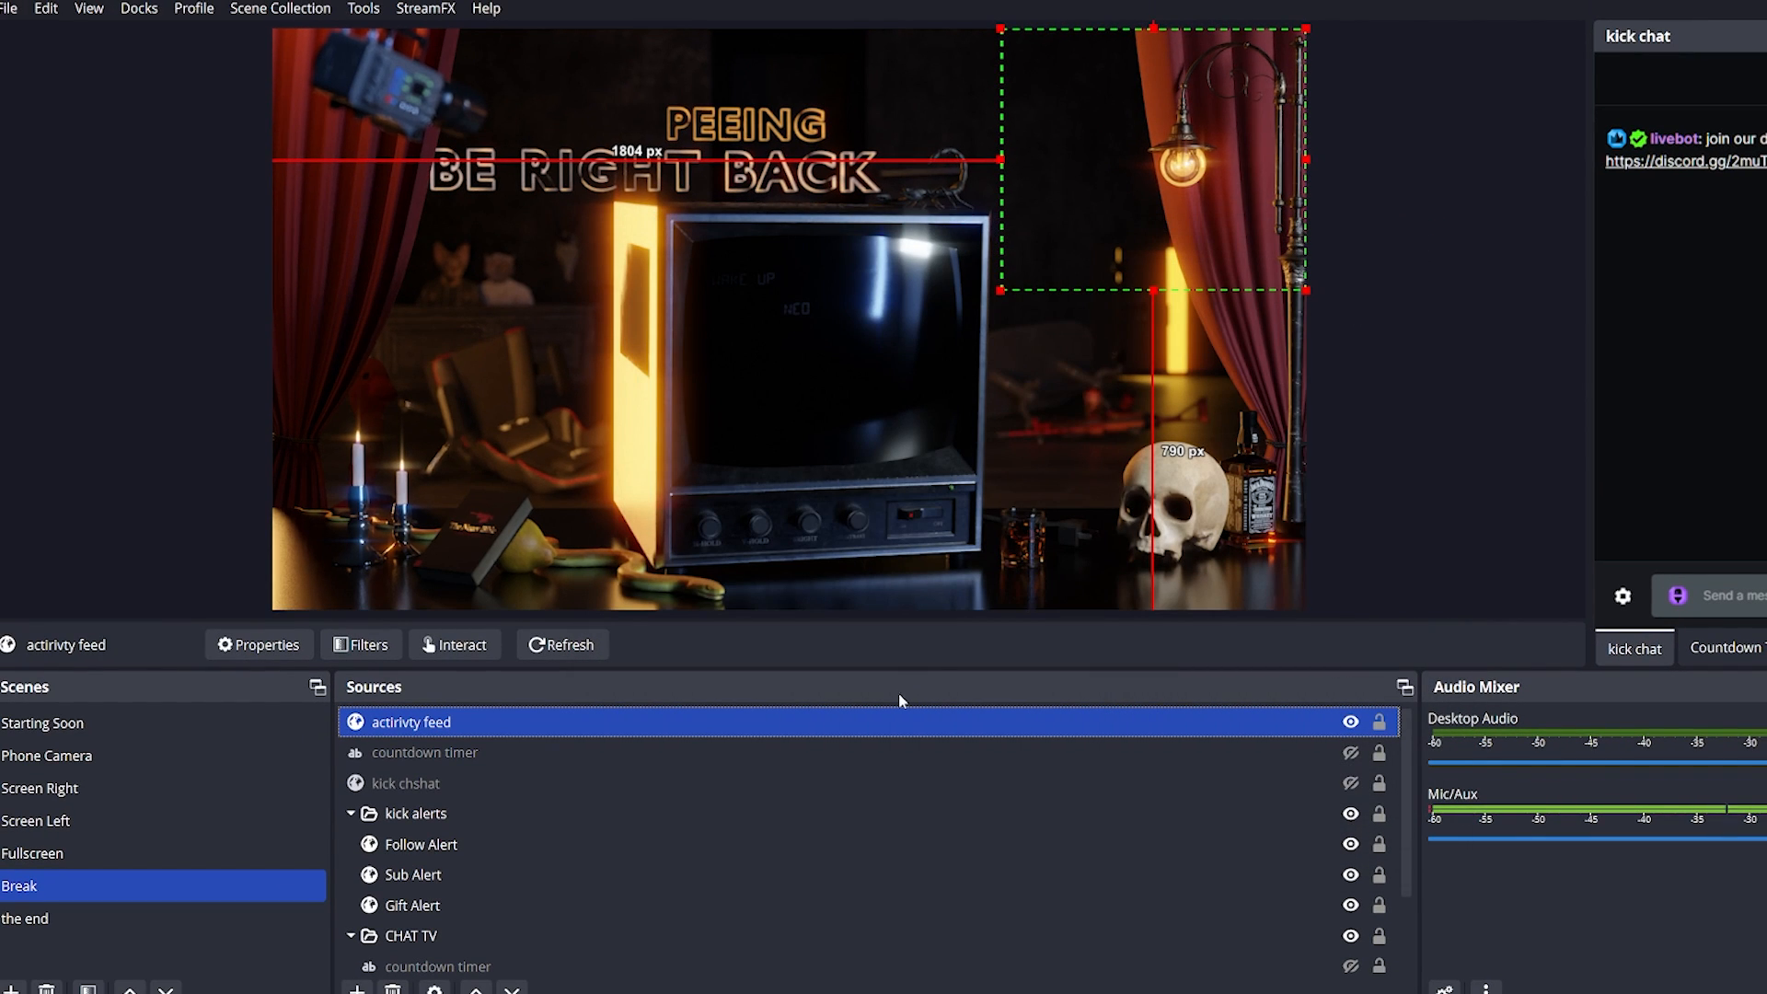
pyautogui.click(258, 644)
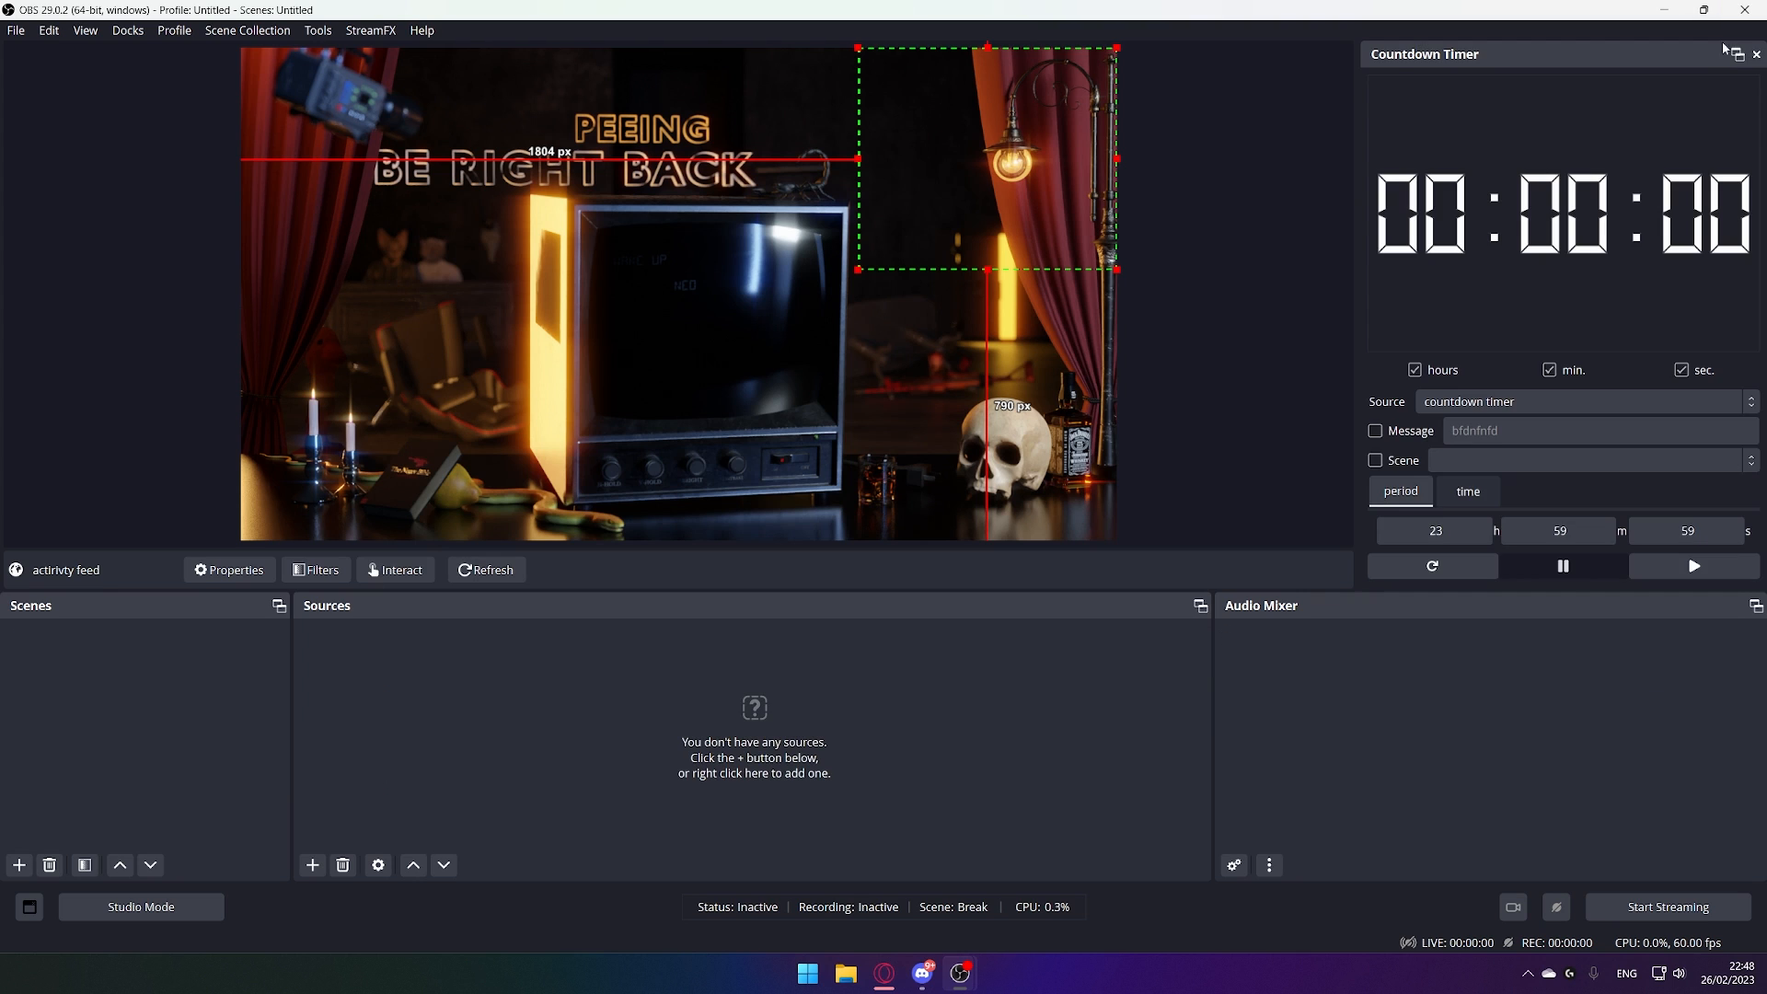
# - Alt-drag the feed's bottom edge up so only the three 'followed you' rows remain
pyautogui.click(806, 972)
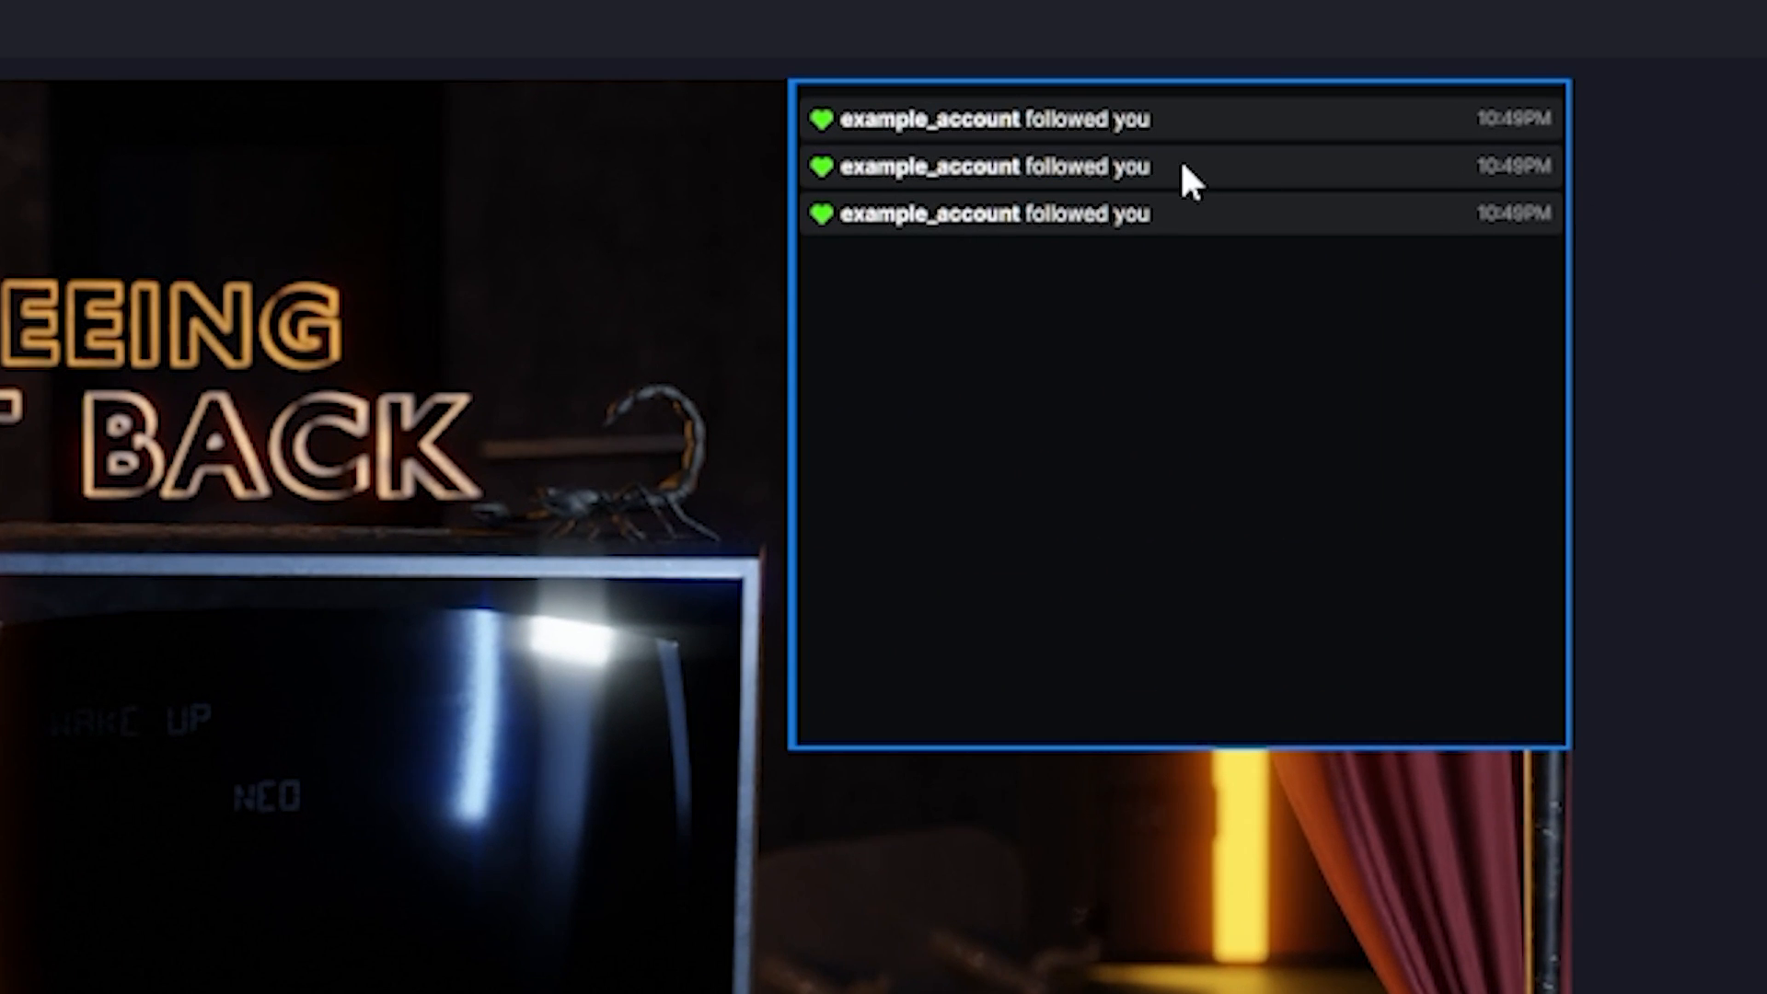
pyautogui.moveTo(1322, 408)
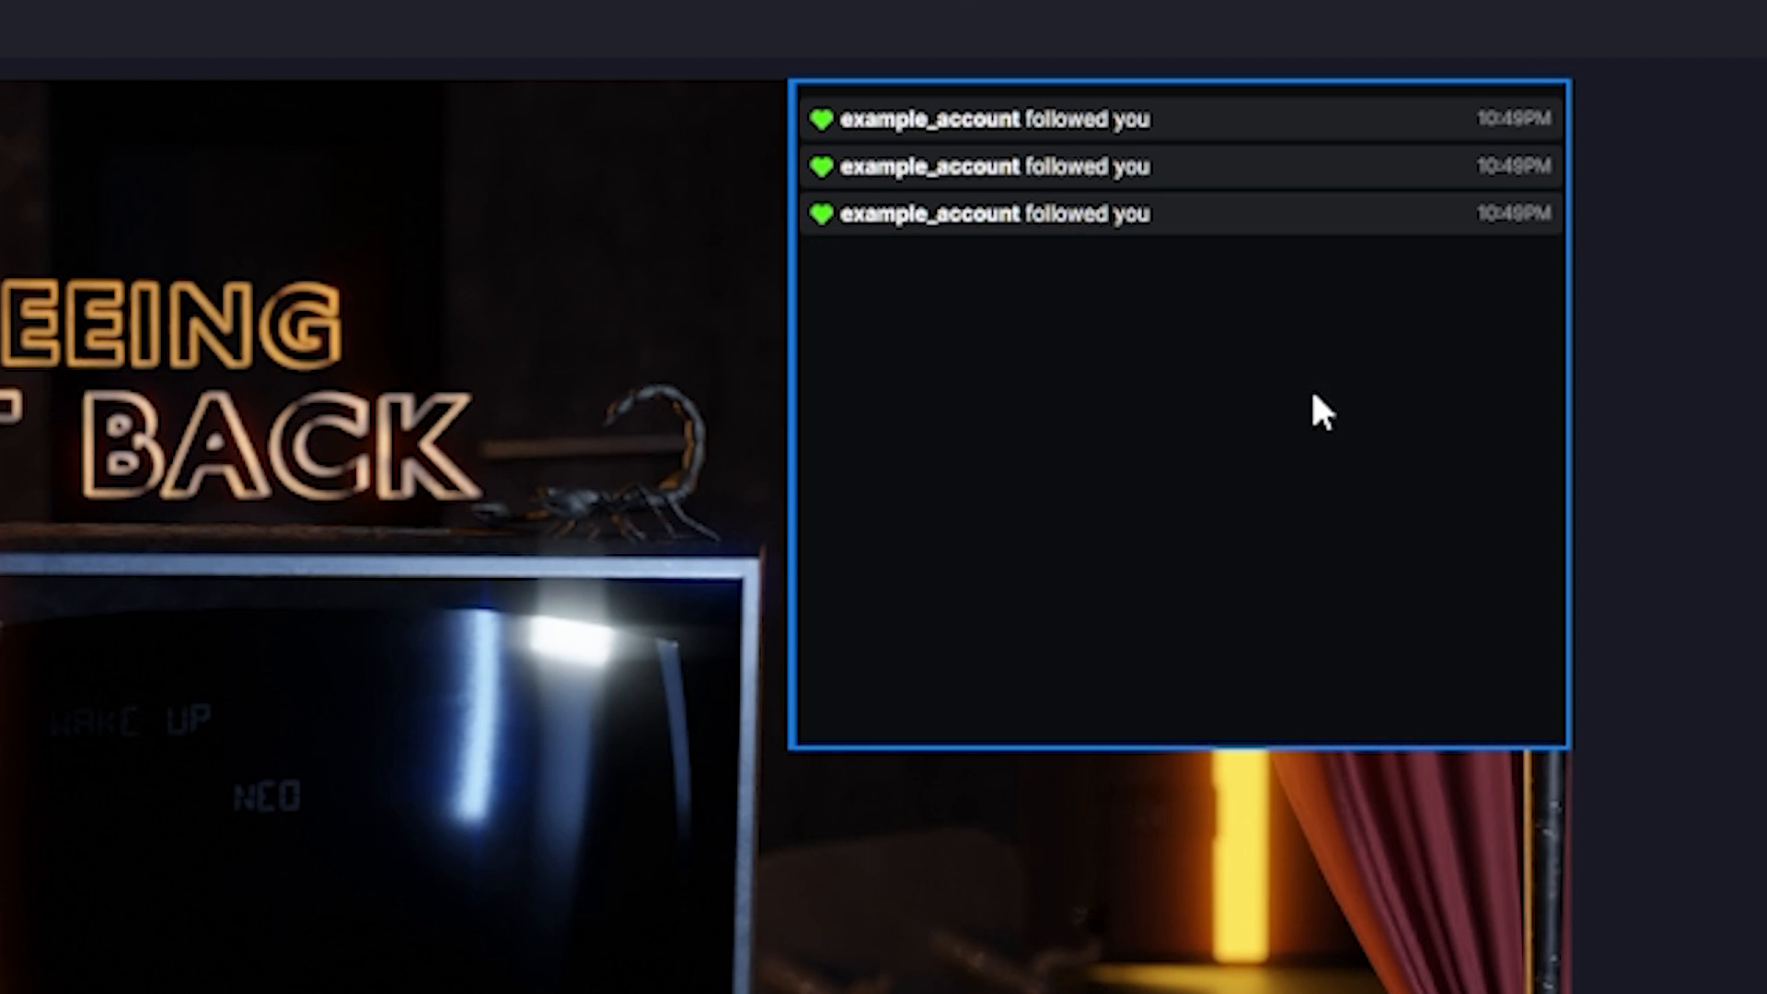
pyautogui.moveTo(1338, 409)
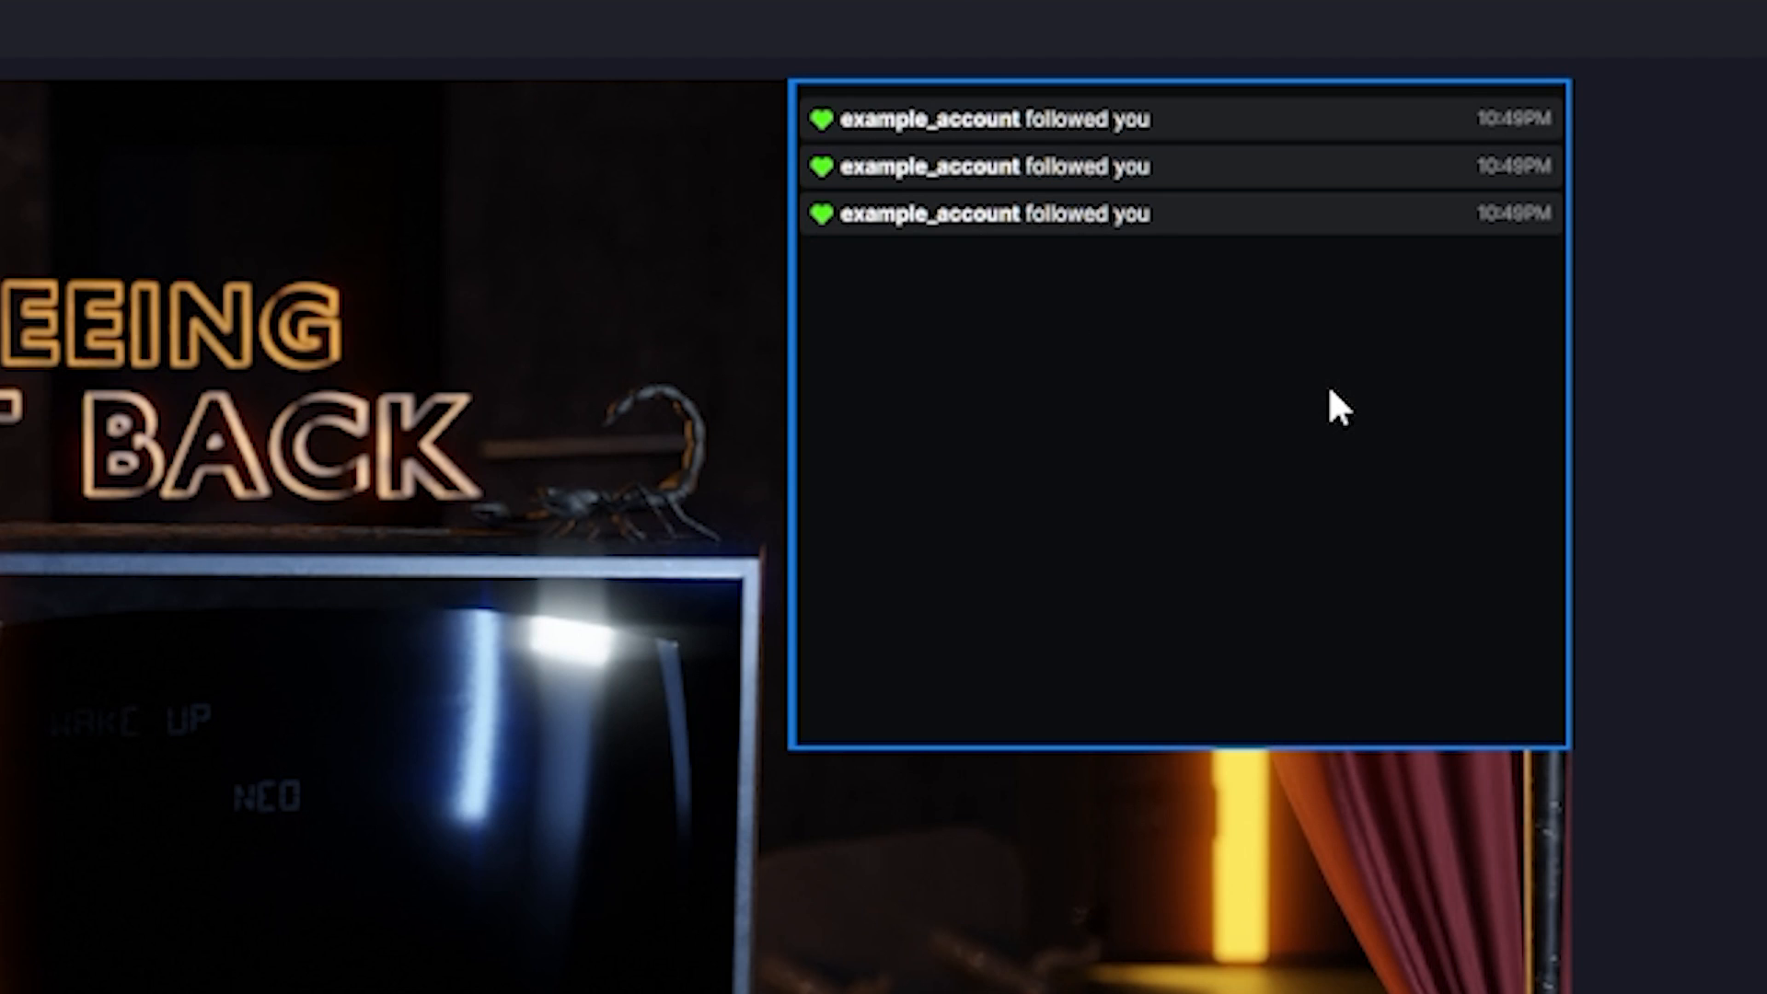
pyautogui.moveTo(1143, 219)
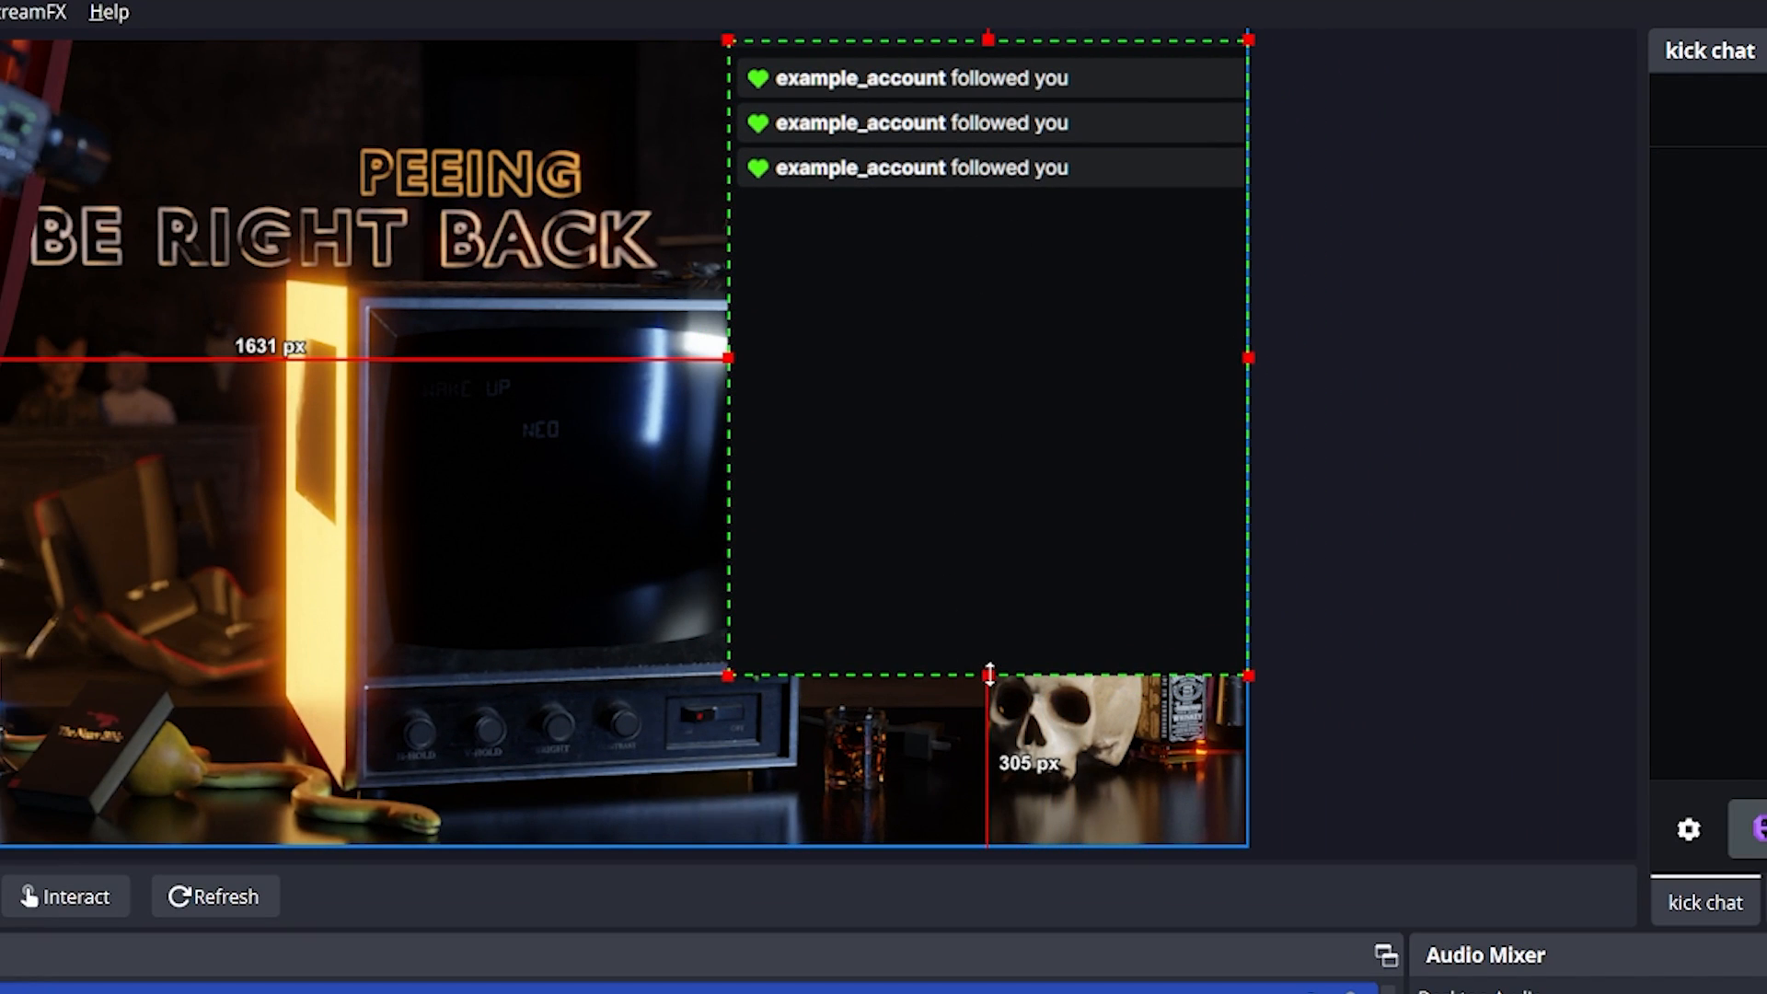
pyautogui.moveTo(990, 674); pyautogui.dragTo(1099, 203)
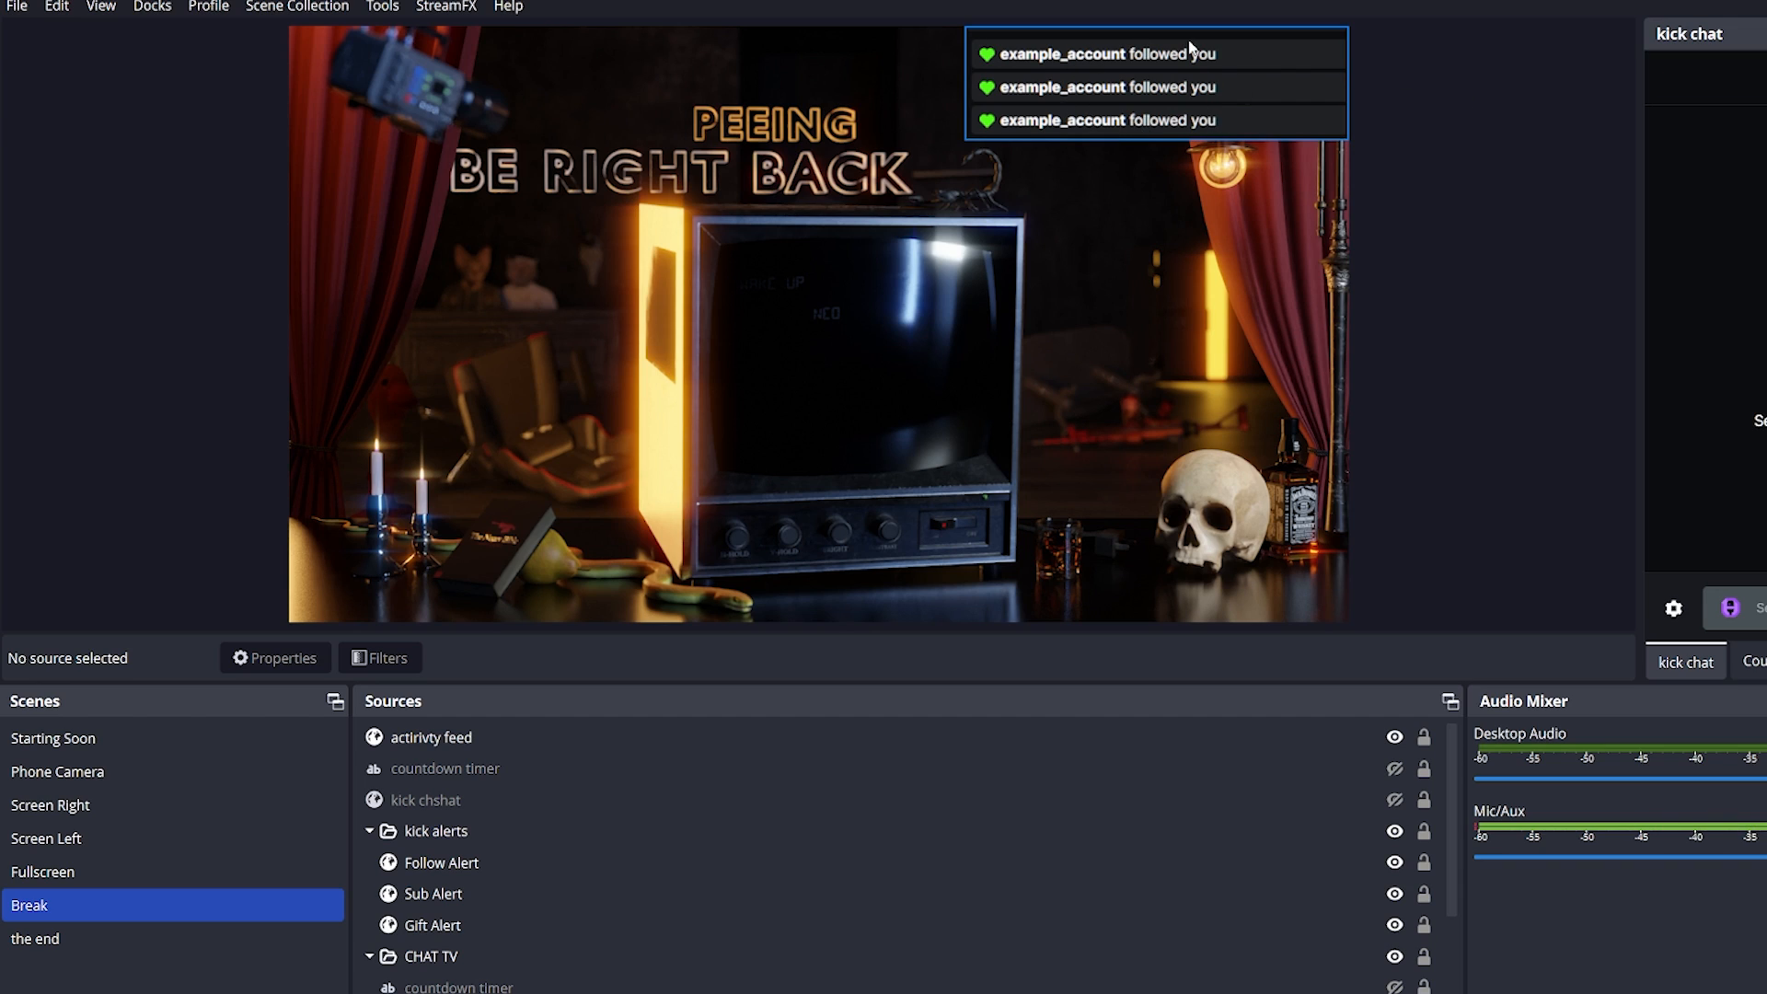
pyautogui.moveTo(1001, 72)
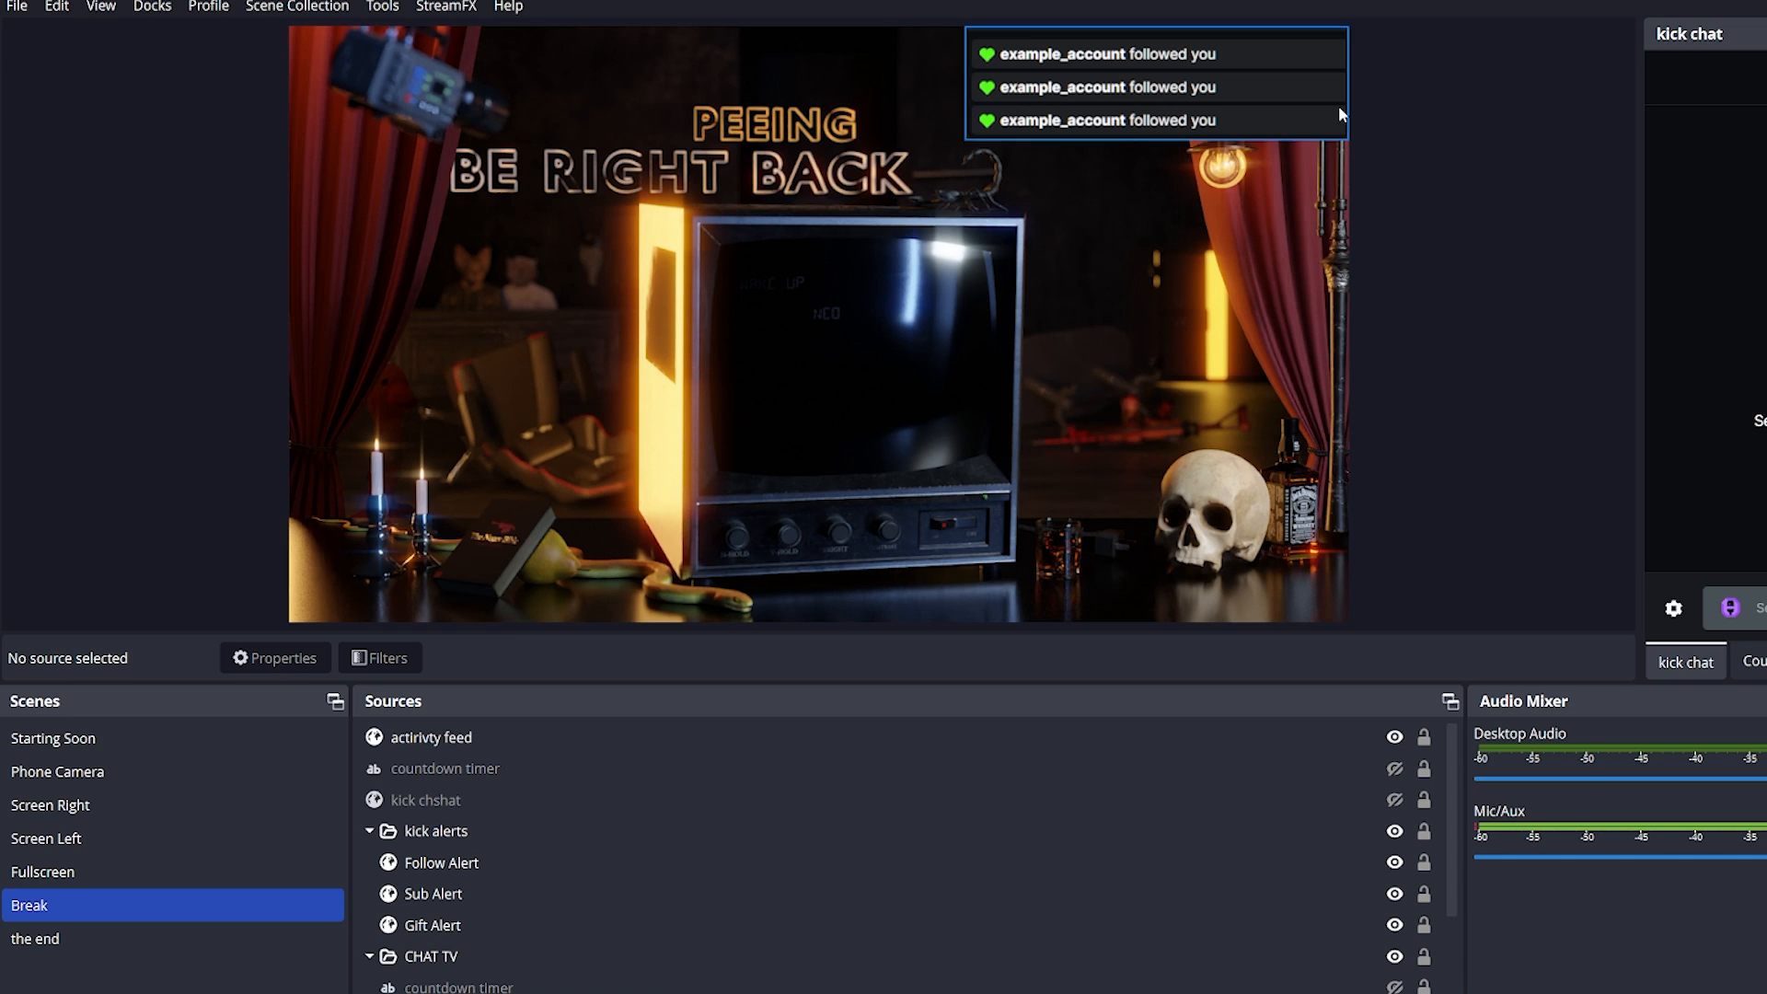
pyautogui.moveTo(1425, 121)
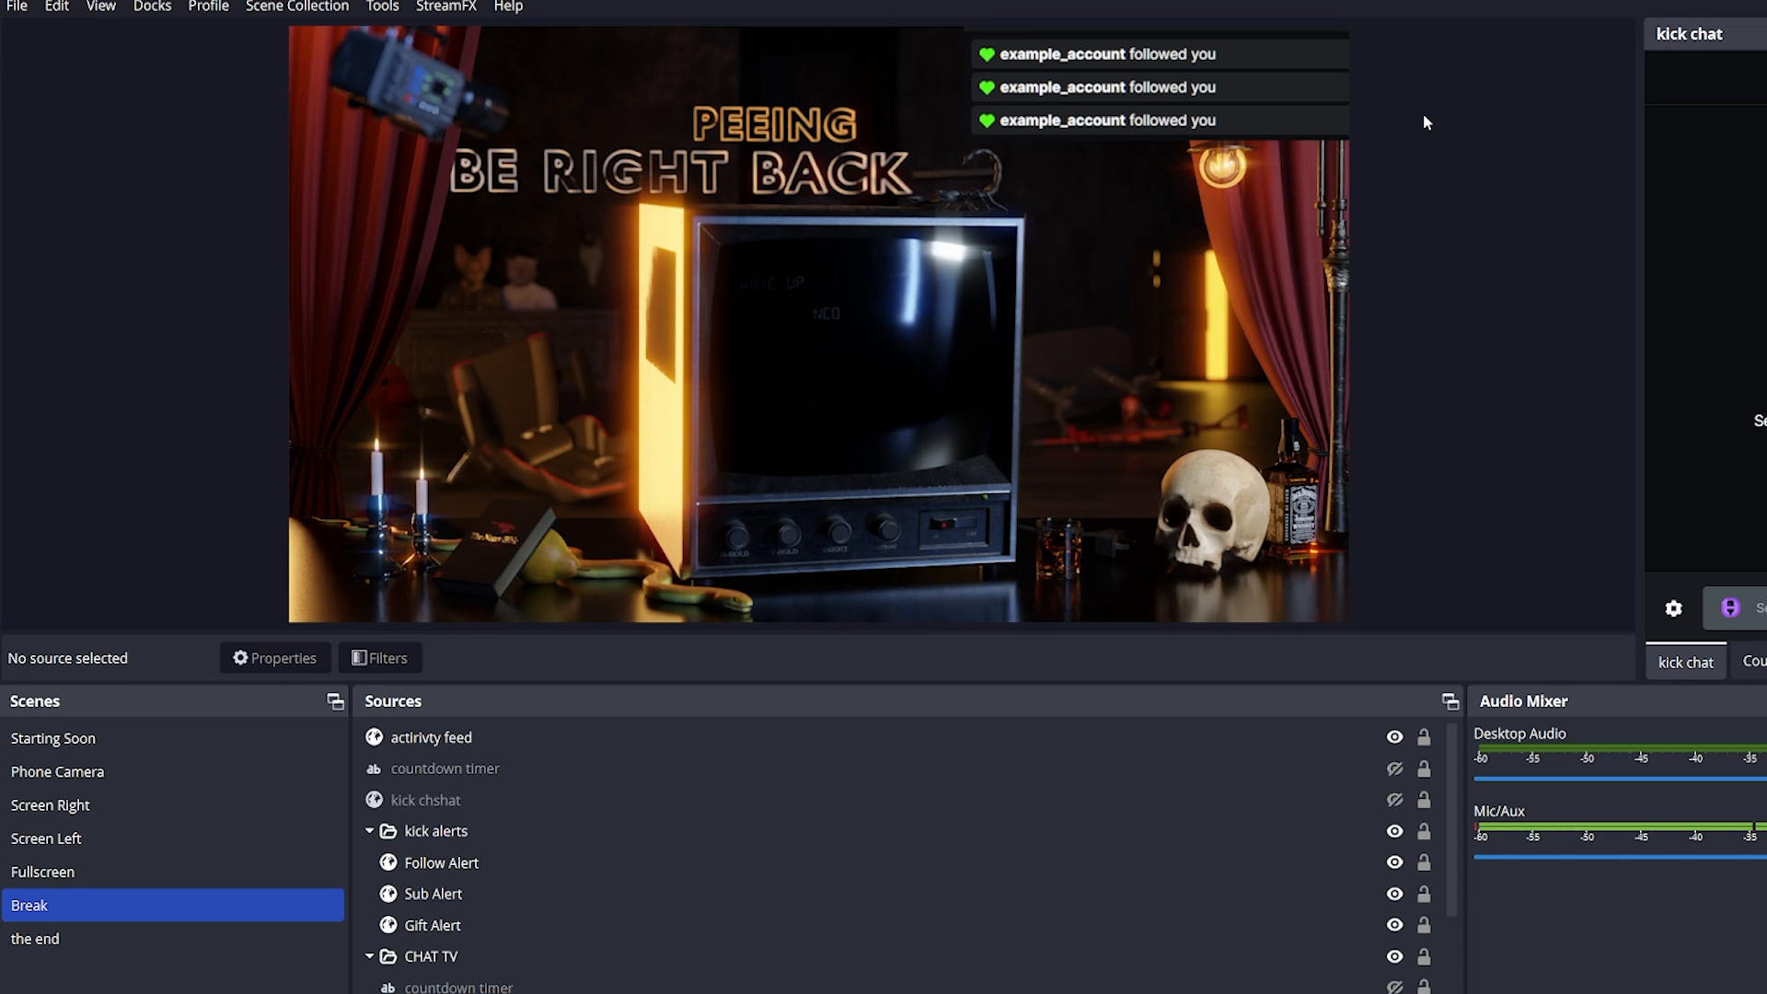
# - Add a Colour Correction filter to the activity feed source
pyautogui.rightClick(430, 736)
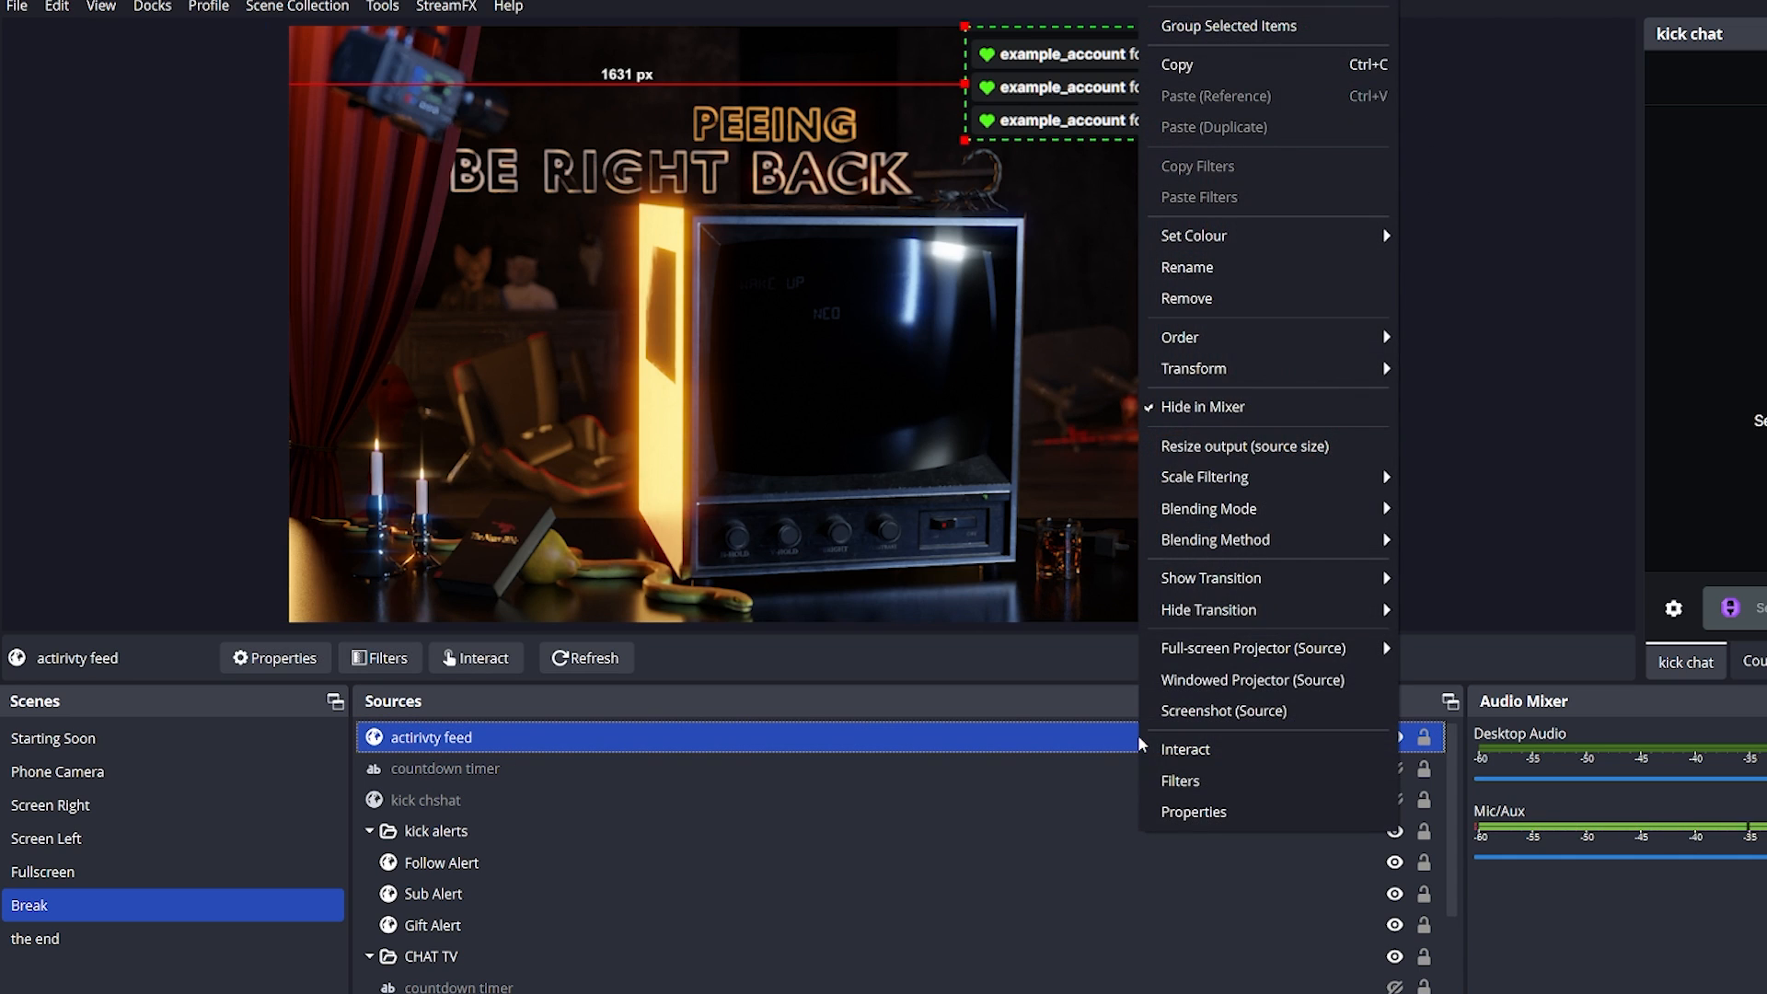
pyautogui.click(1178, 781)
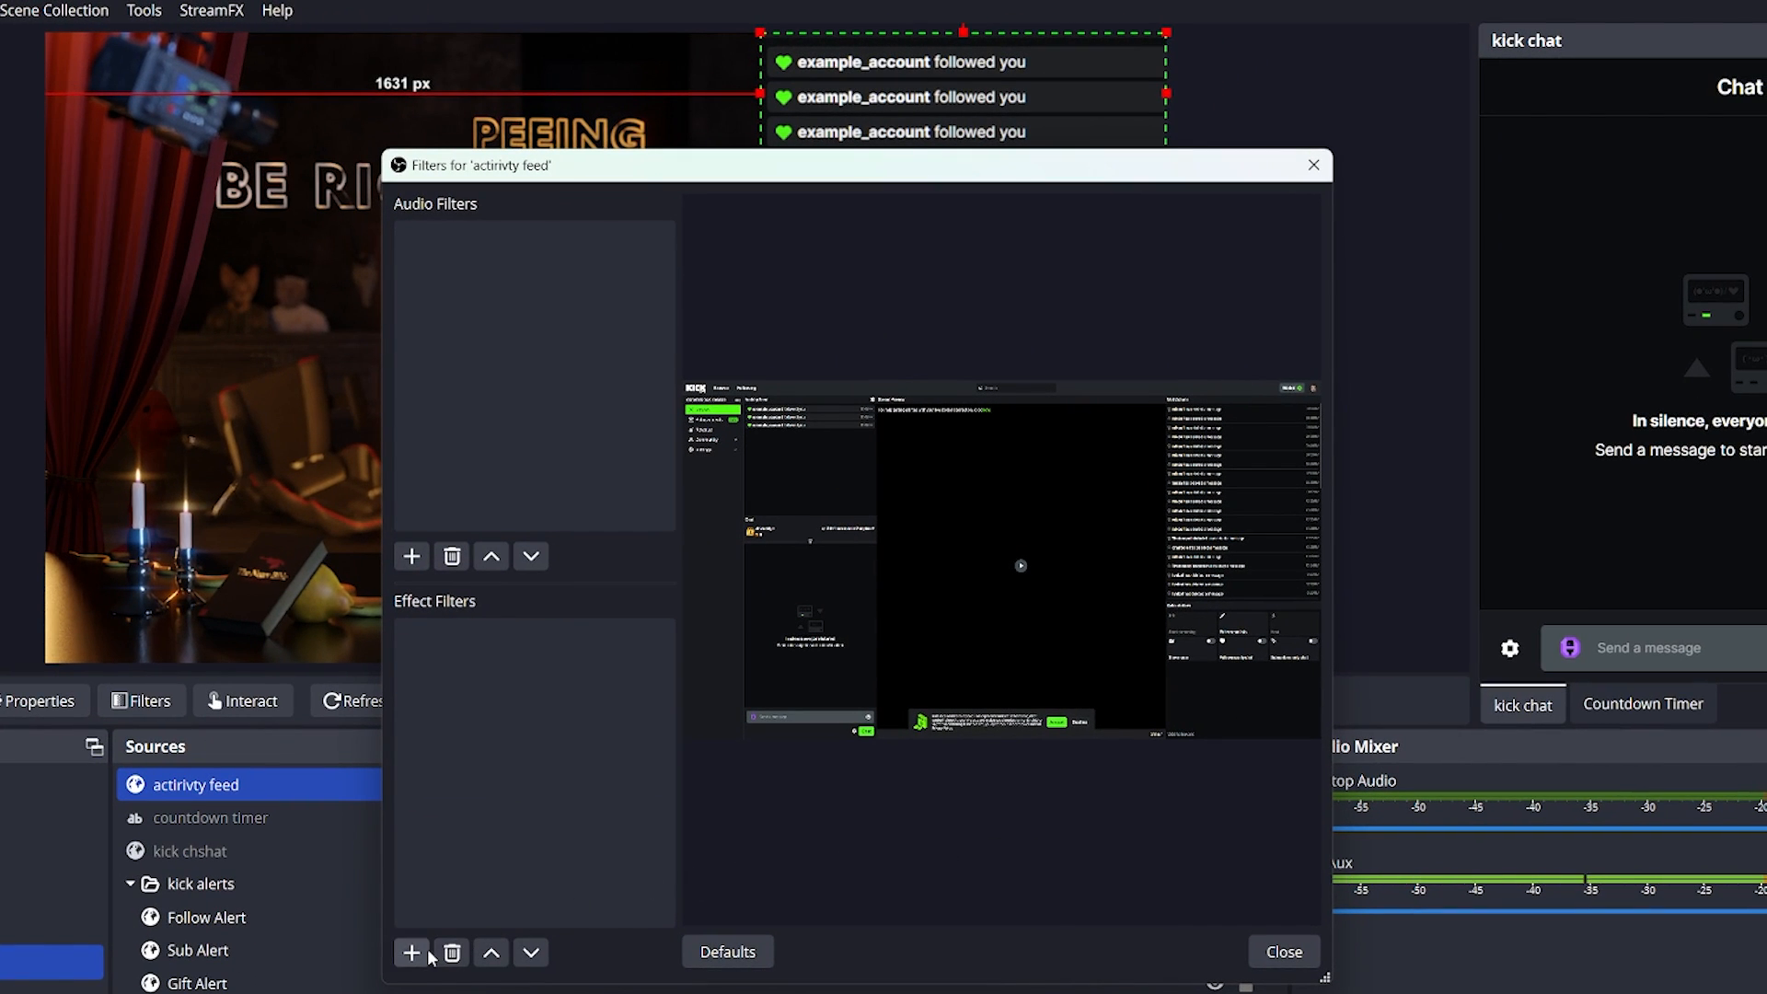
pyautogui.click(410, 952)
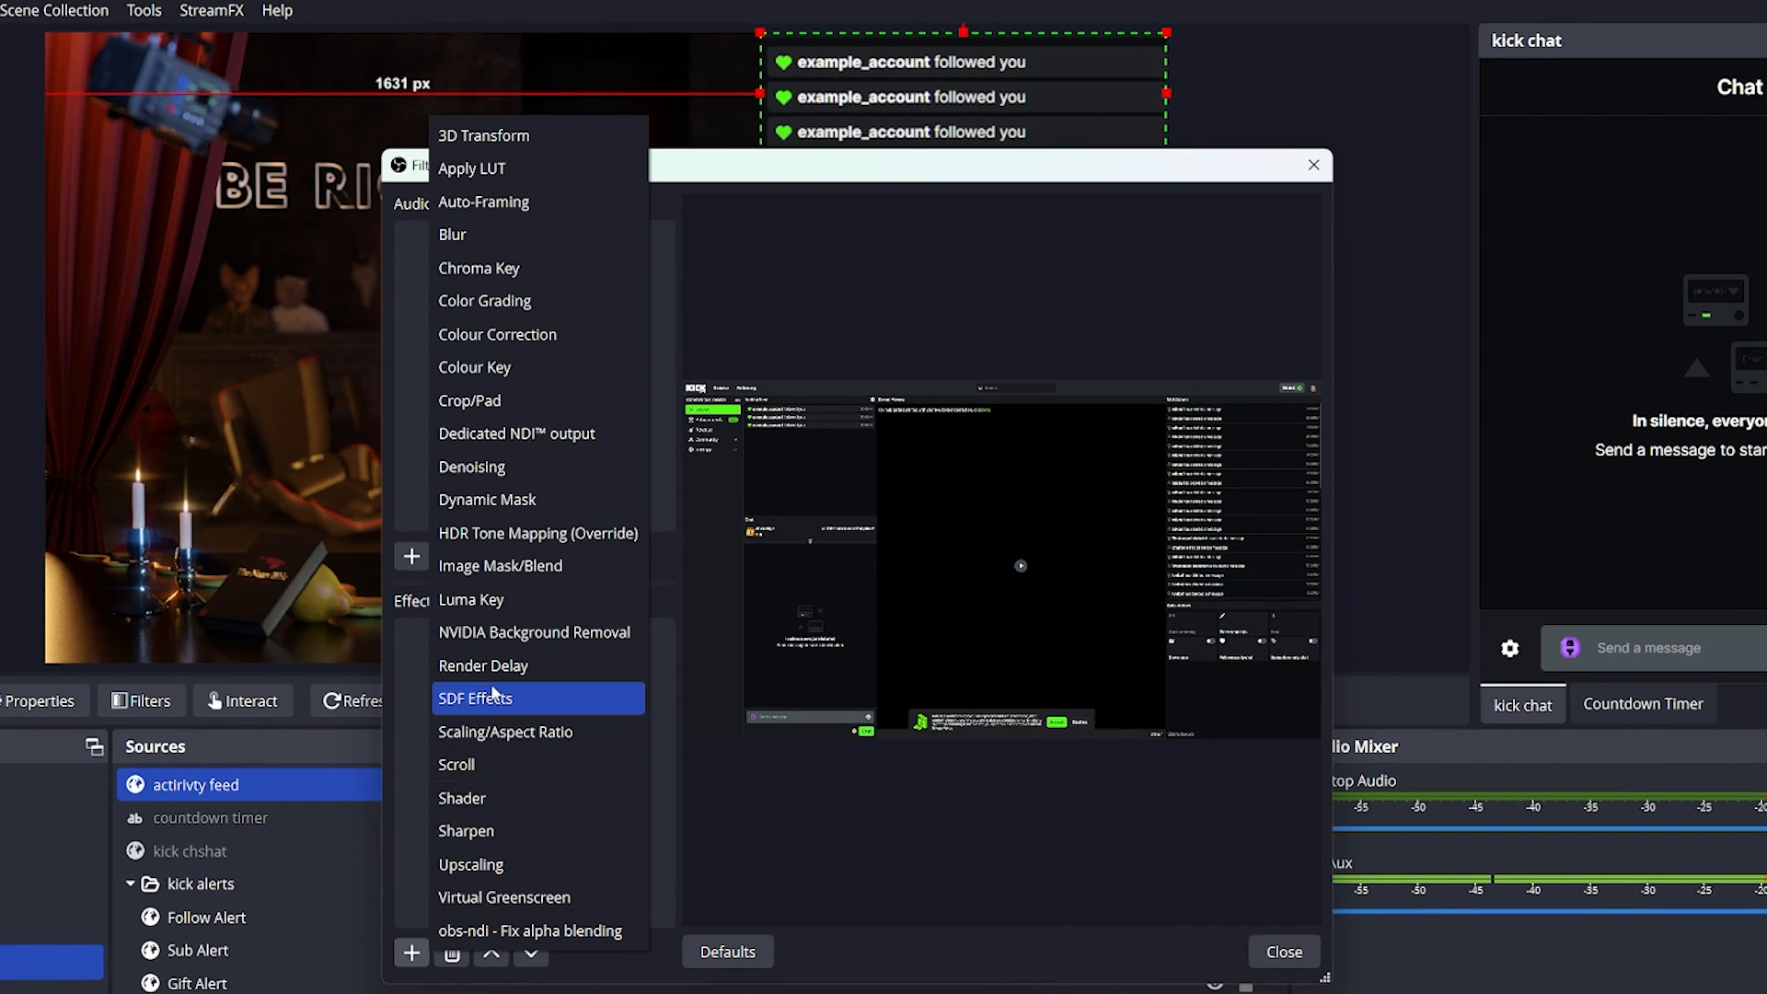
pyautogui.click(497, 333)
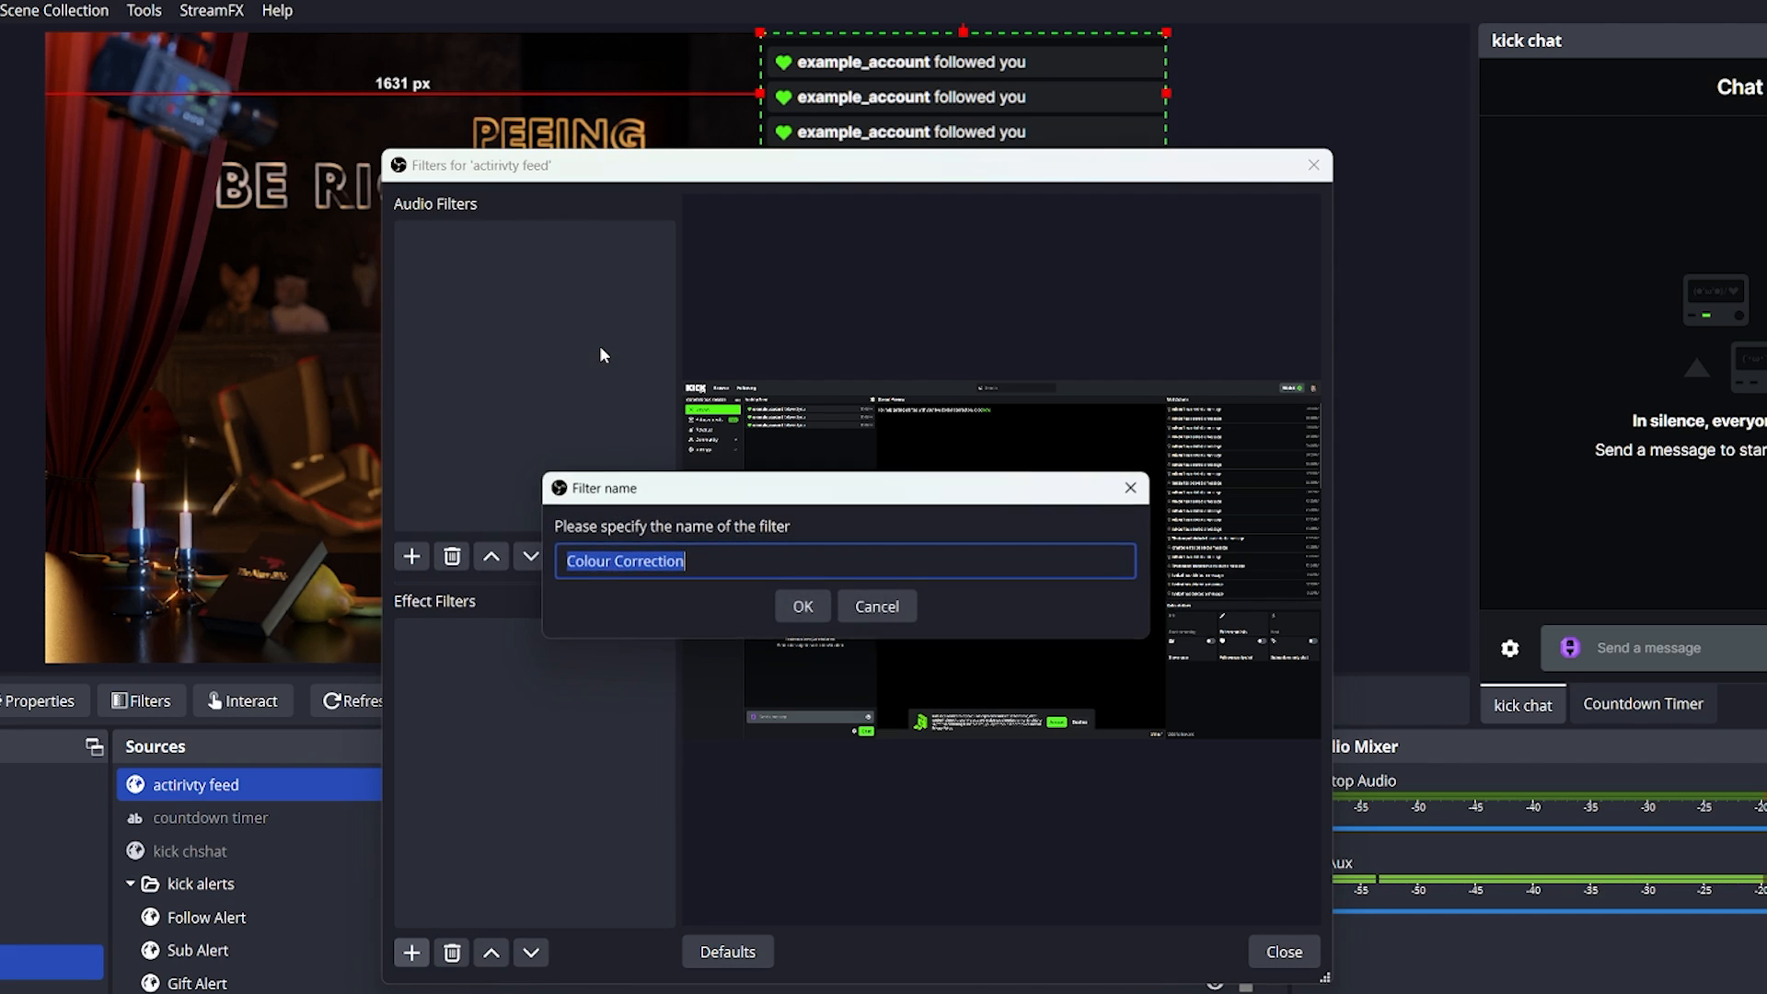
pyautogui.click(803, 606)
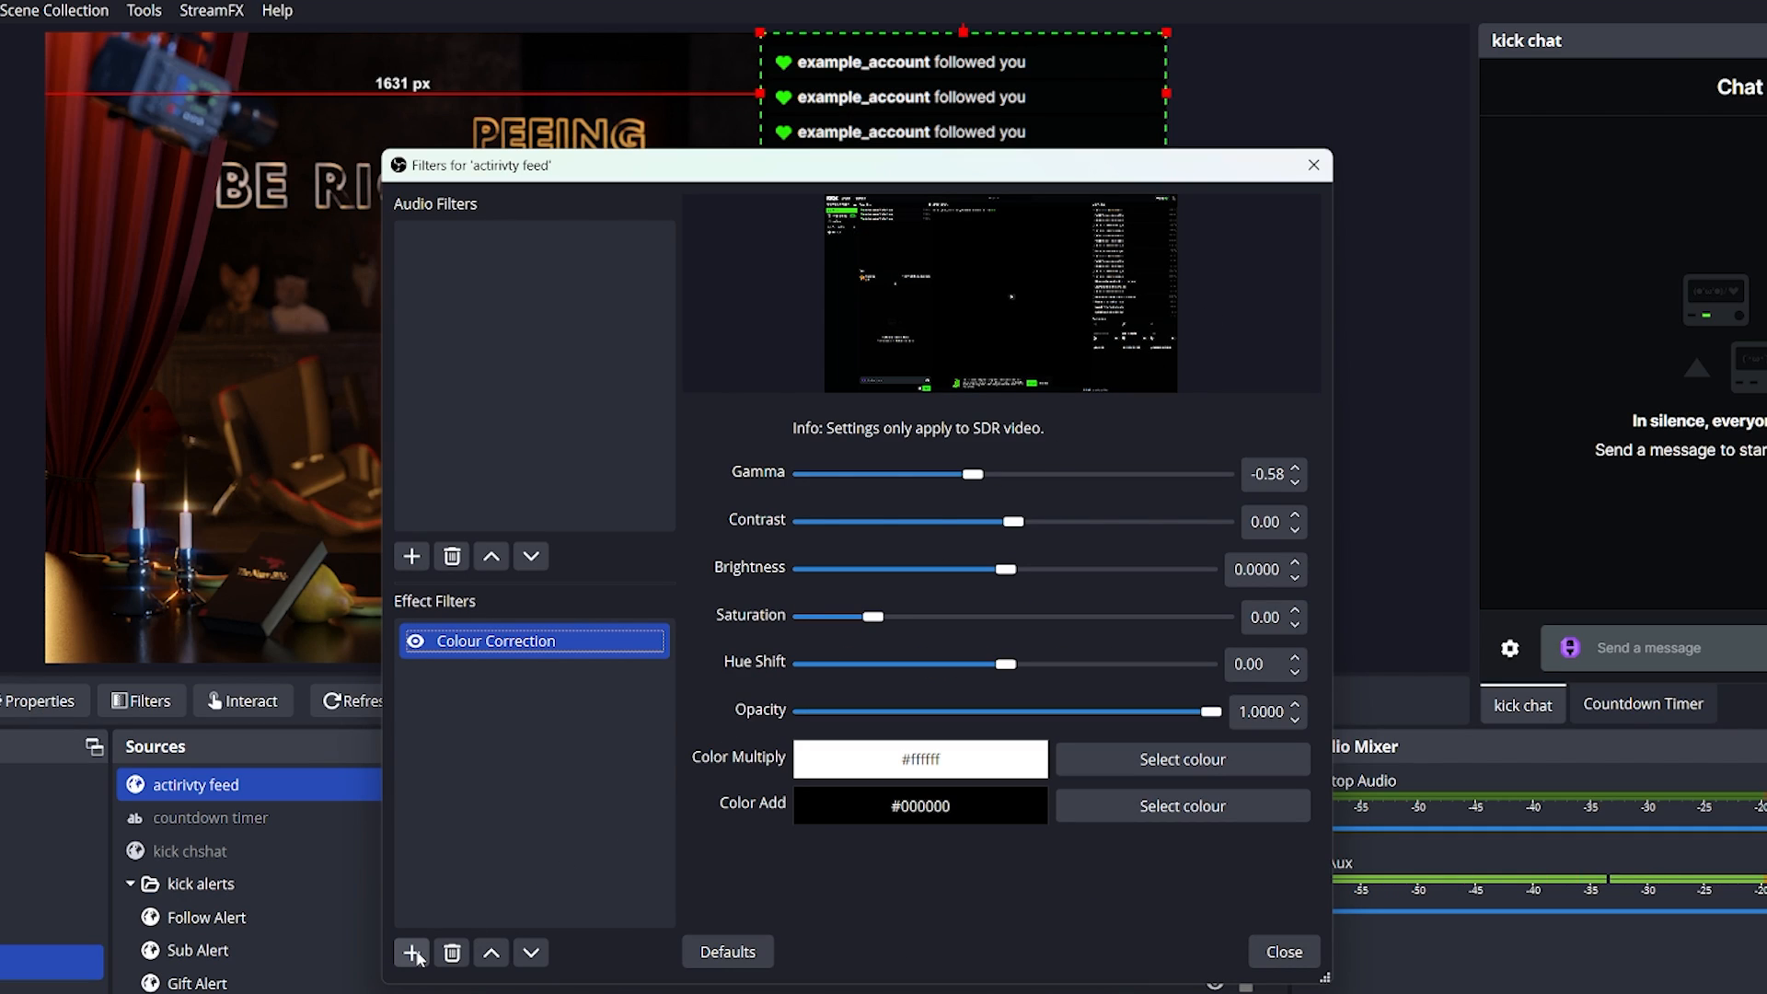
# - Add a Colour Key filter with Custom Colour key type set to black #000000
pyautogui.click(411, 952)
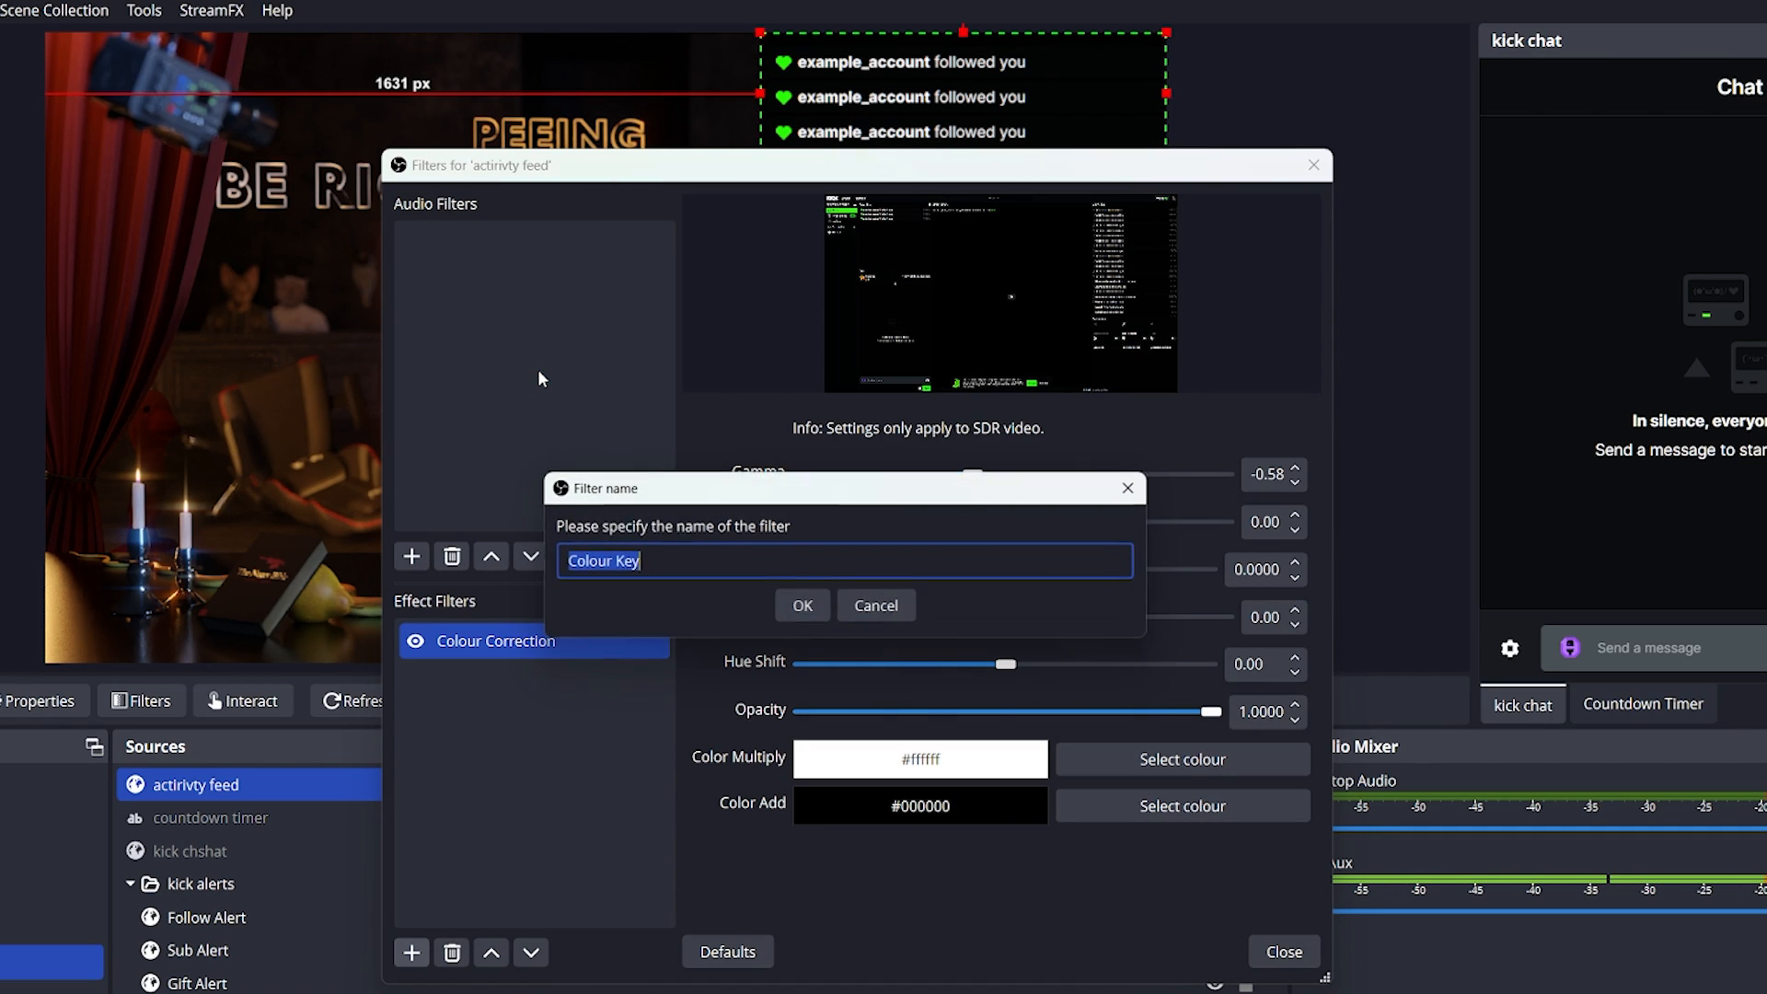
pyautogui.click(800, 606)
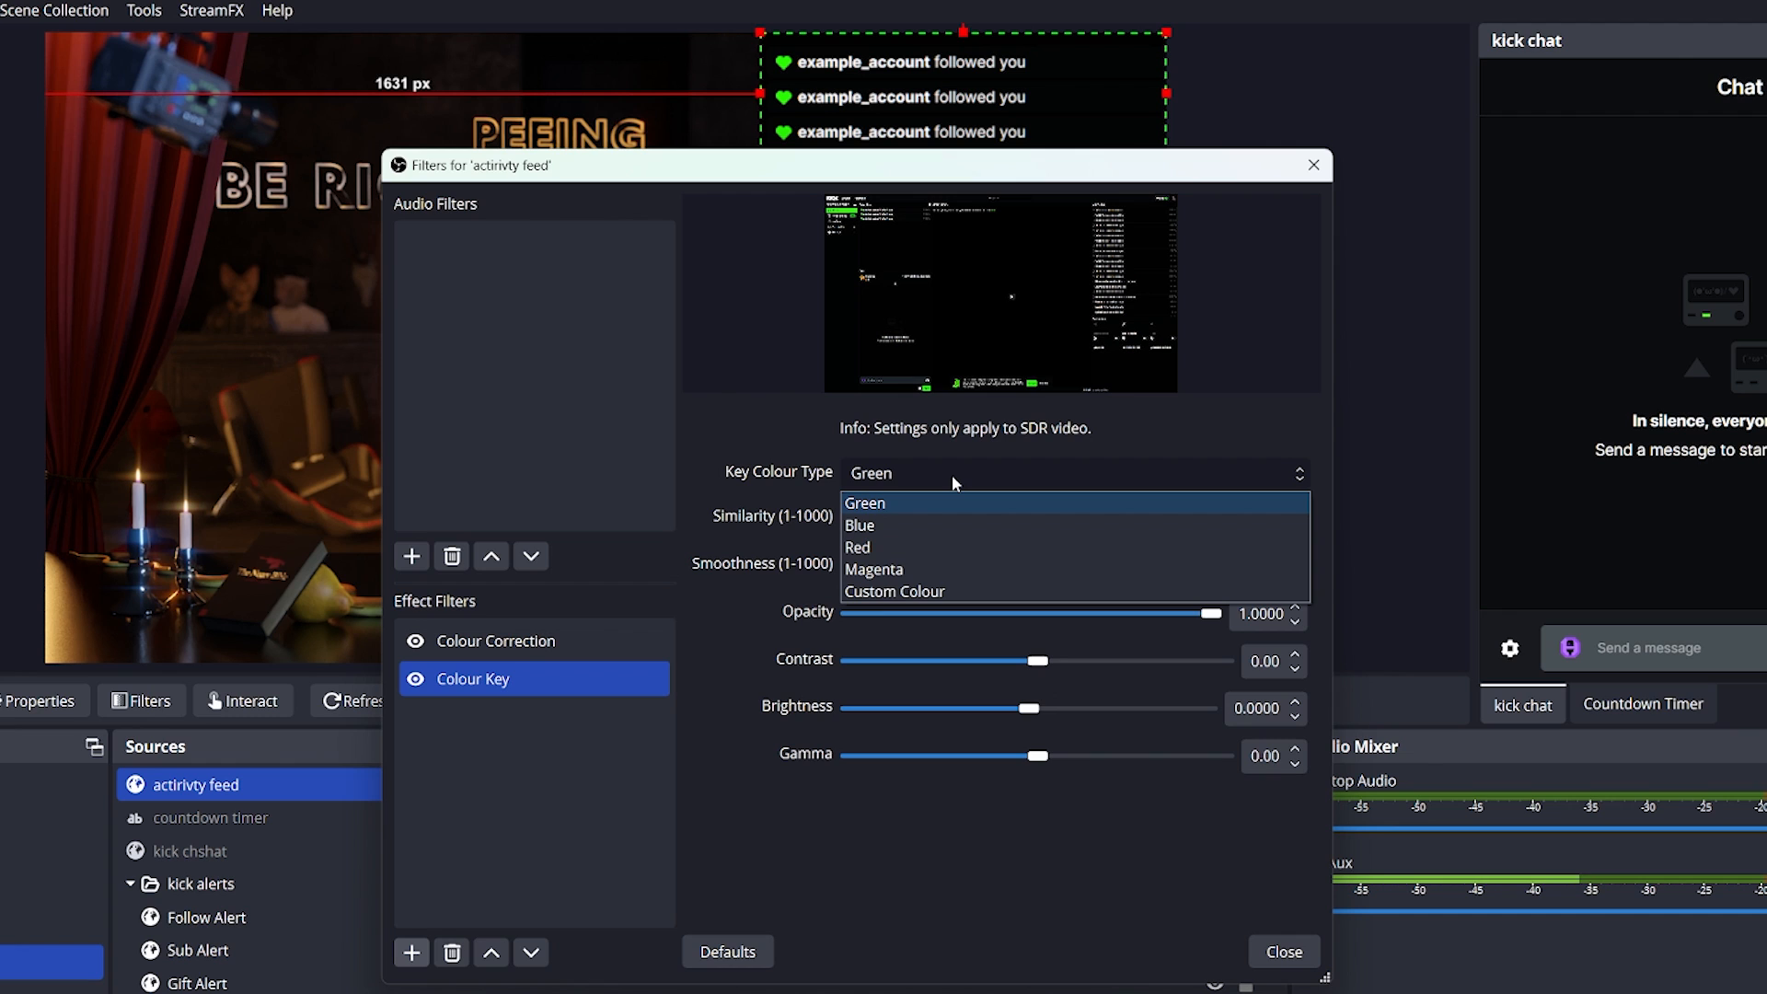
pyautogui.click(895, 591)
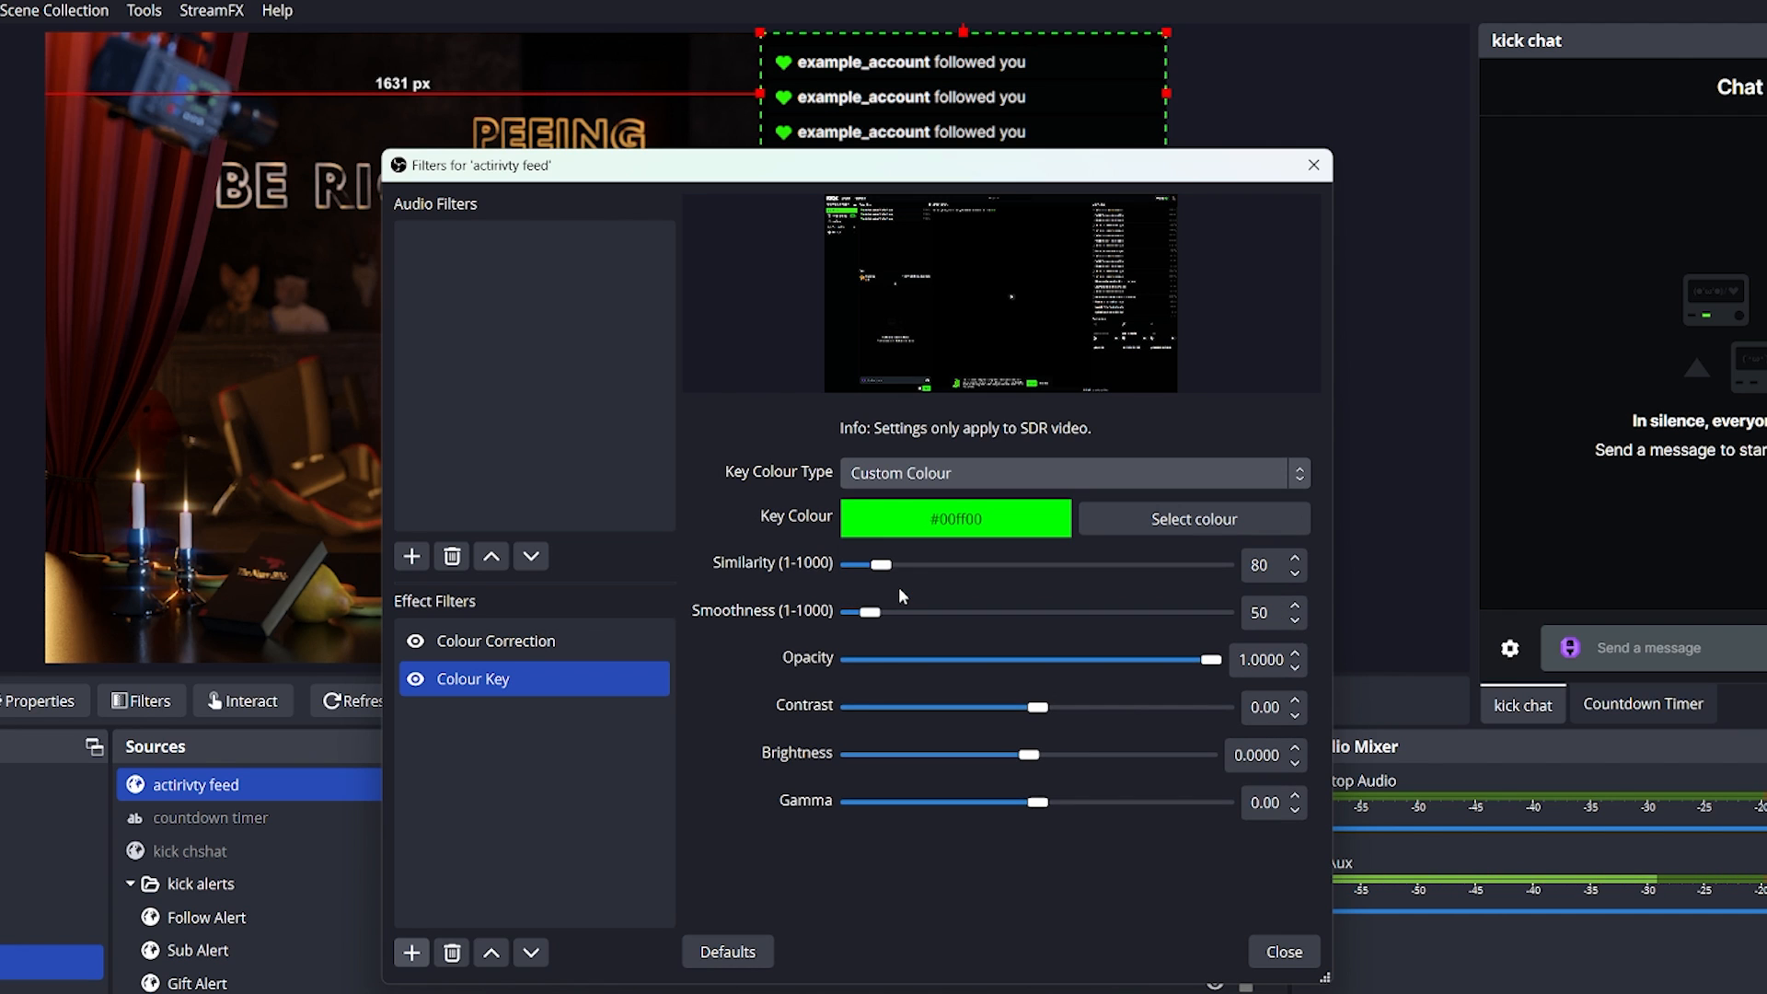
pyautogui.click(1193, 519)
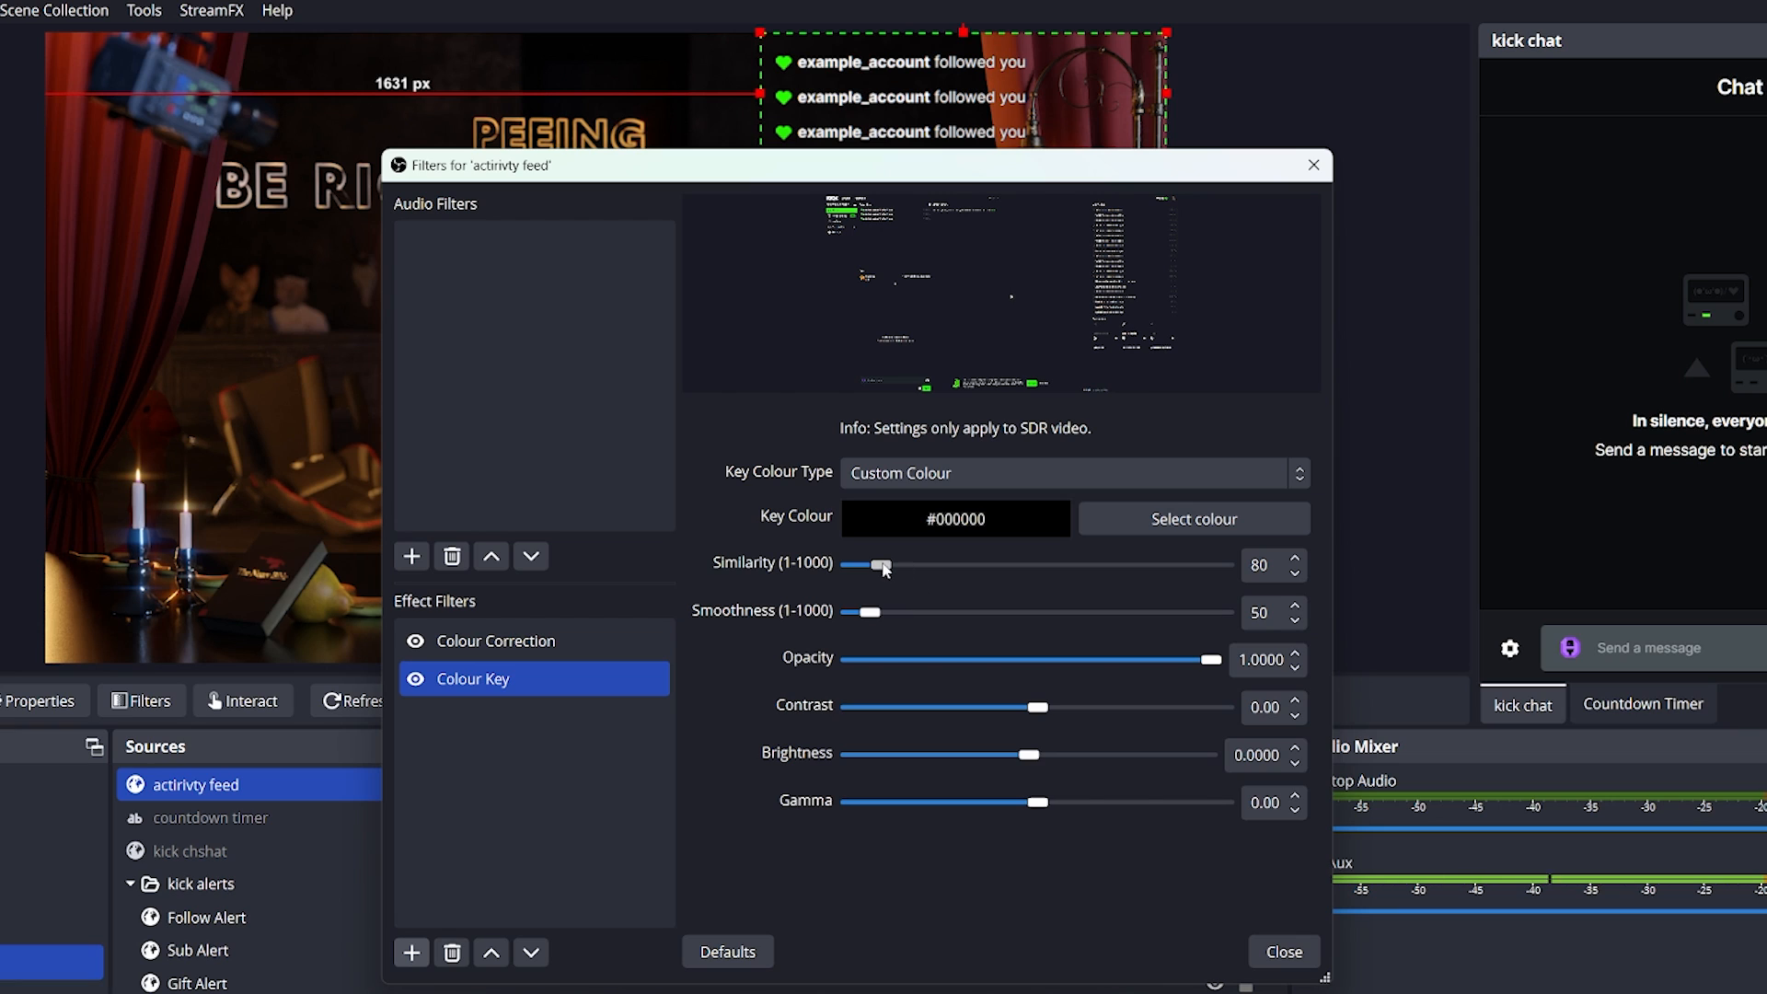
pyautogui.moveTo(1020, 563)
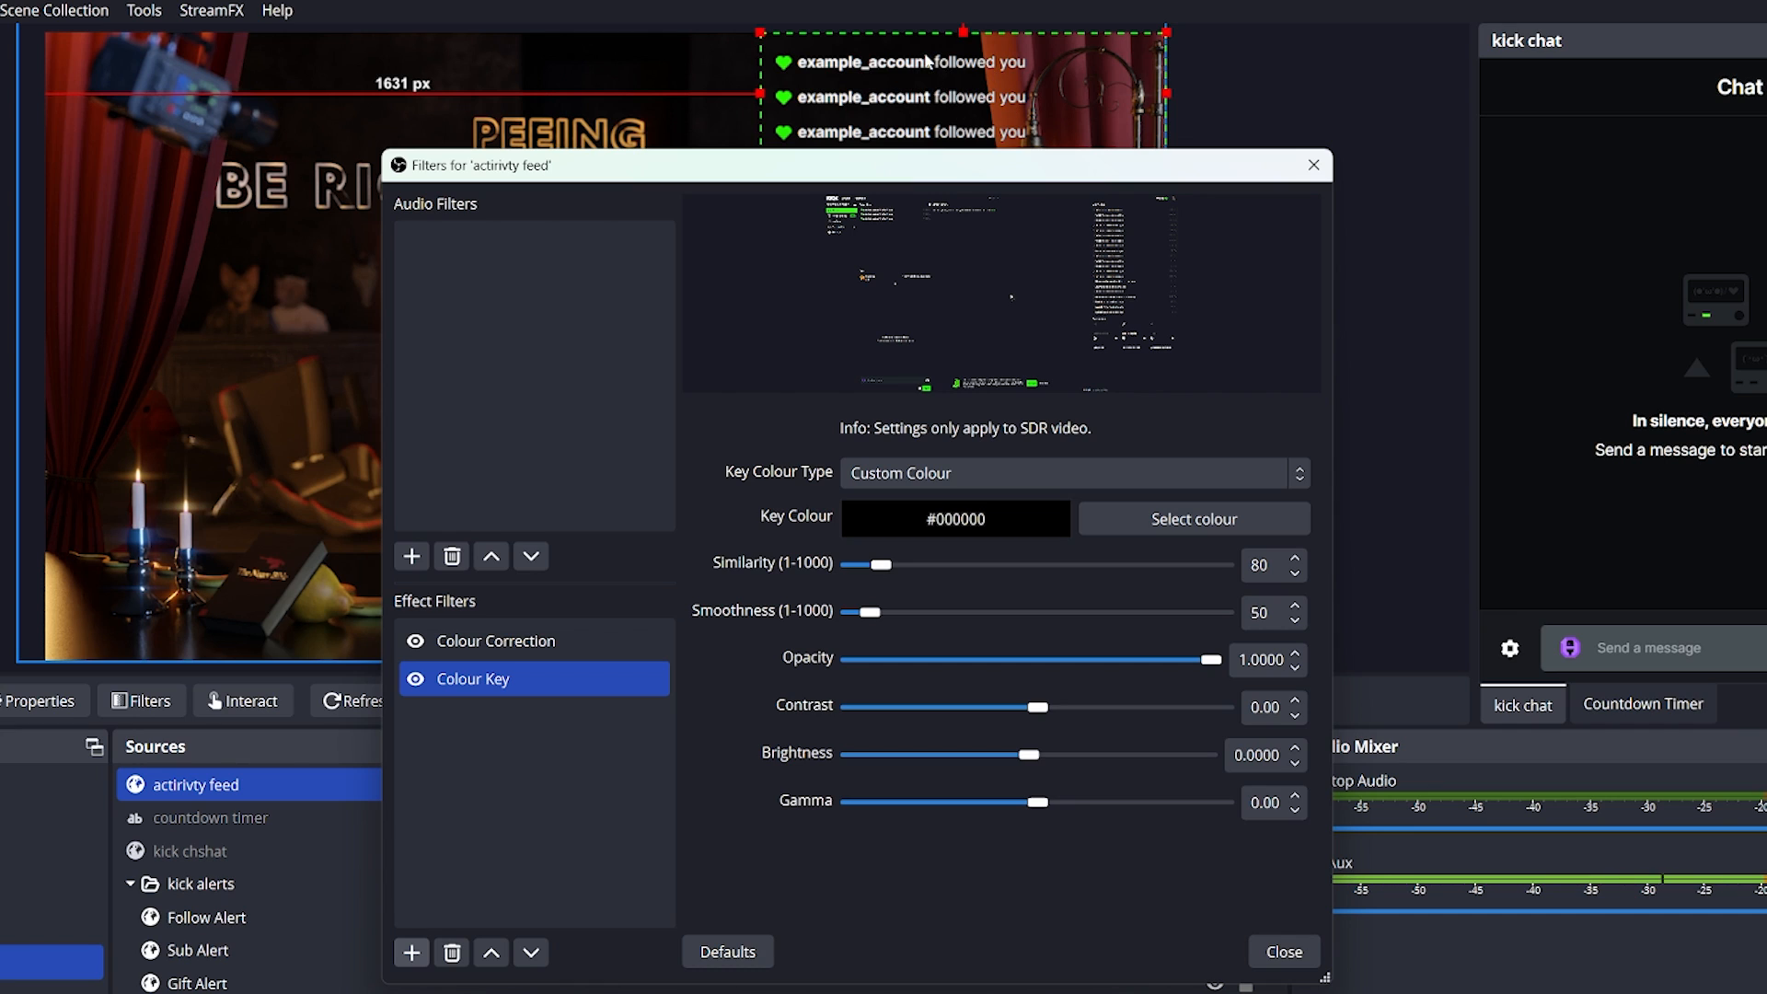
pyautogui.moveTo(922, 118)
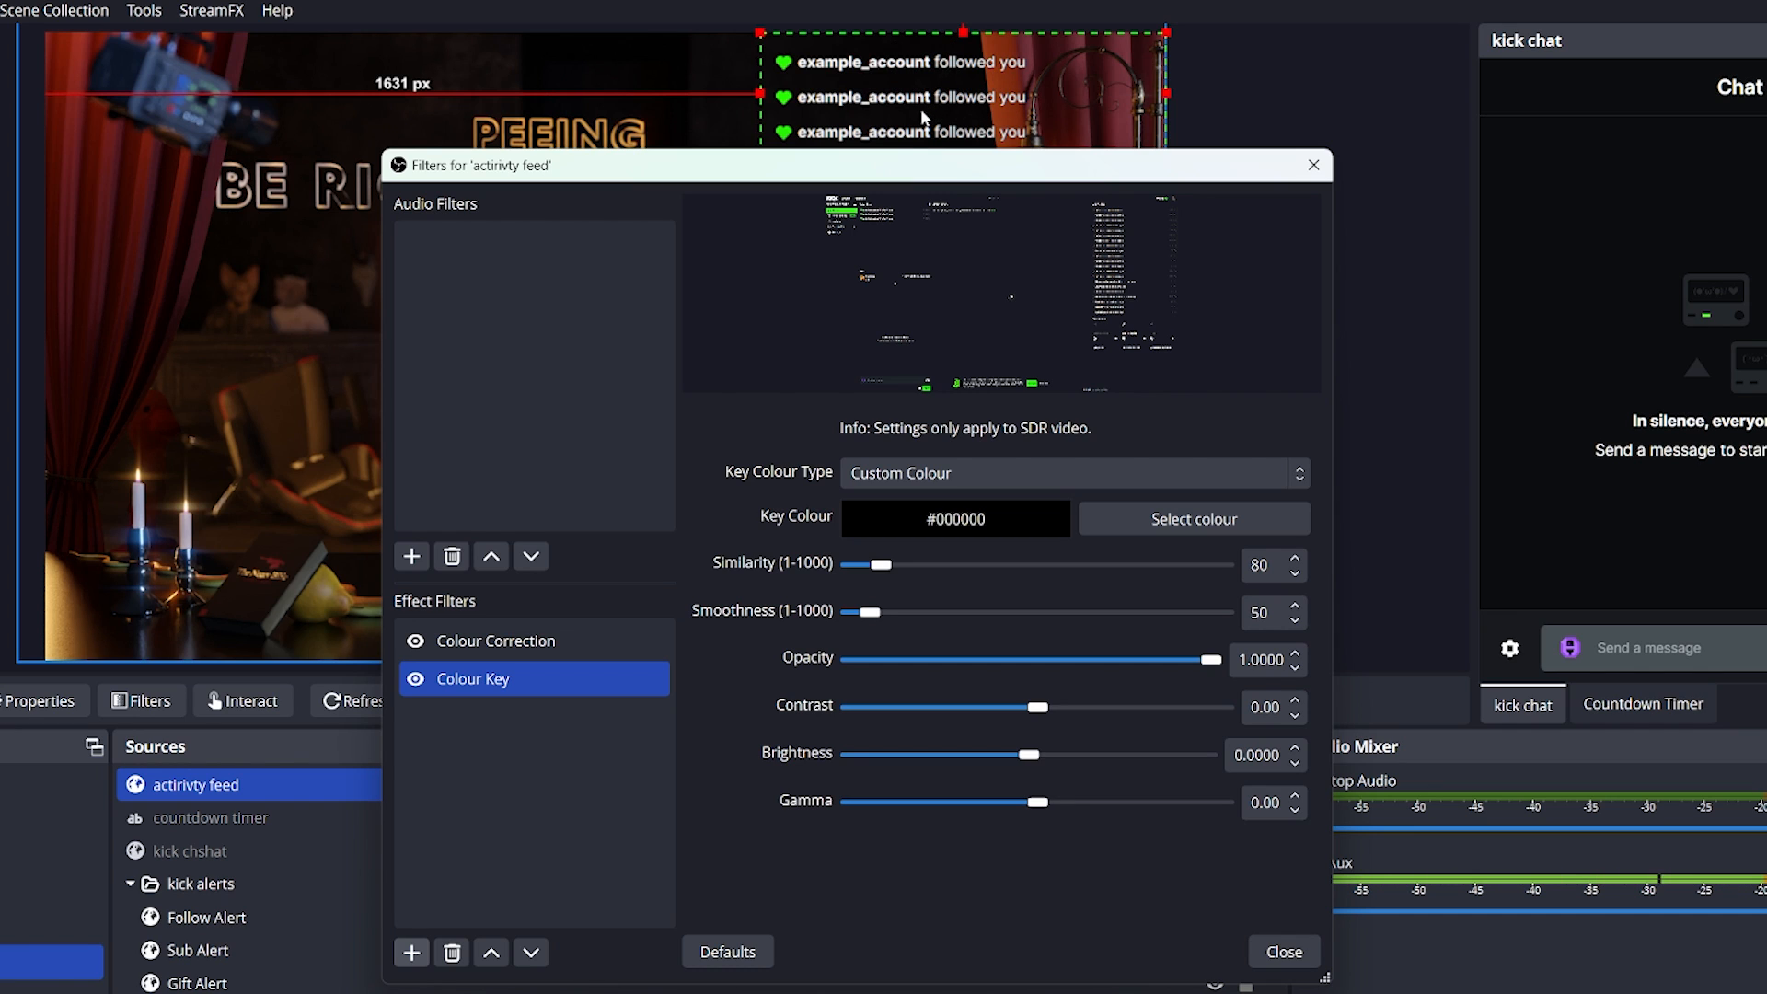
# - Drag Colour Correction's Hue Shift to about 80 so the follow hearts turn orange
pyautogui.click(495, 640)
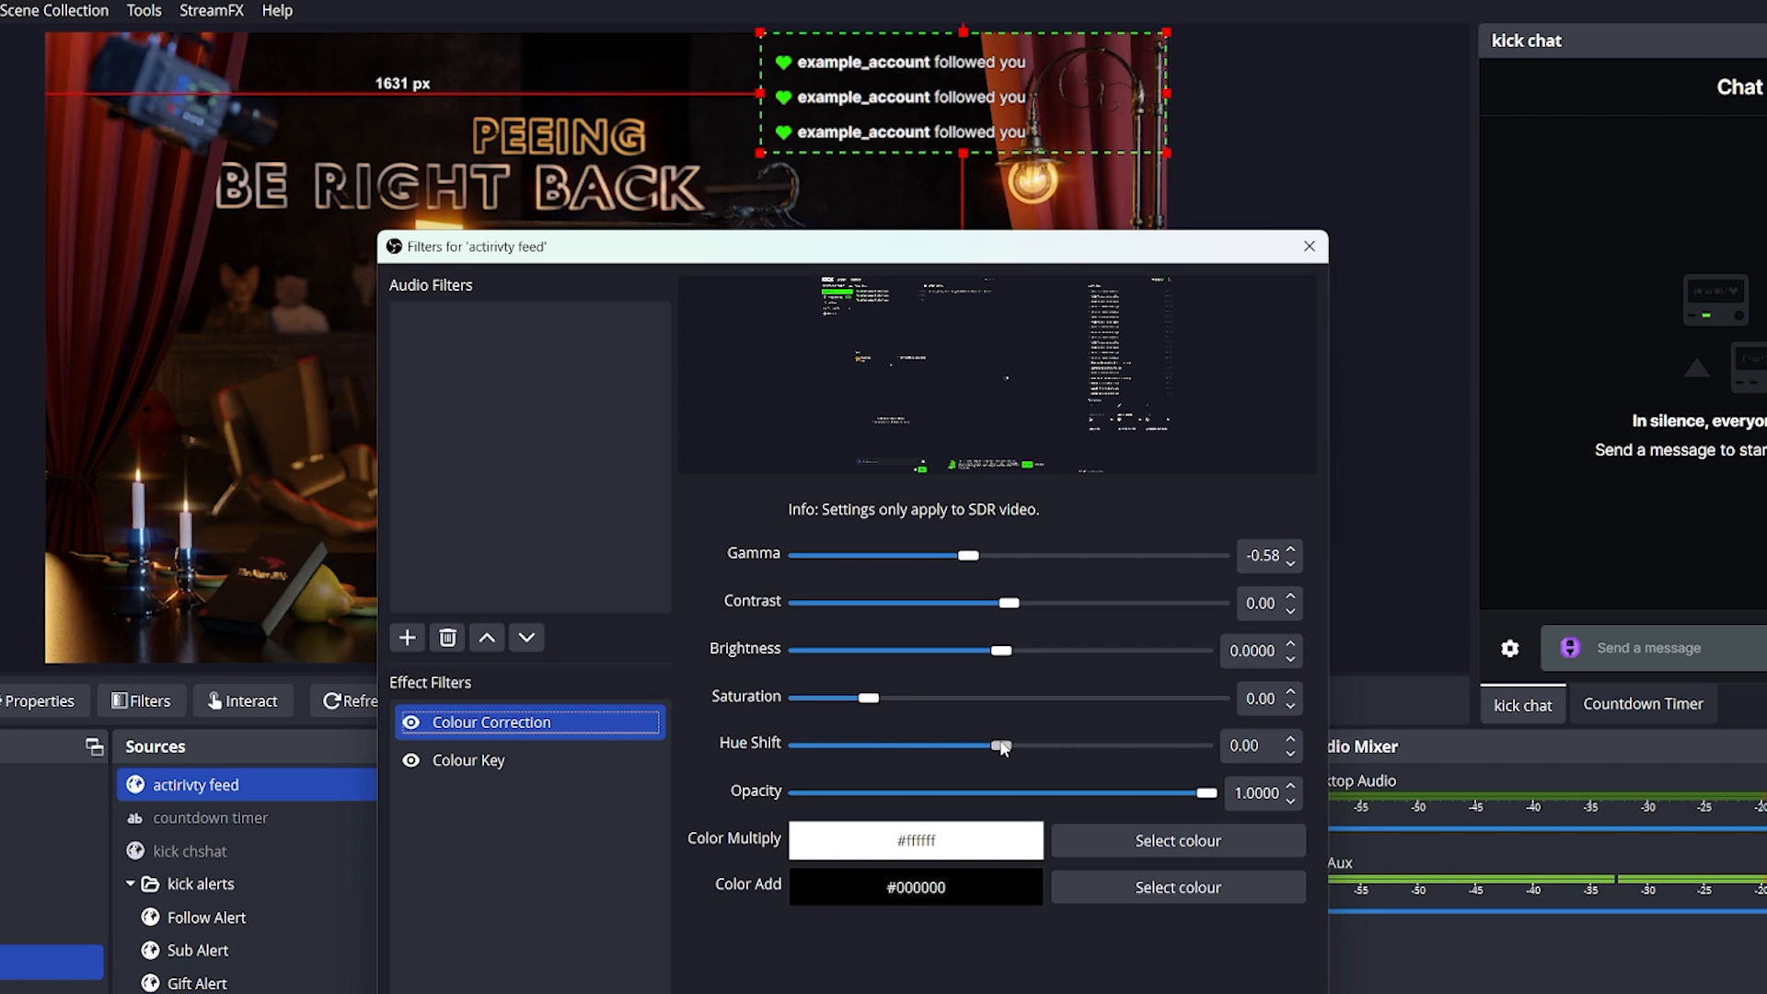
pyautogui.moveTo(1001, 745); pyautogui.dragTo(864, 745)
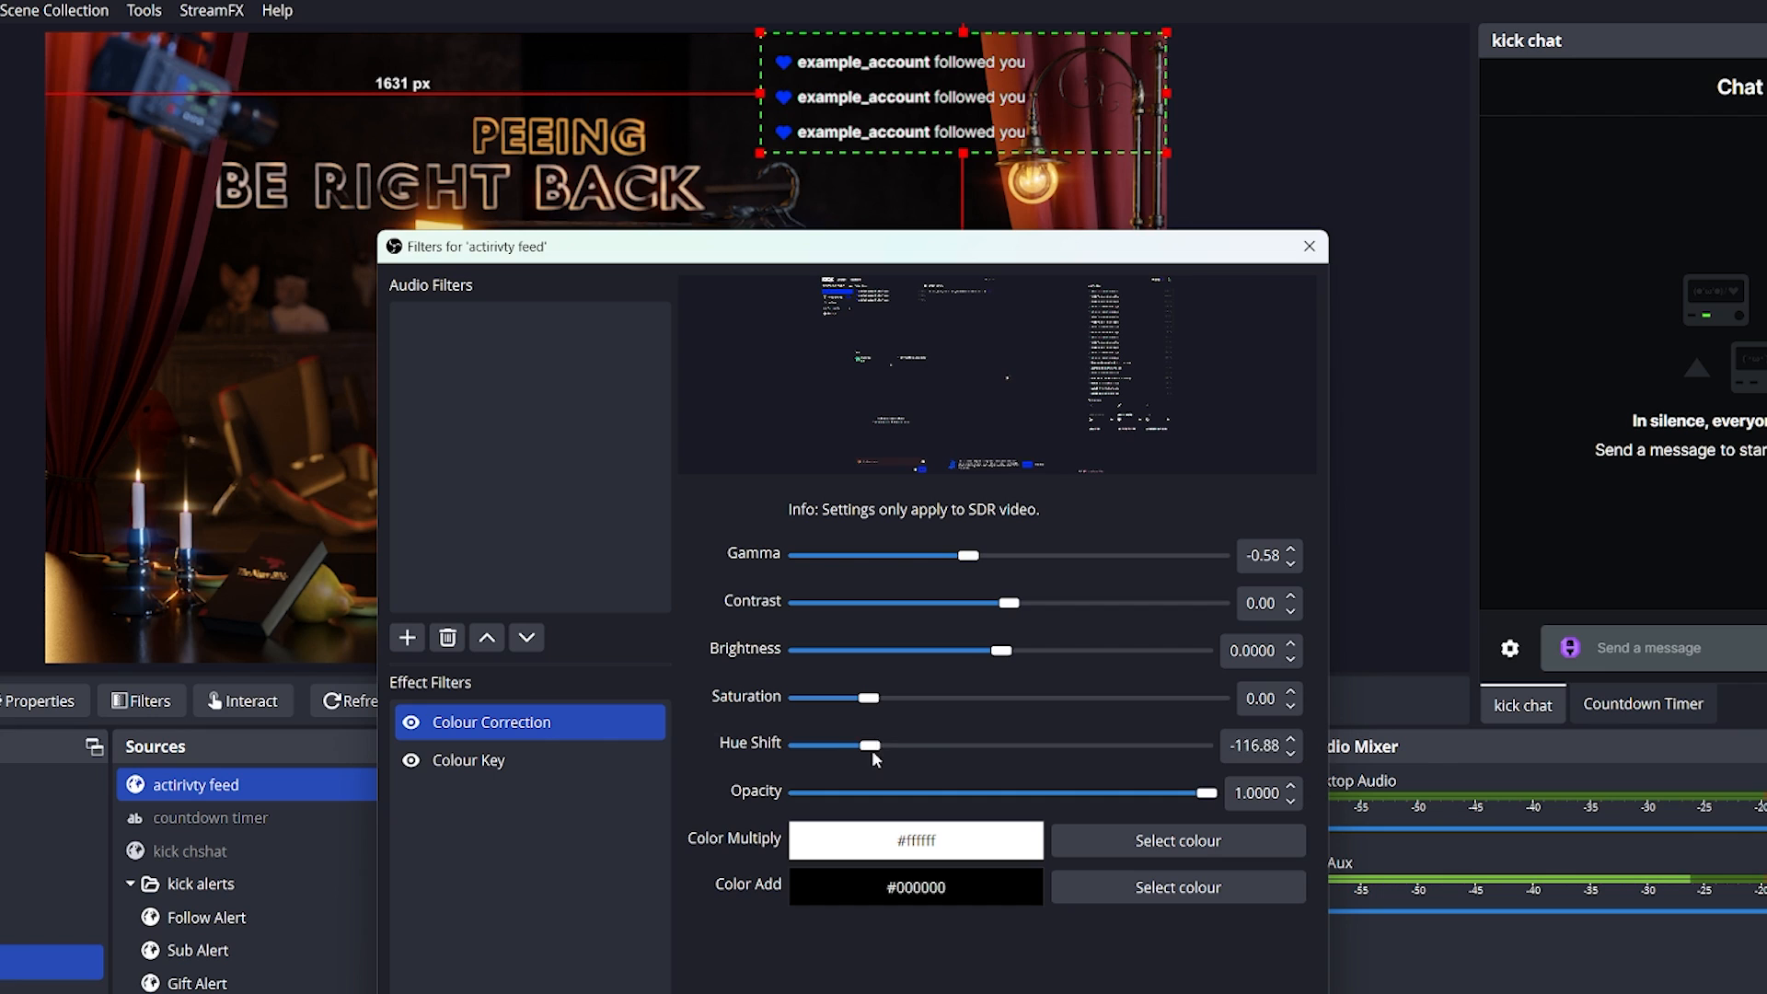
pyautogui.moveTo(867, 745); pyautogui.dragTo(1087, 746)
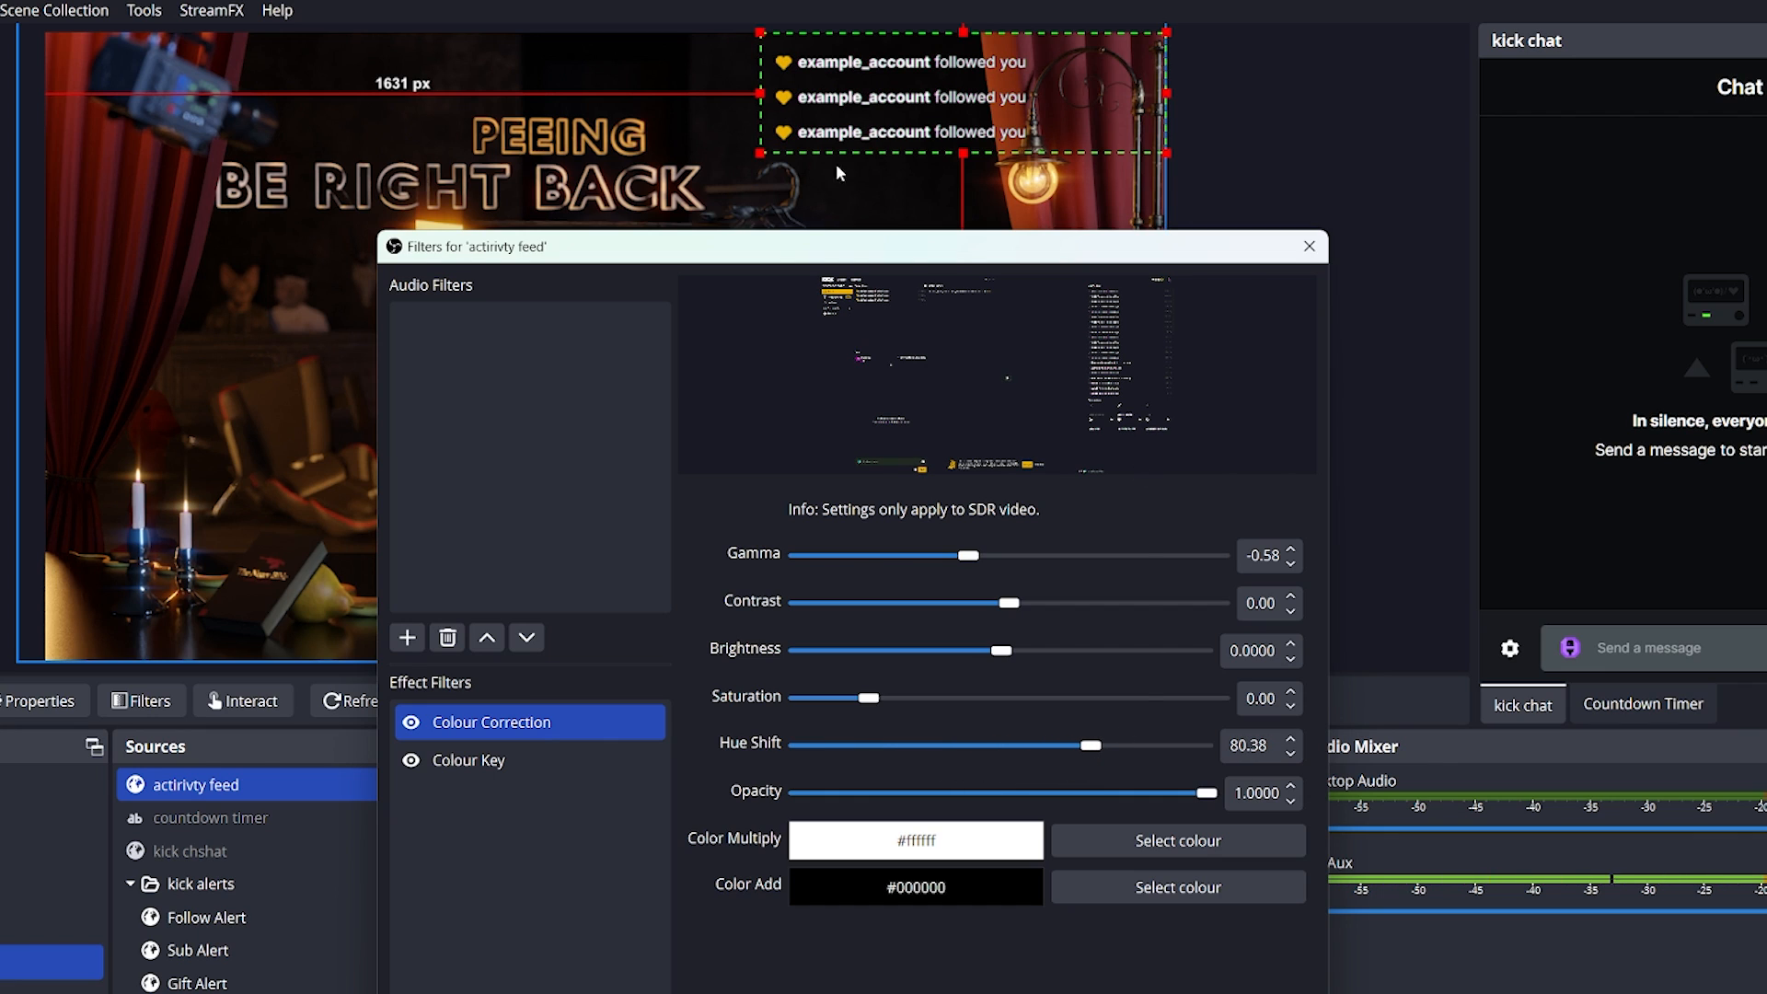
pyautogui.click(1306, 245)
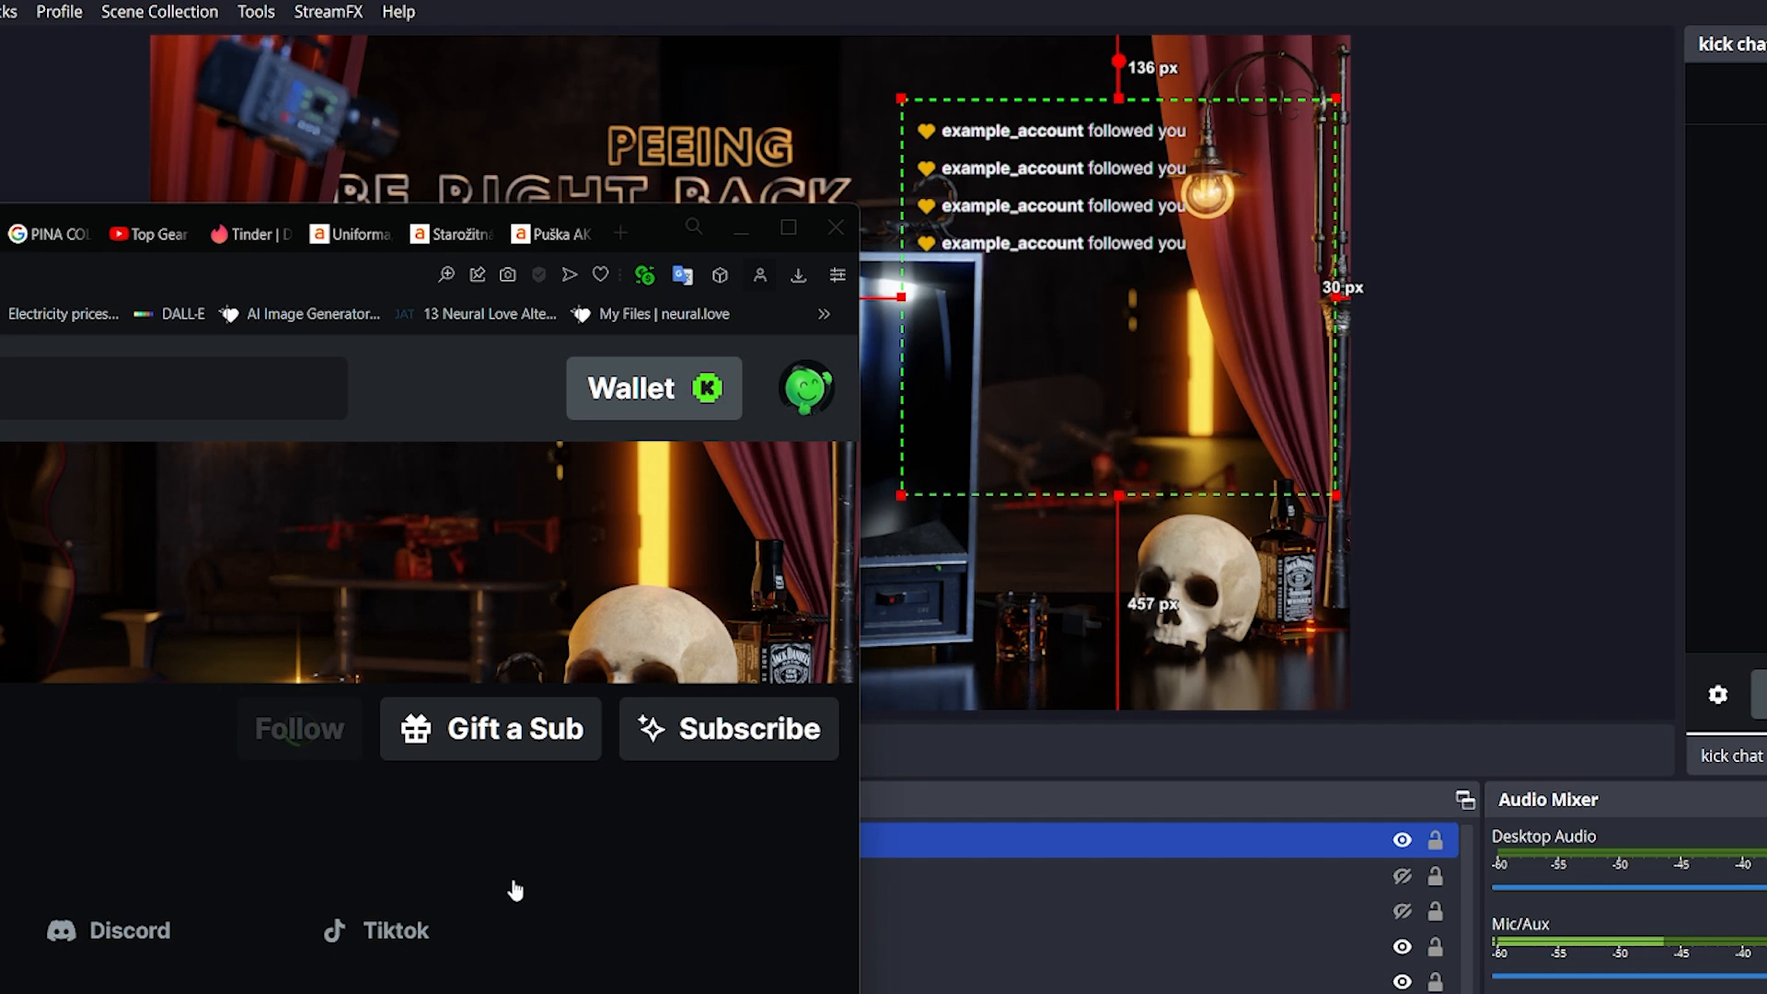
# - Leave the filters and extend the feed's bottom crop to show five follow rows
pyautogui.click(298, 727)
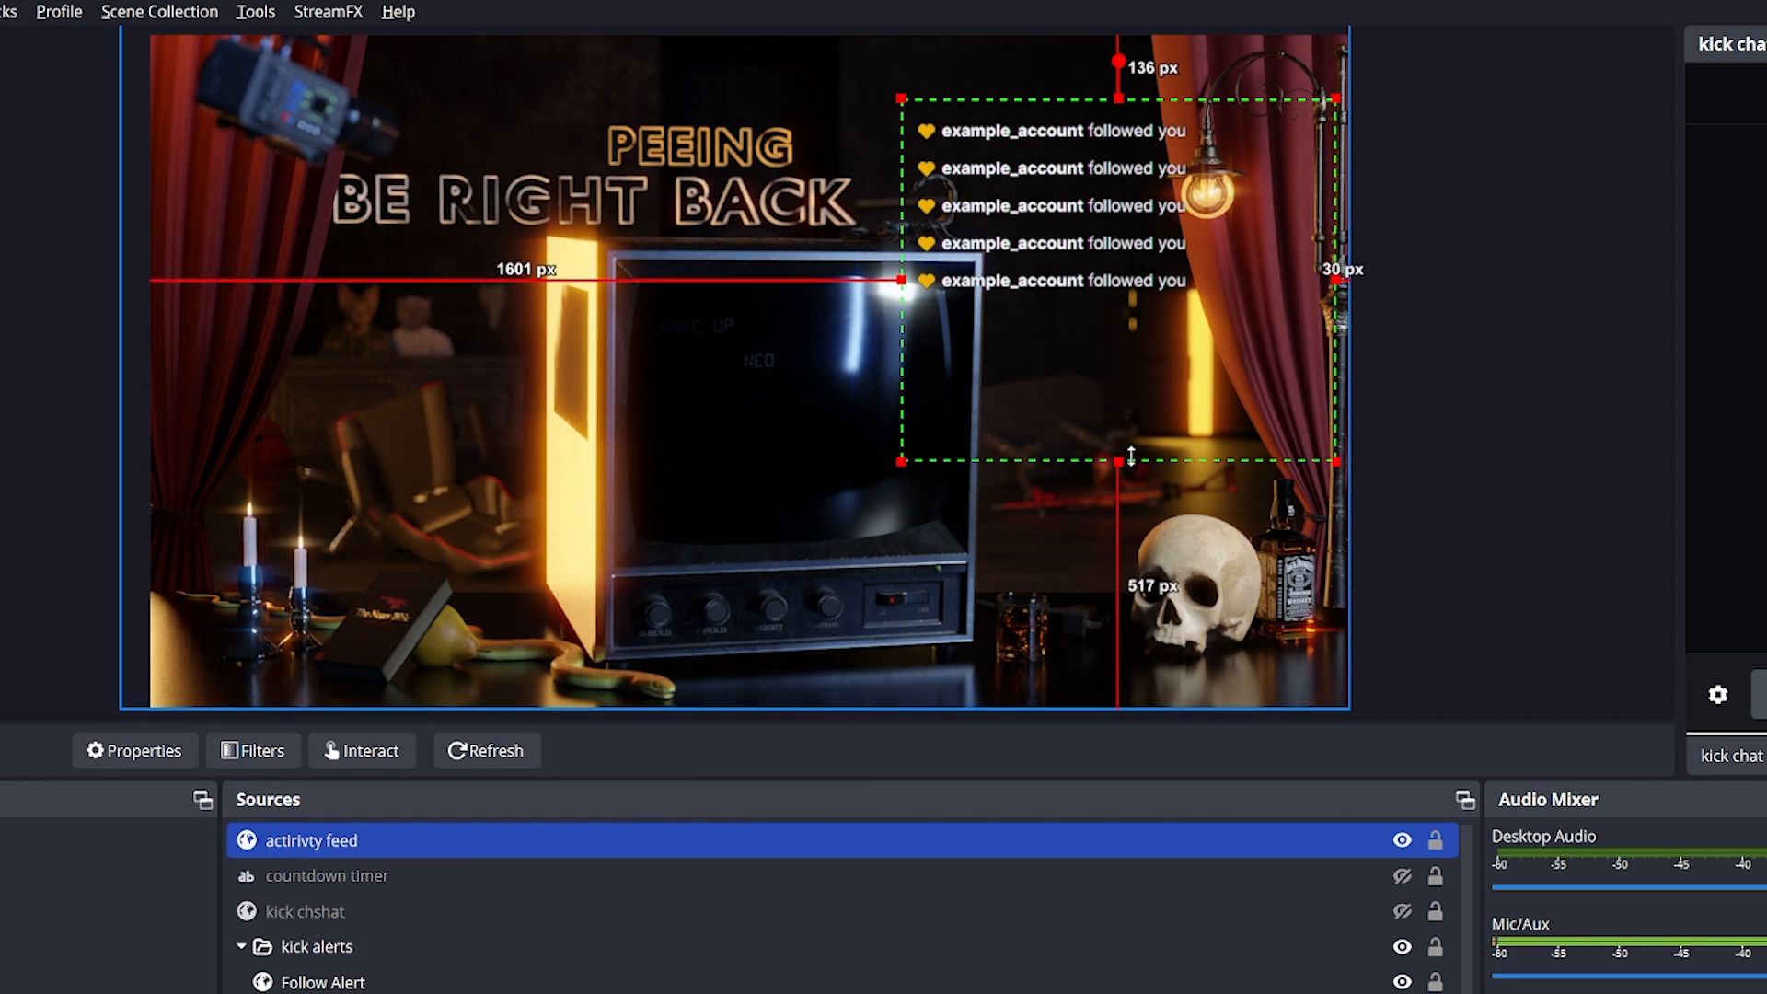
pyautogui.moveTo(1131, 458); pyautogui.dragTo(1108, 431)
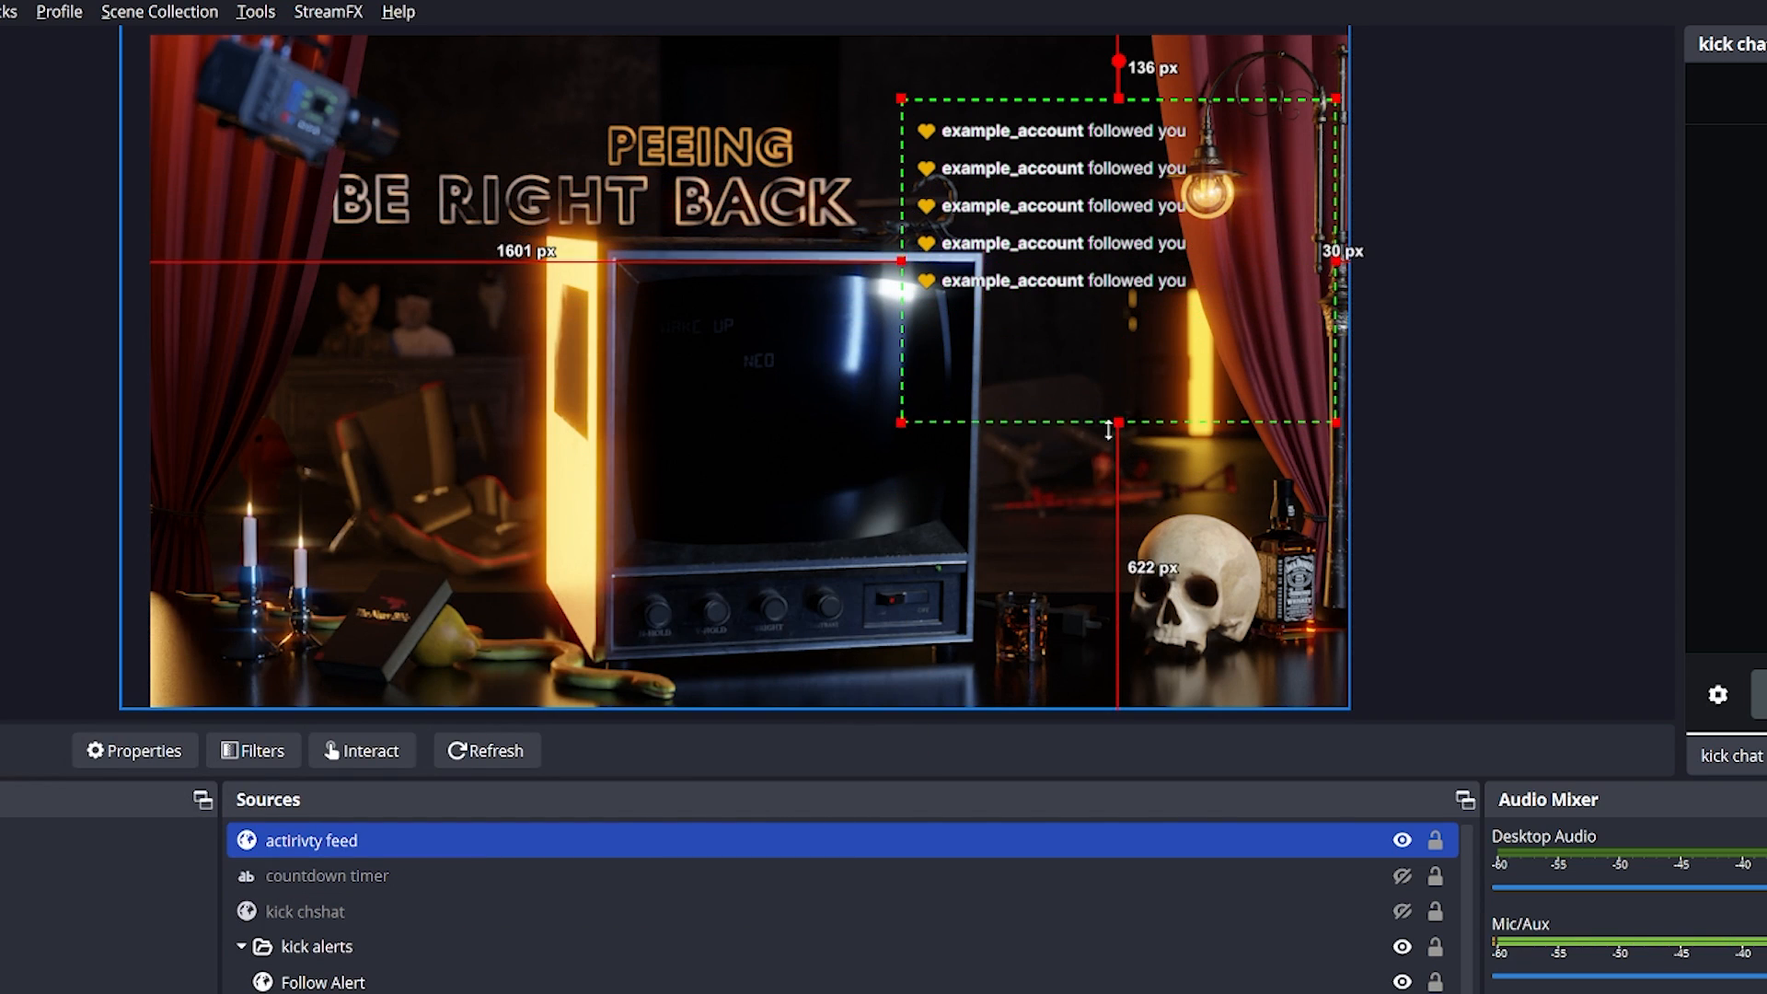